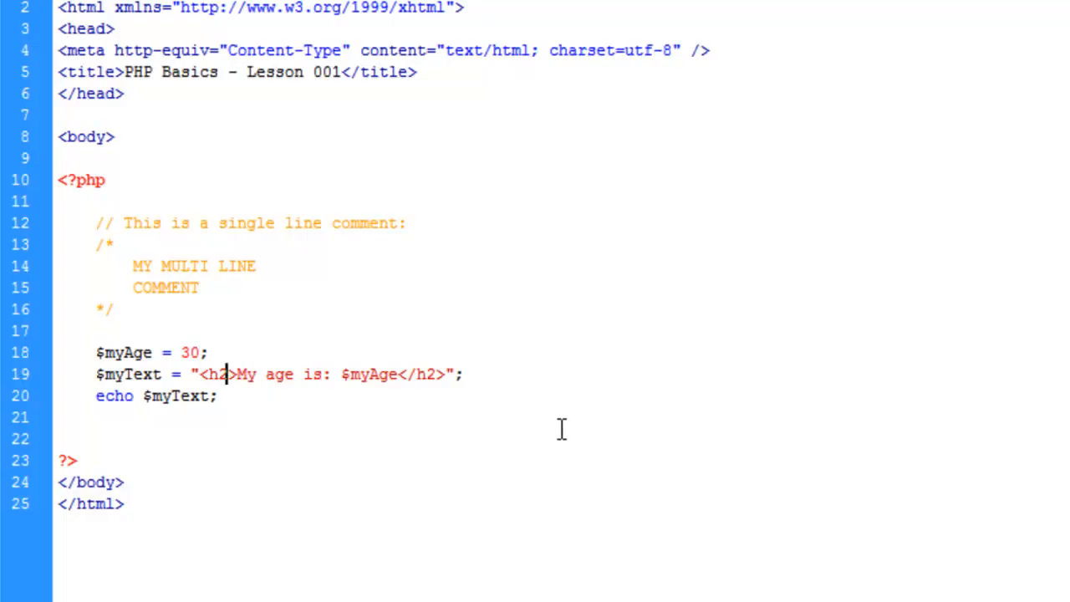
mouse_move(838, 434)
text( s)
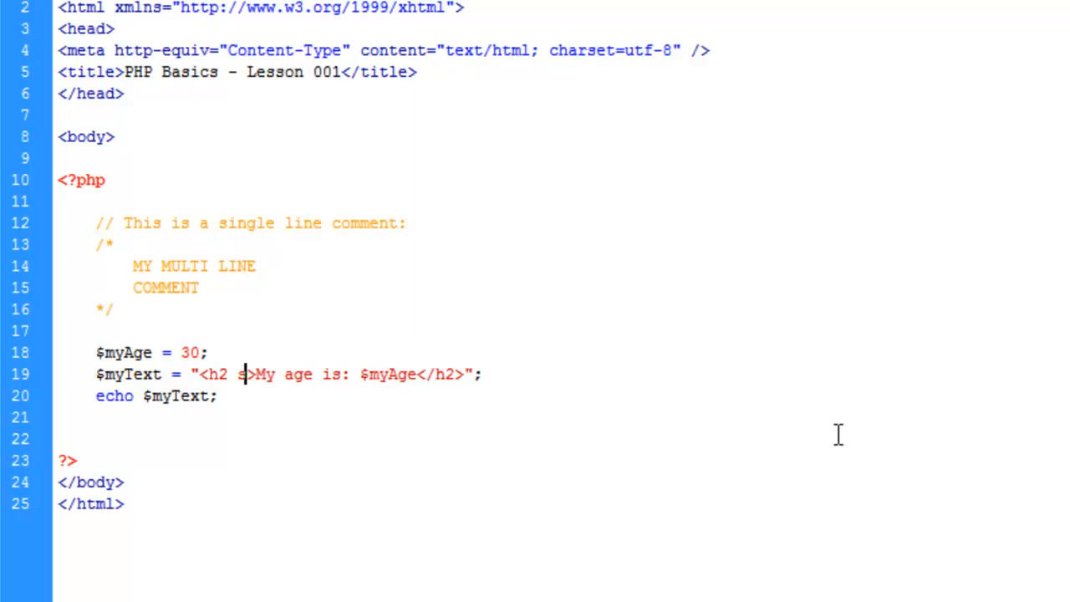
Step: Add an empty style="" attribute to the h2 tag in line 19's $myText string
text(tyle=)
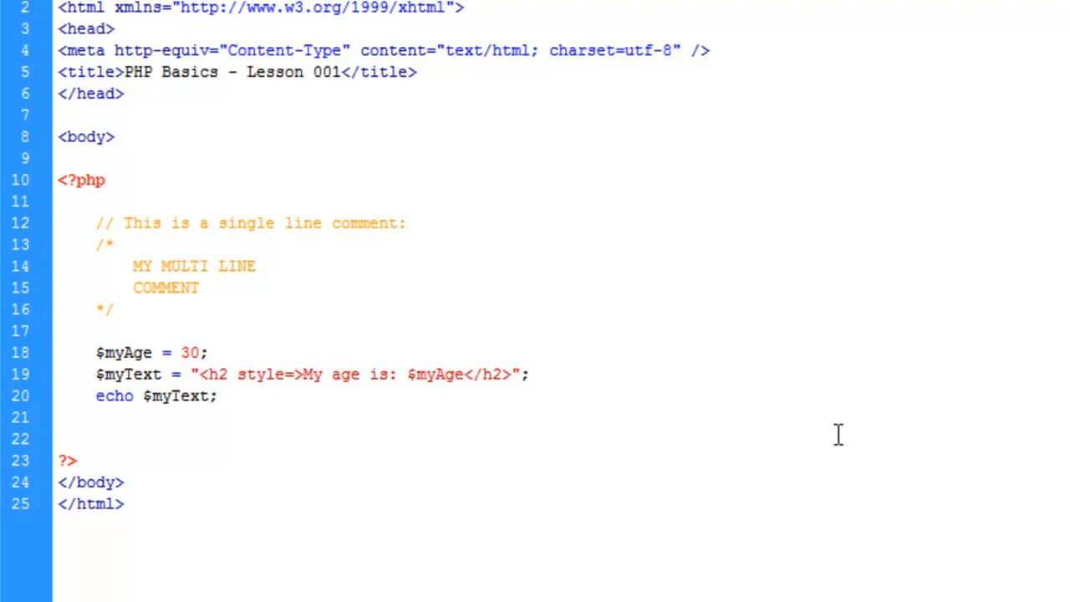
click(291, 374)
text(")
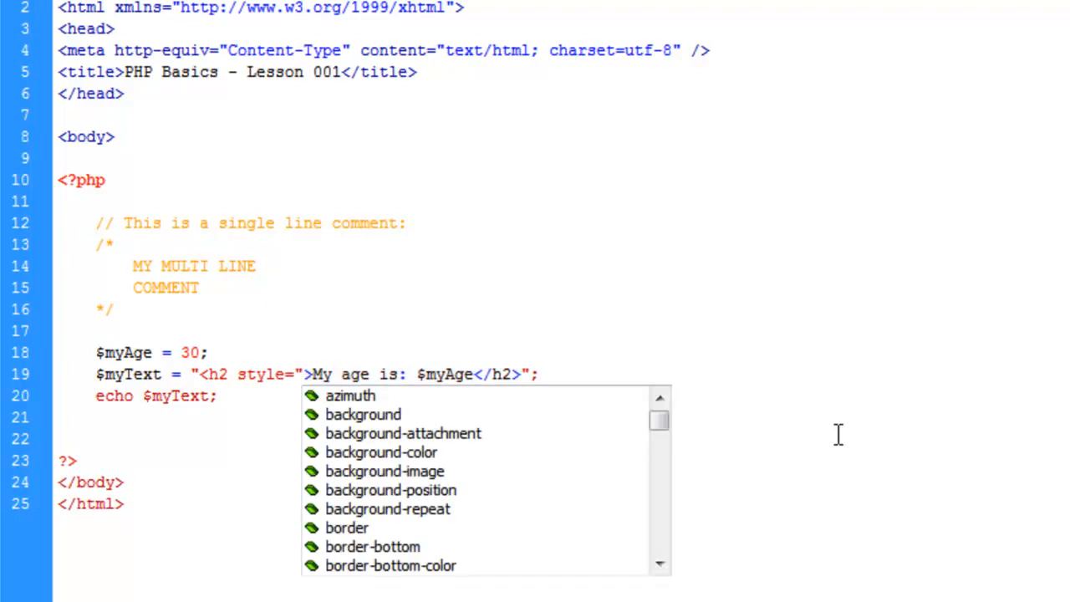
mouse_move(501, 435)
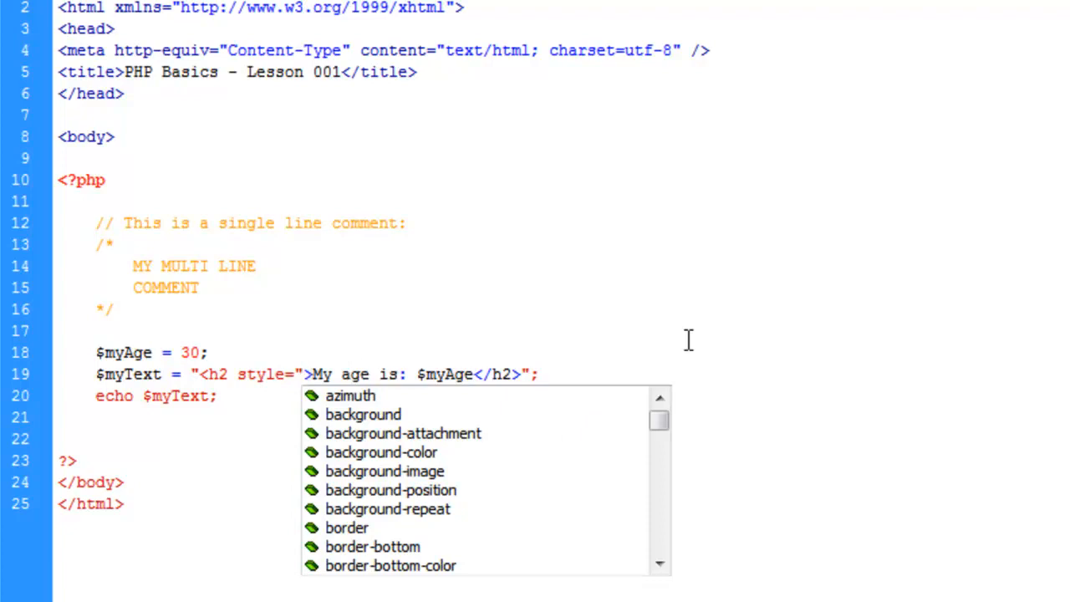
key(Escape)
text(")
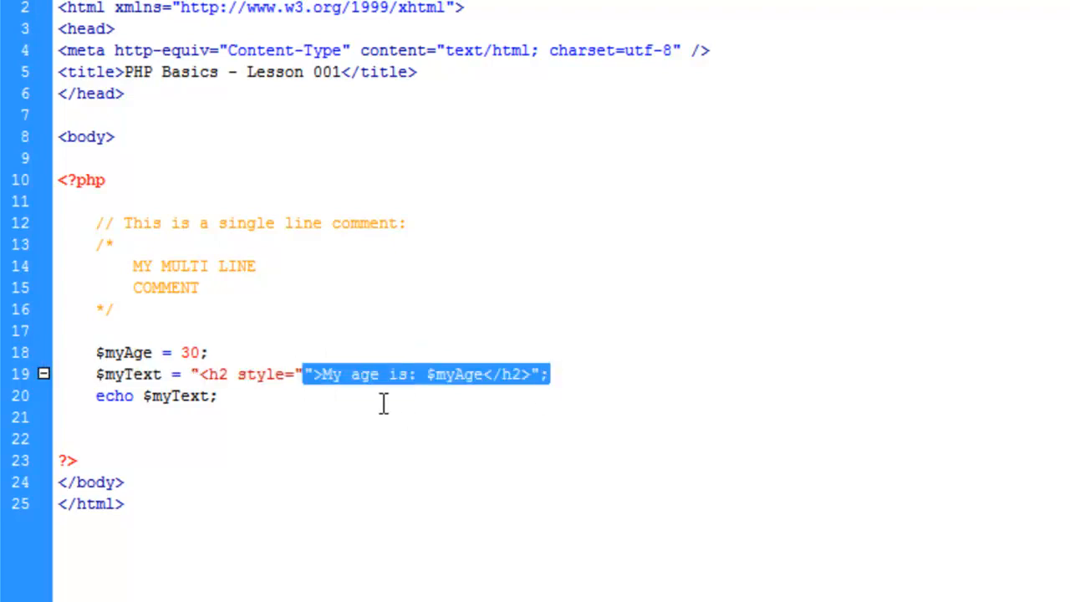
mouse_move(337, 406)
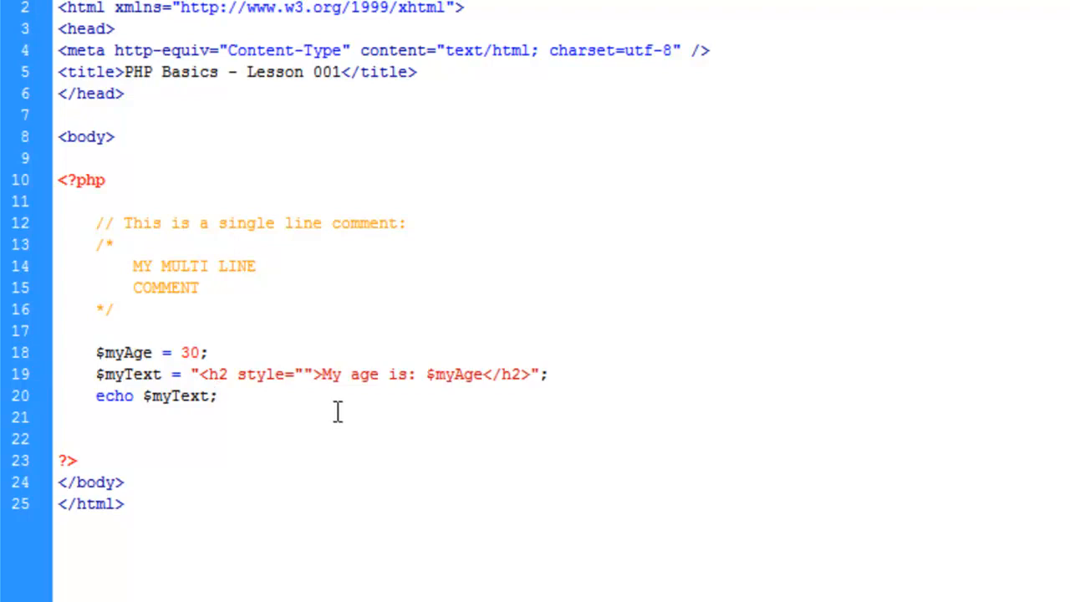
Step: Backslash-escape both h2 style quotes and fill in color:#333333;
click(301, 374)
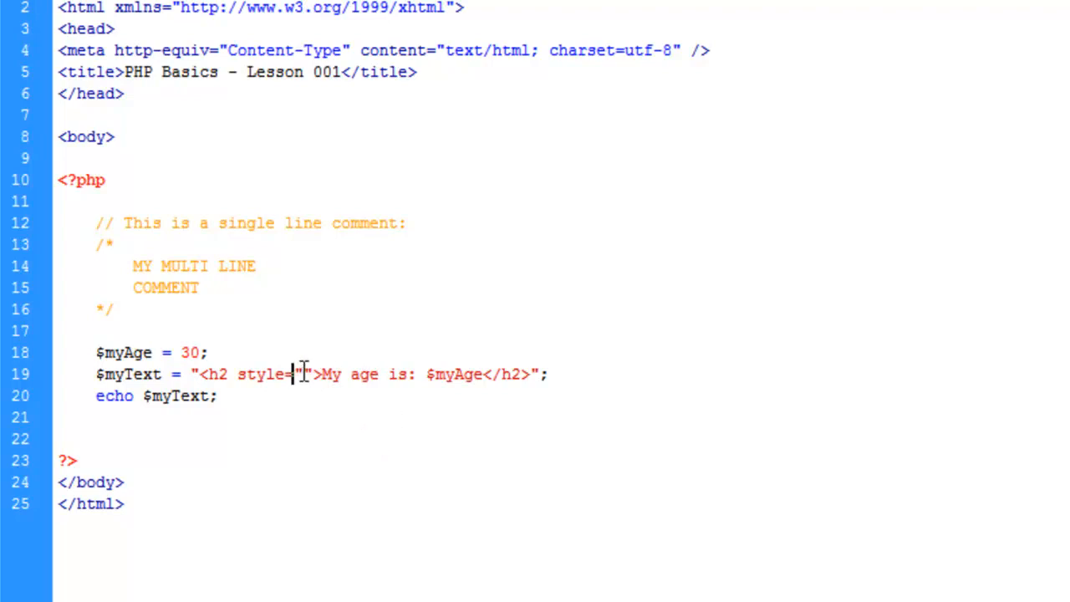
double_click(299, 374)
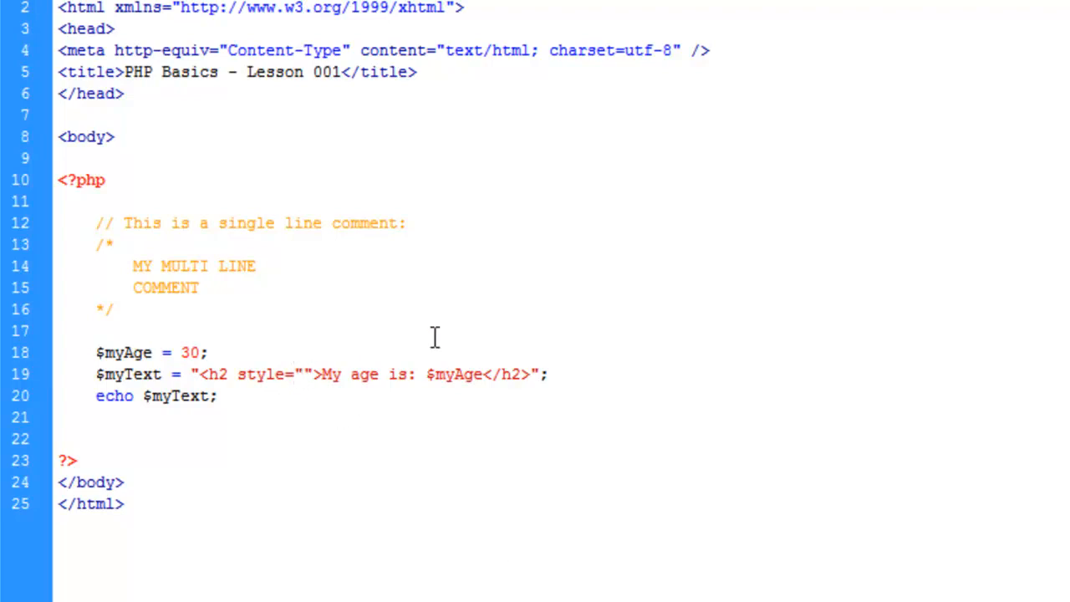
click(292, 374)
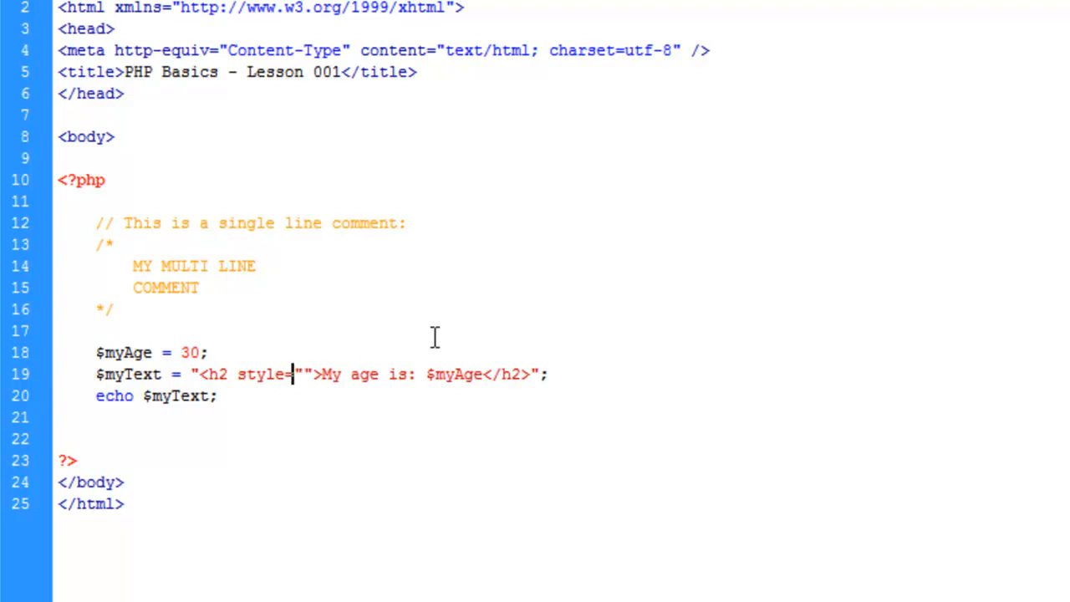
text(\)
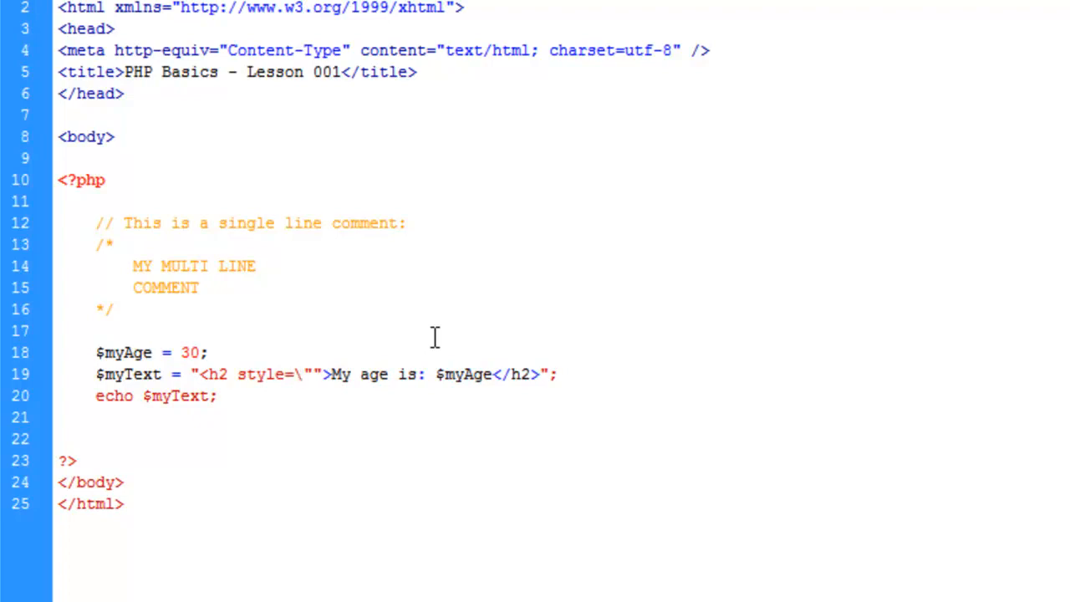
text(\)
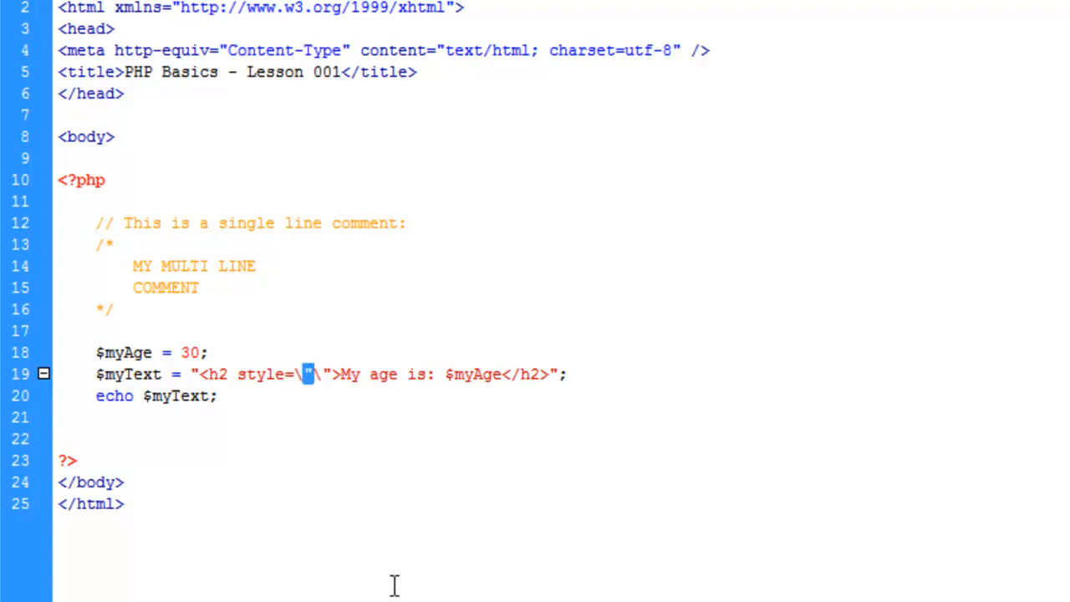
mouse_move(316, 373)
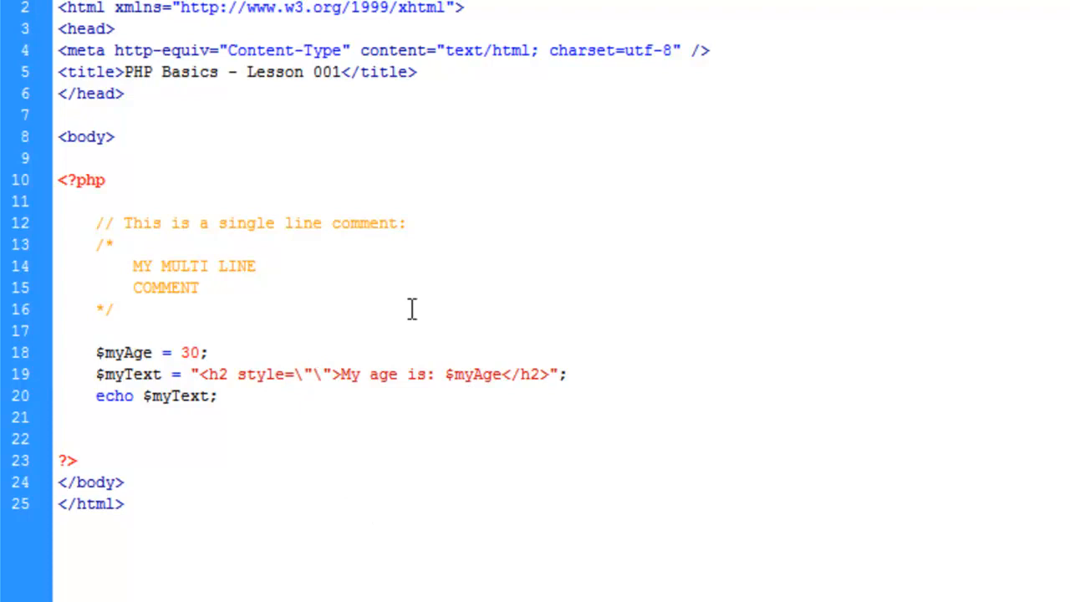
text(color:#333333;)
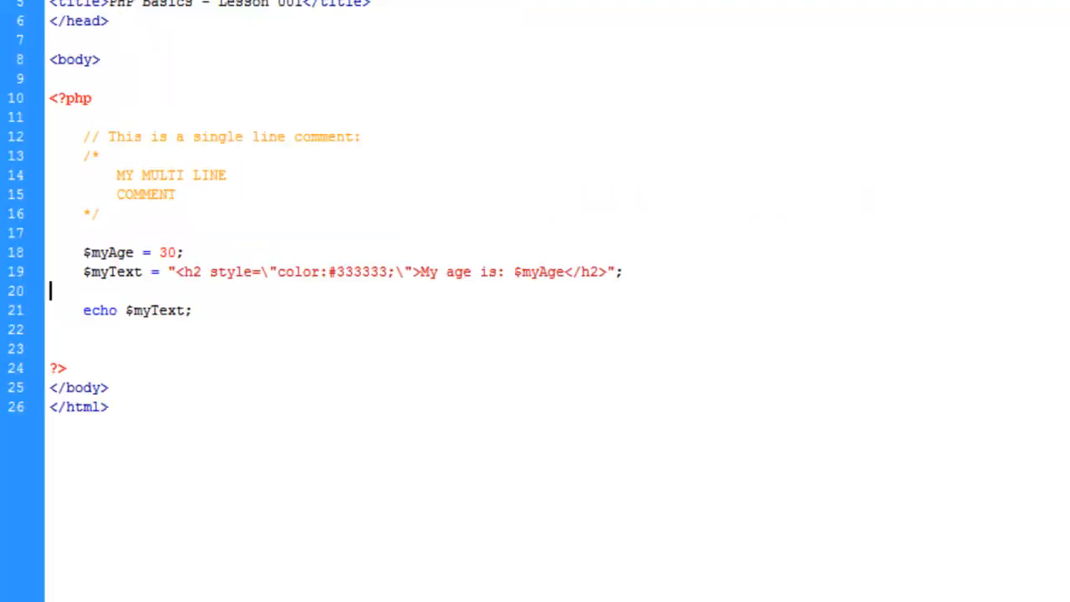
Step: Remove the blank line and declare $hello = "World";
key(Backspace)
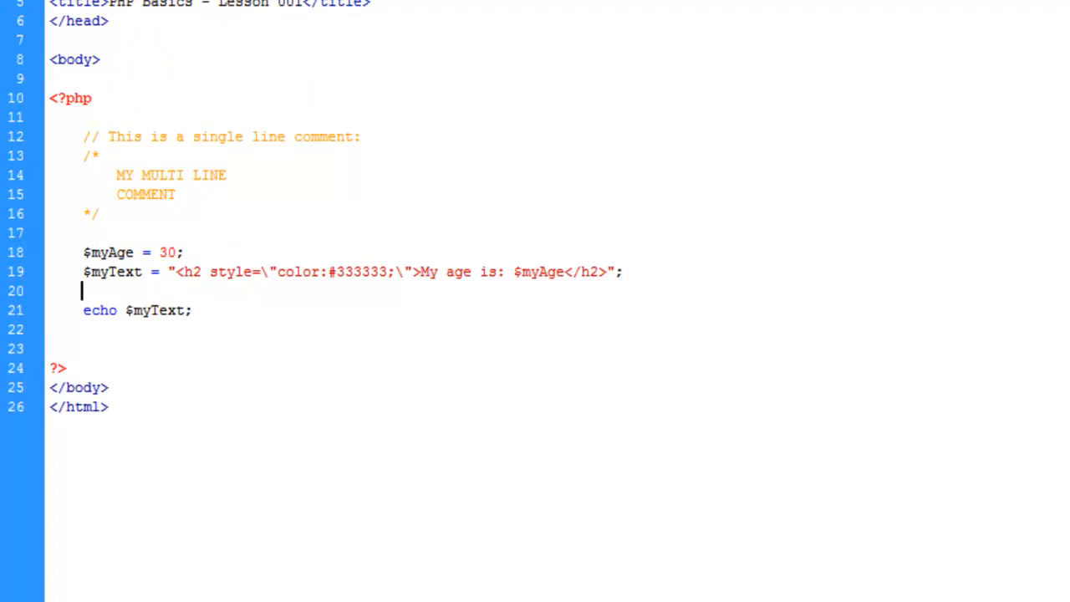
key(Backspace)
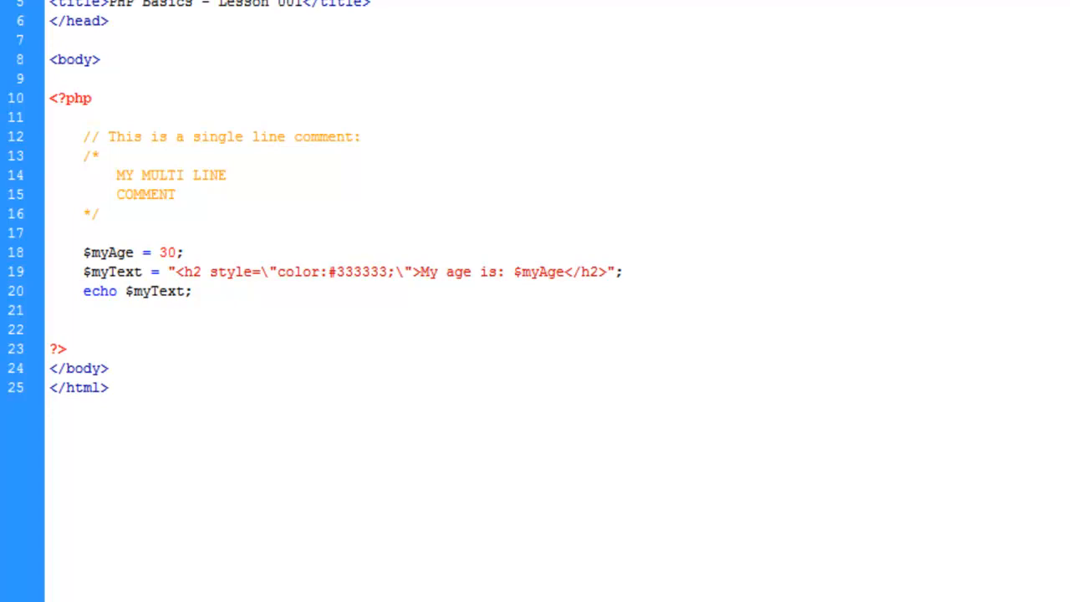
text($)
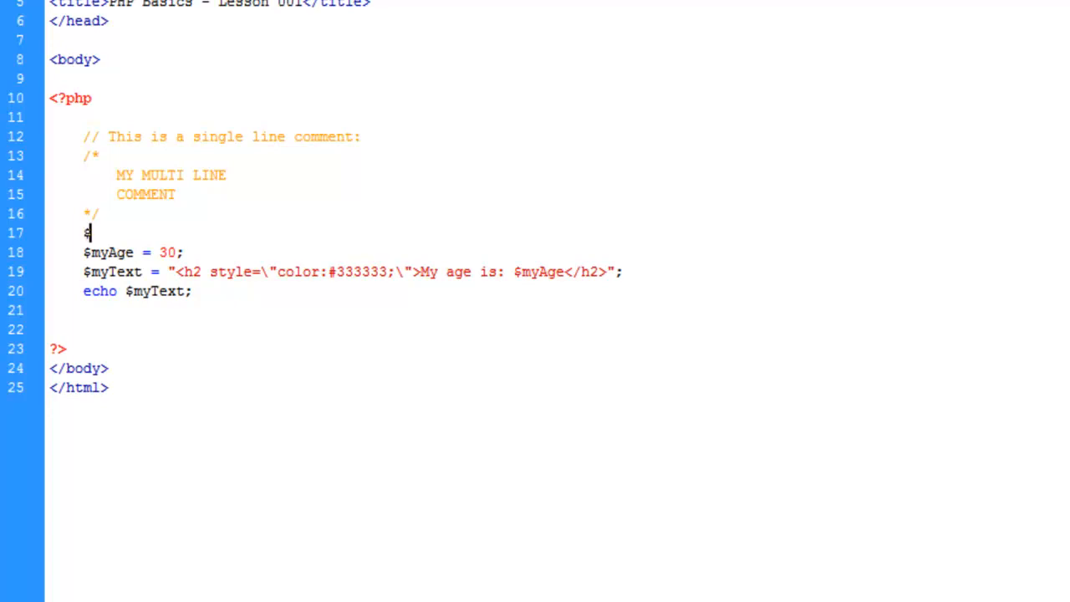
text(hello = "World";)
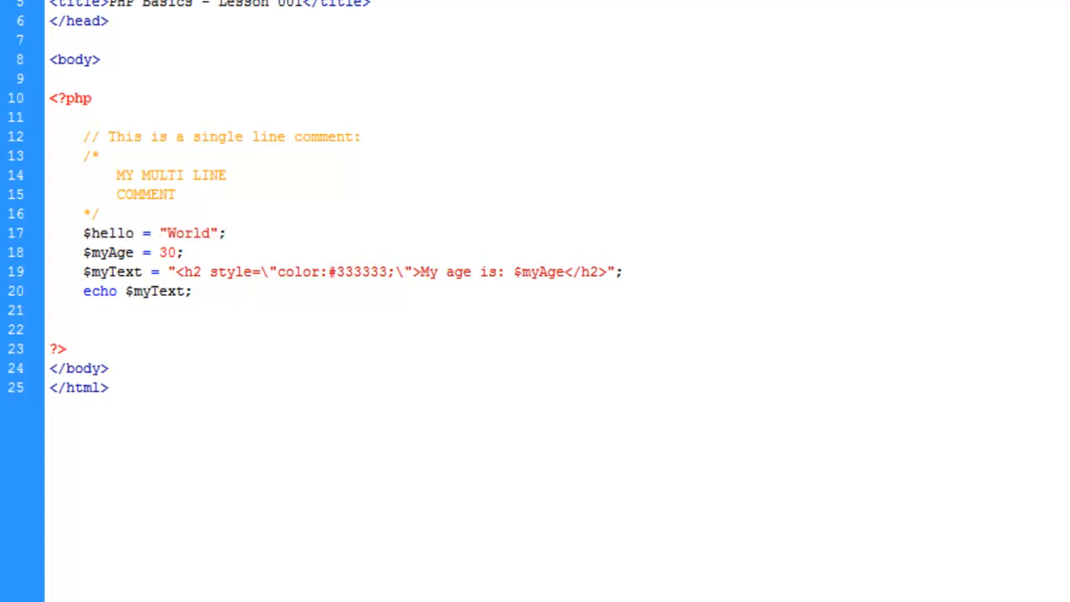
Step: Add a line below that echoes '<p>Hello: $hello</p>' in single quotes
click(224, 233)
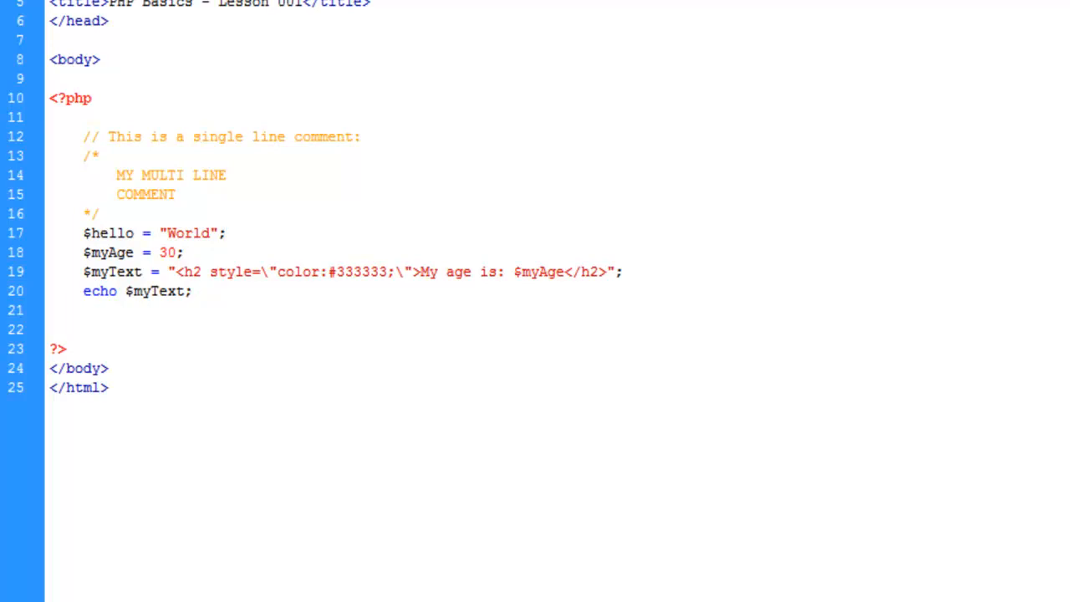
key(Enter)
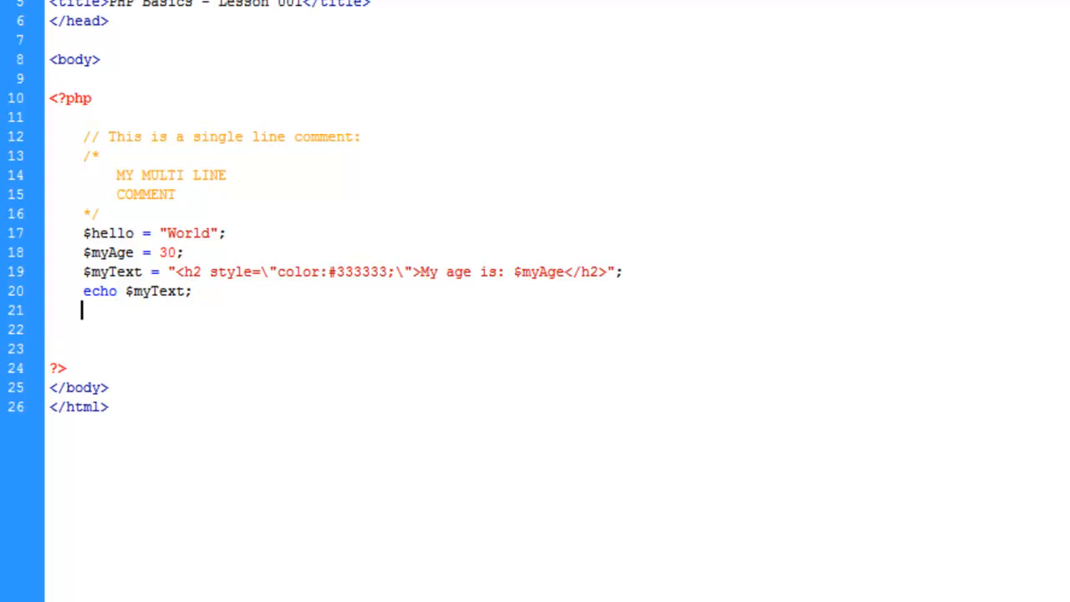
text(echo)
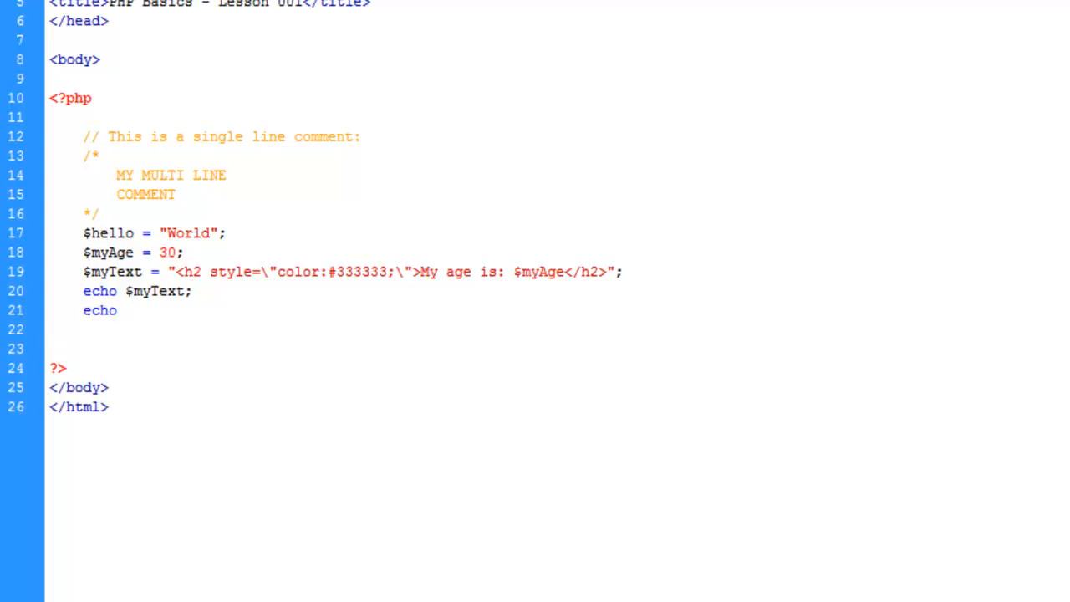
click(124, 310)
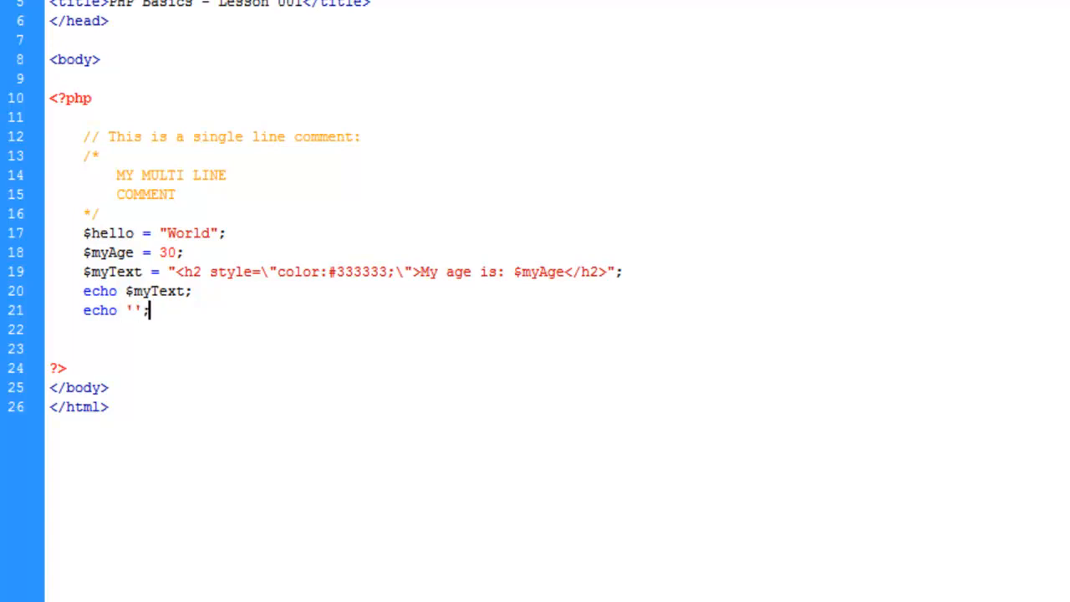
text(<p></p>)
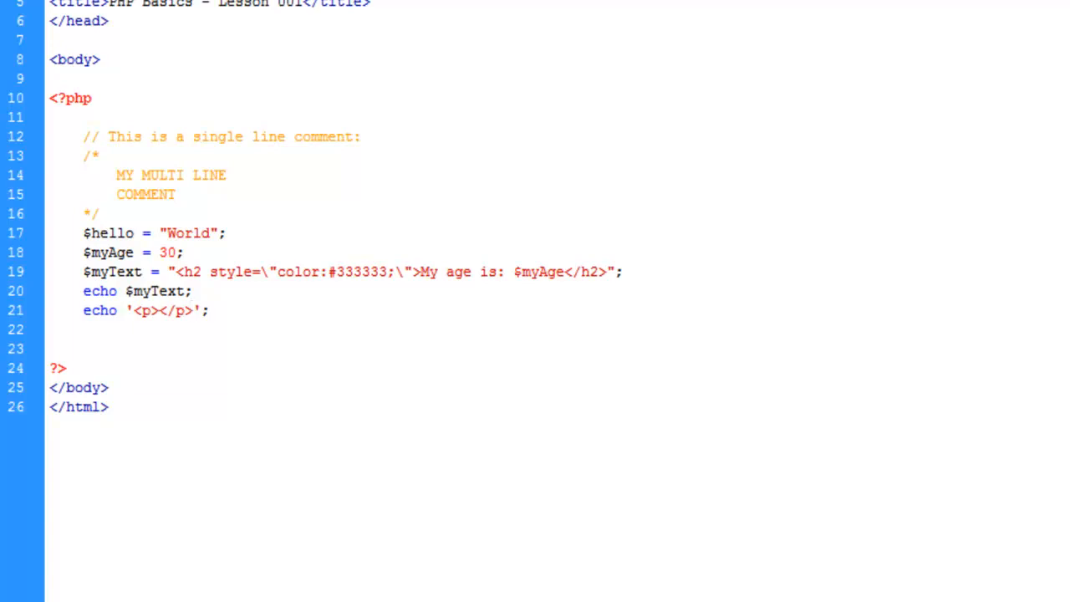
click(164, 310)
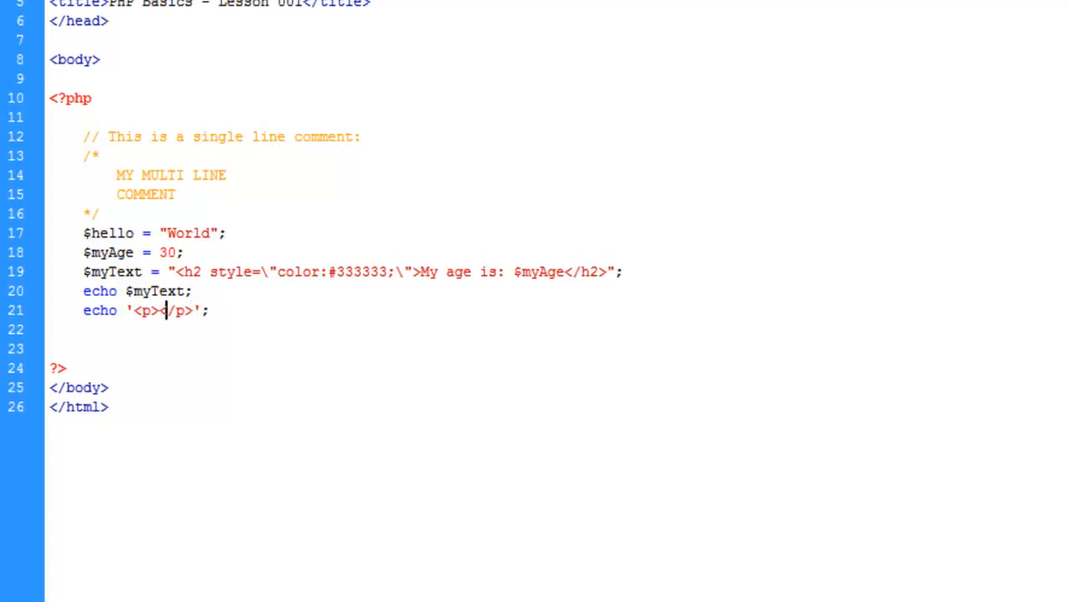
text(Hel)
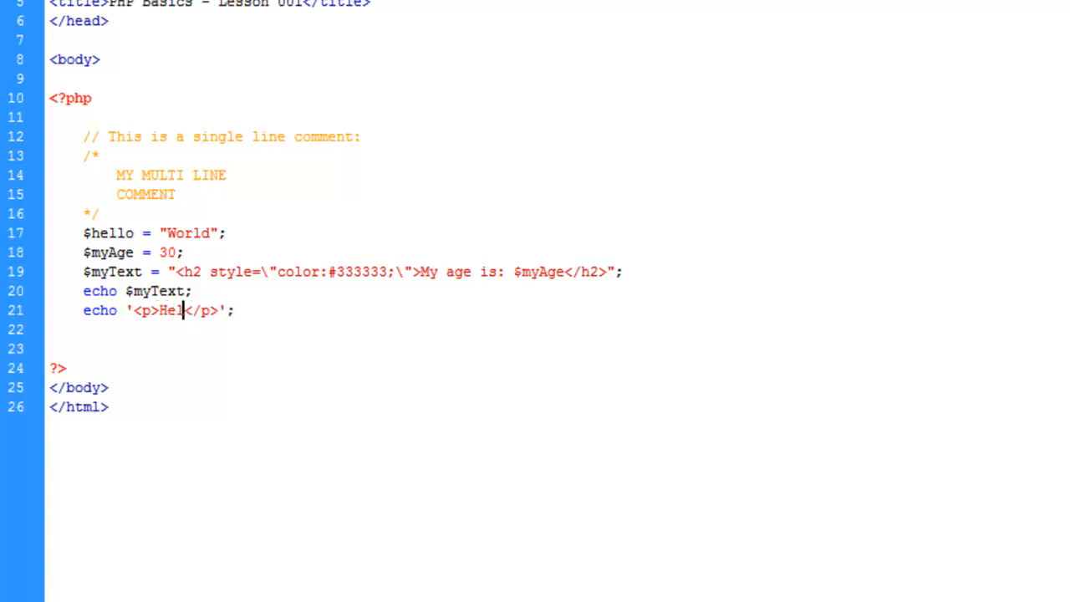
text(llo:)
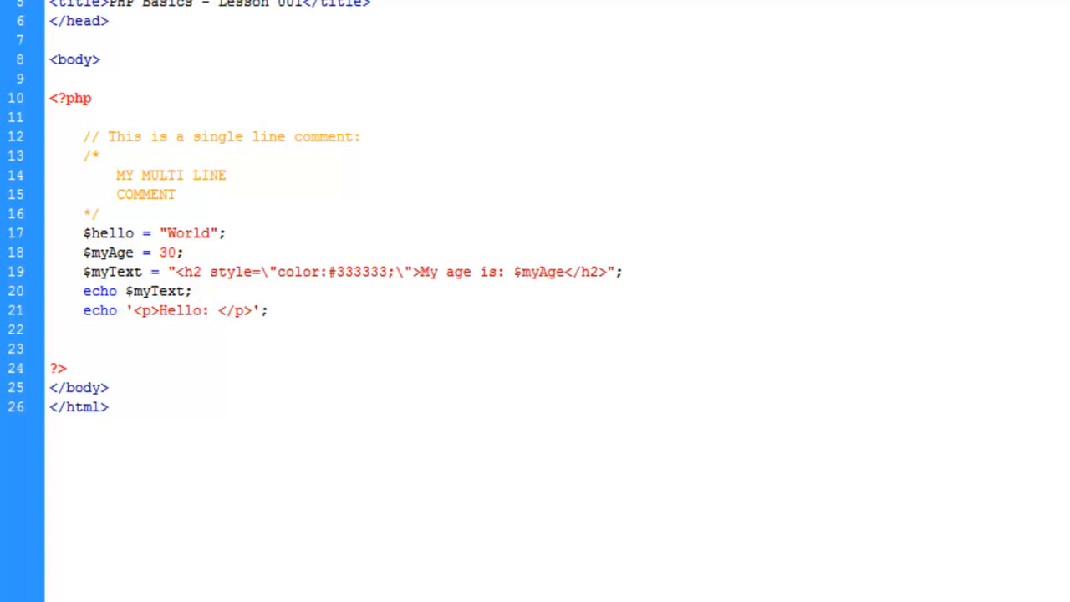
text($)
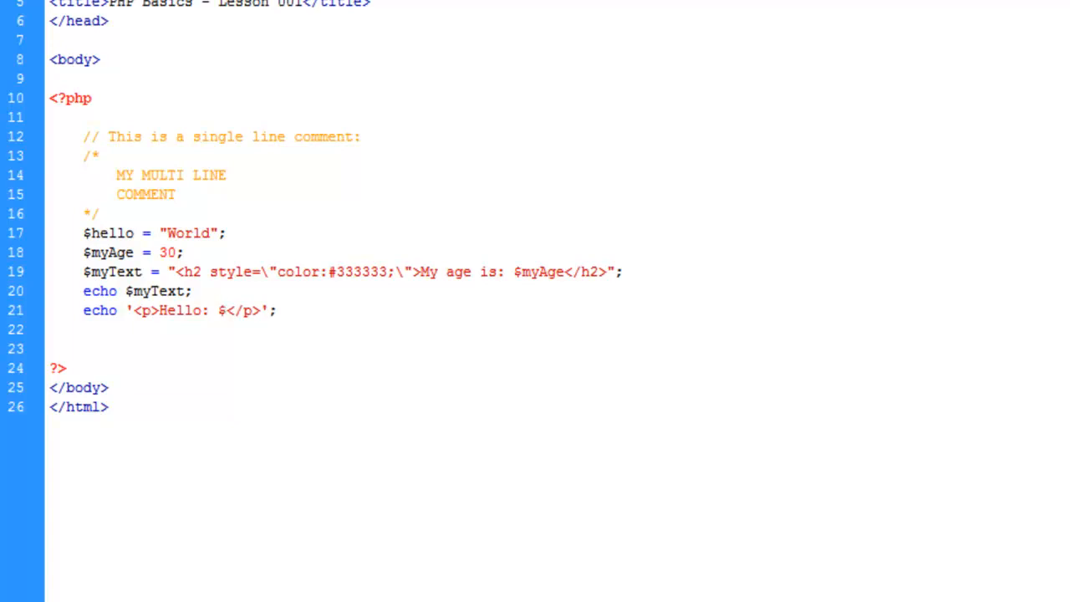
text(hello)
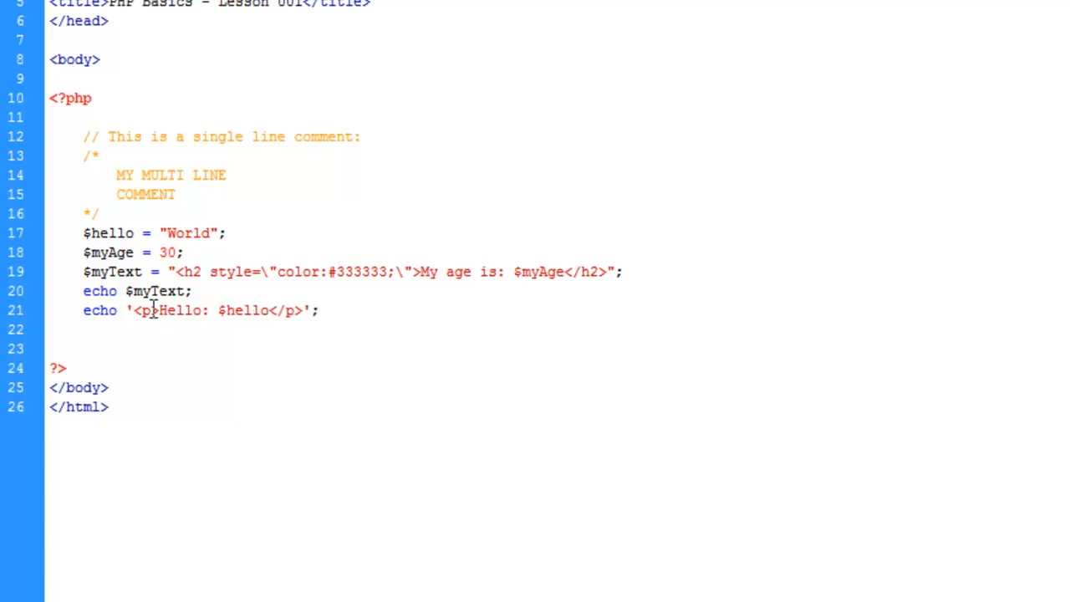
double_click(168, 310)
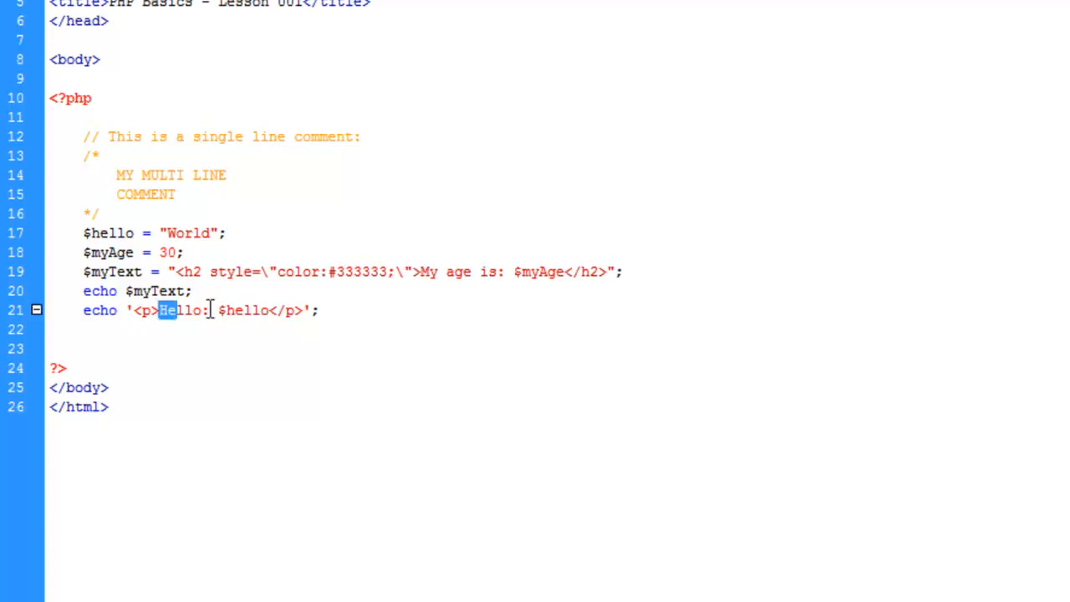
double_click(182, 310)
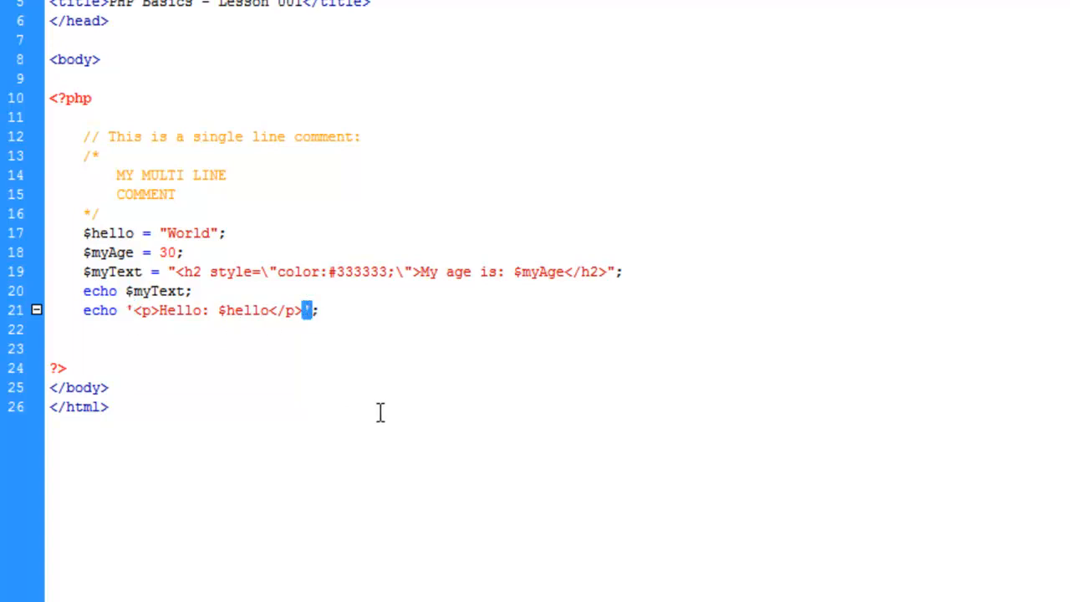
mouse_move(458, 296)
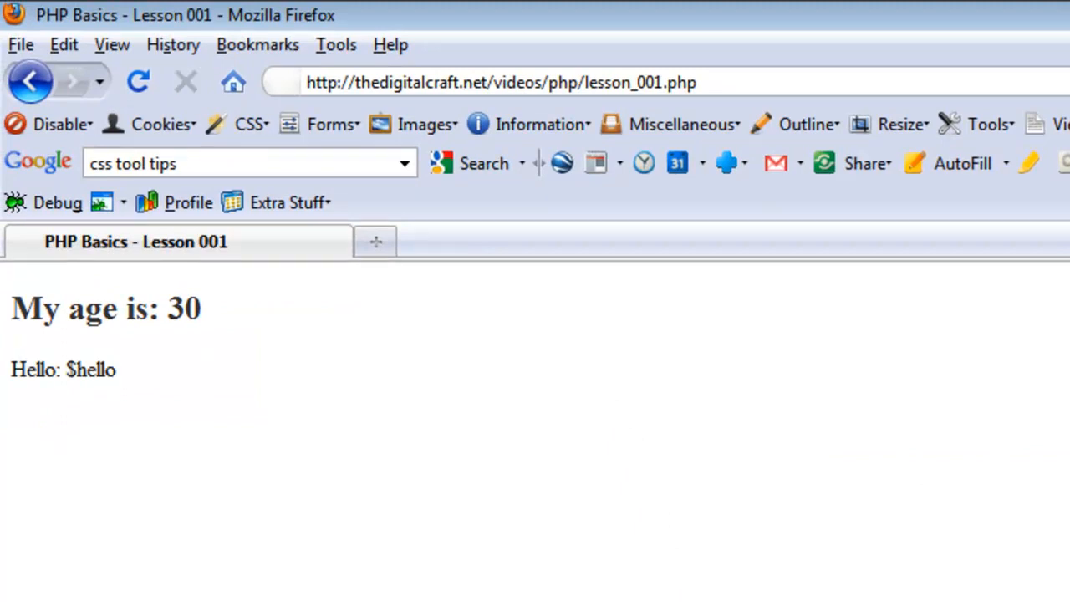
Step: Reload lesson_001.php in Firefox, where 'Hello: $hello' prints literally
double_click(91, 370)
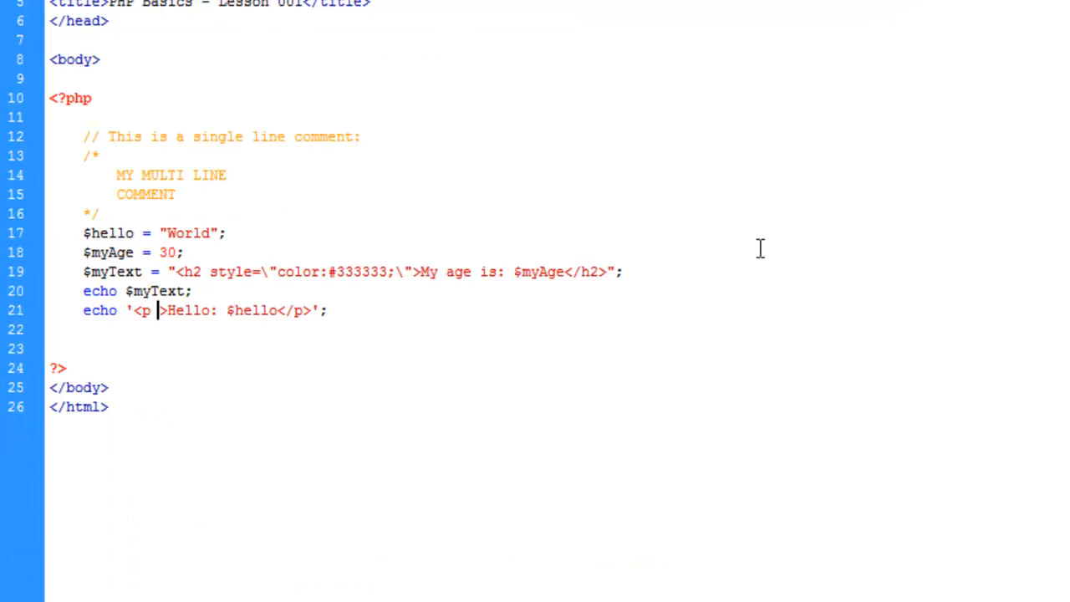
Step: Give line 21's paragraph tag style="color:red"
text(style=)
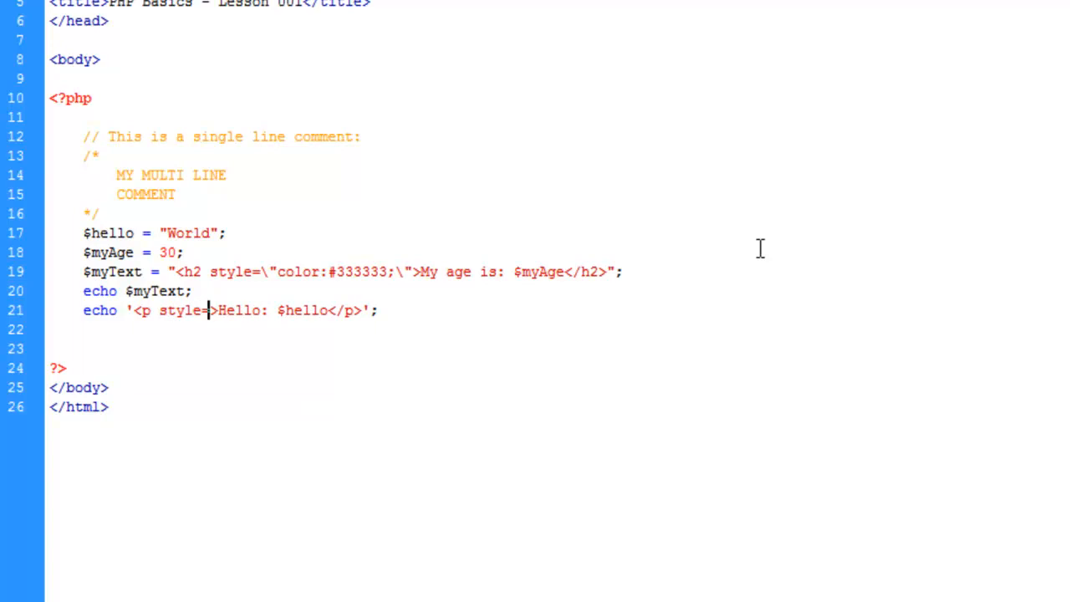
key(Backspace)
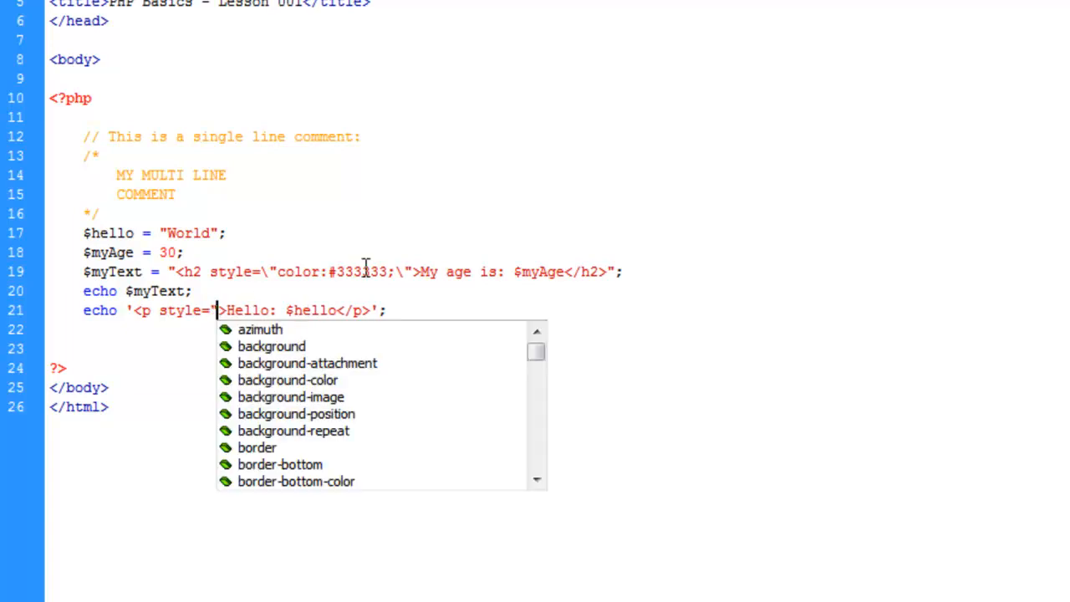
text(color)
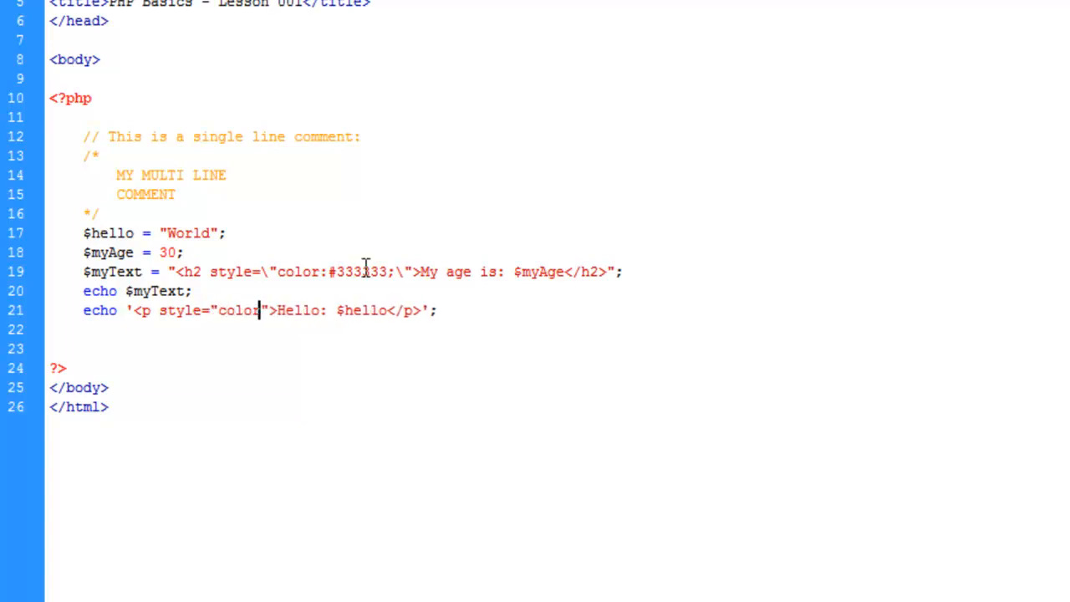
text(:red;)
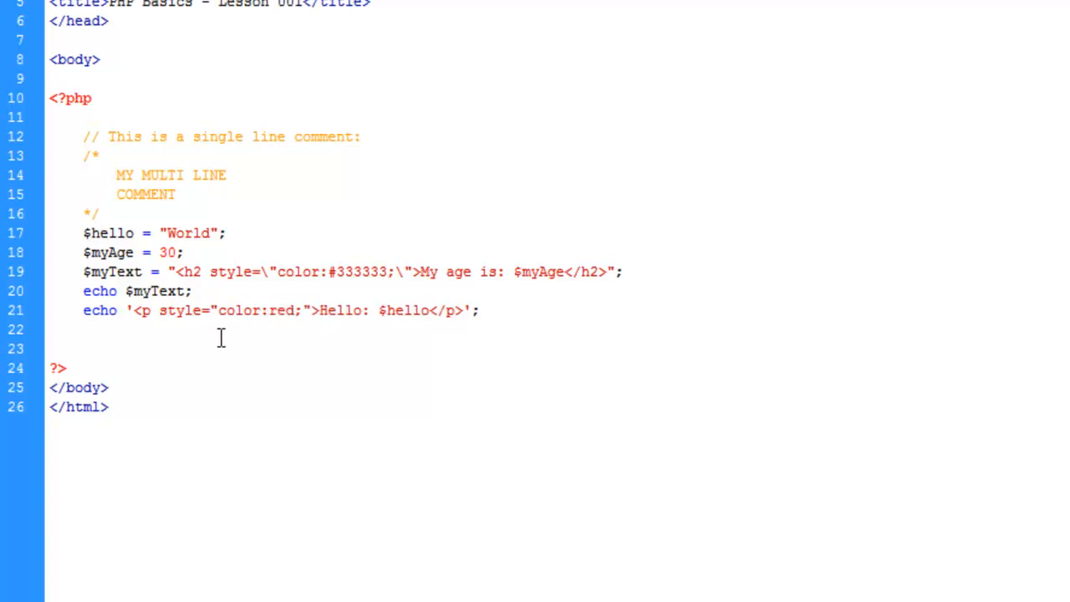
click(301, 310)
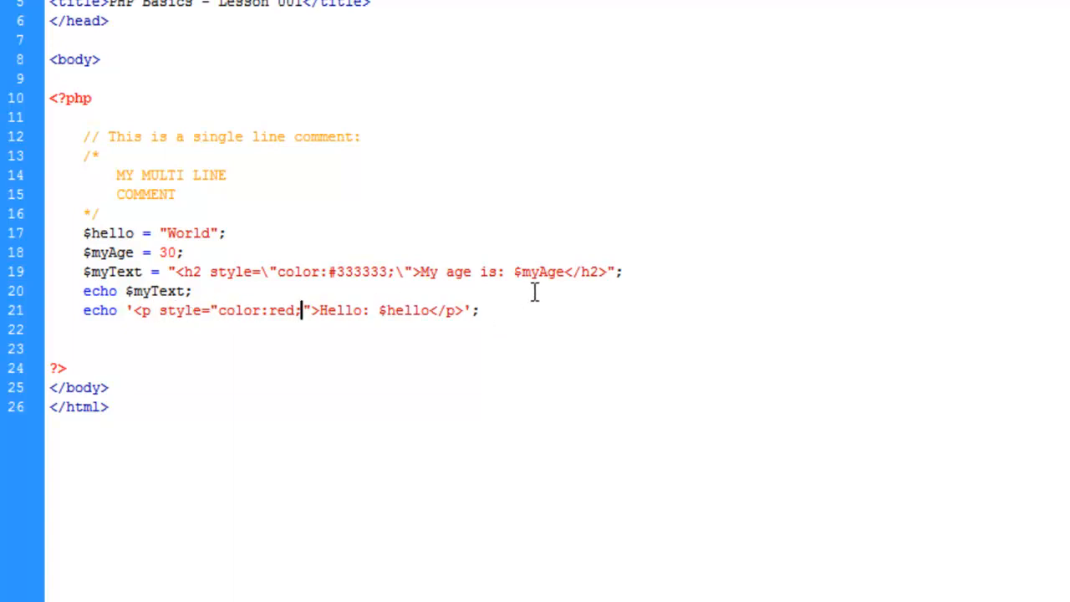
mouse_move(318, 335)
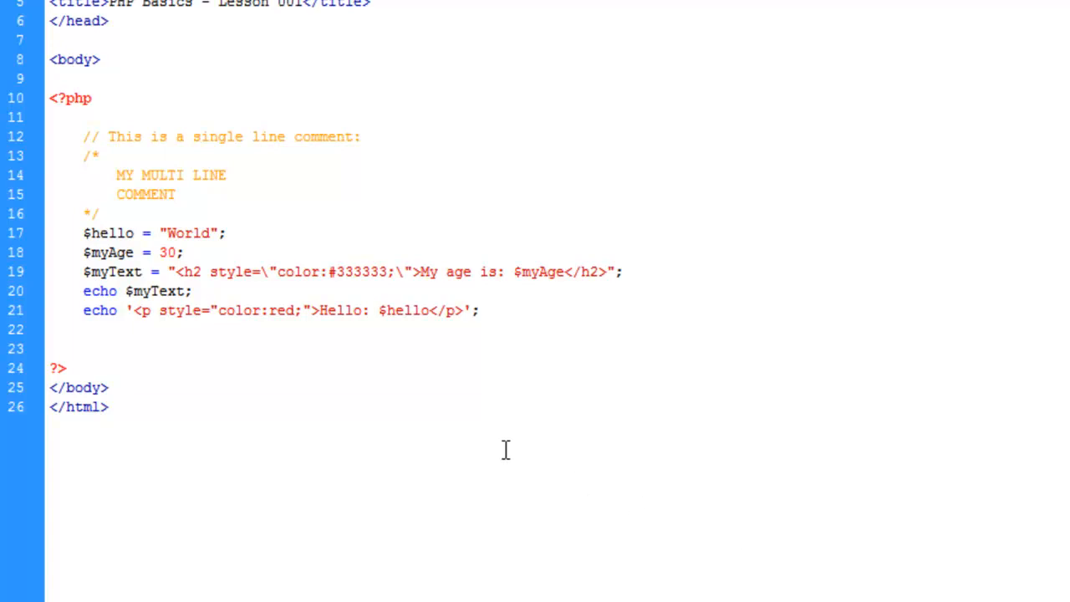
Step: Concatenate $hello between the single-quoted string pieces using '. and .'
click(377, 311)
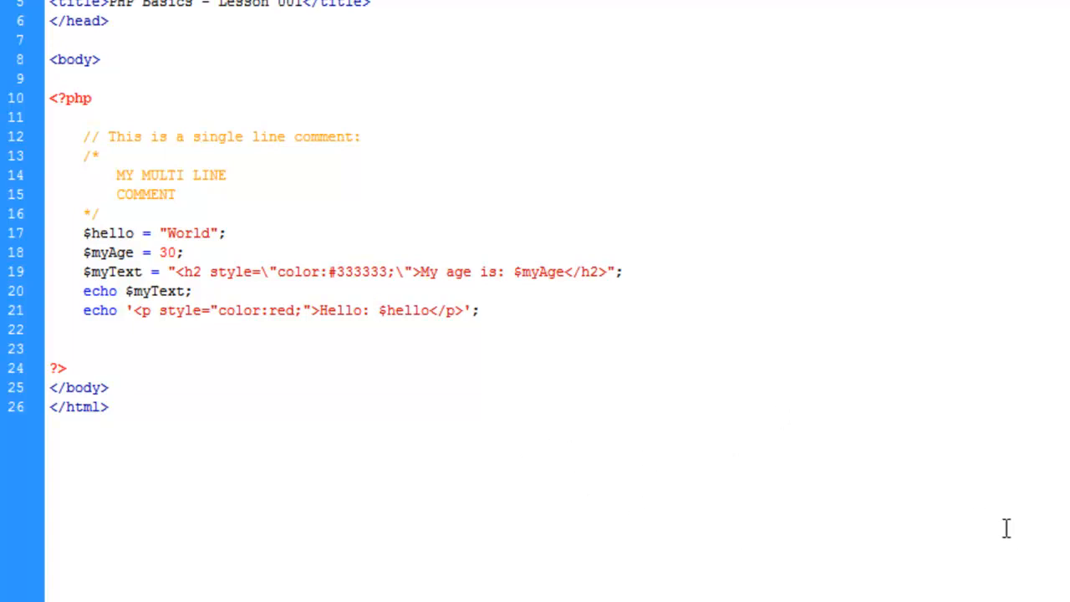
click(376, 310)
text(')
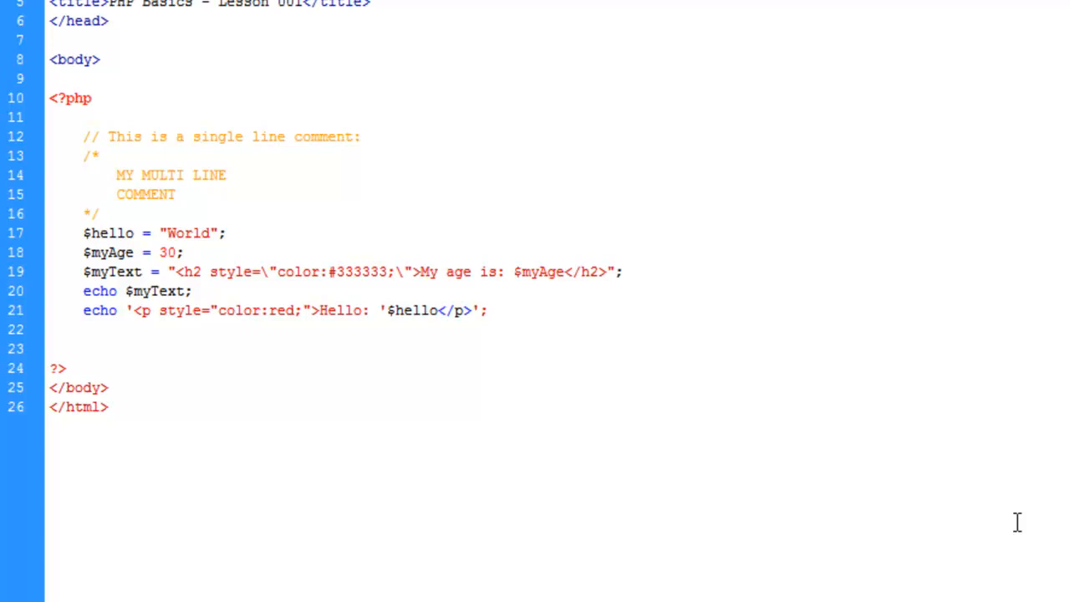
text(.)
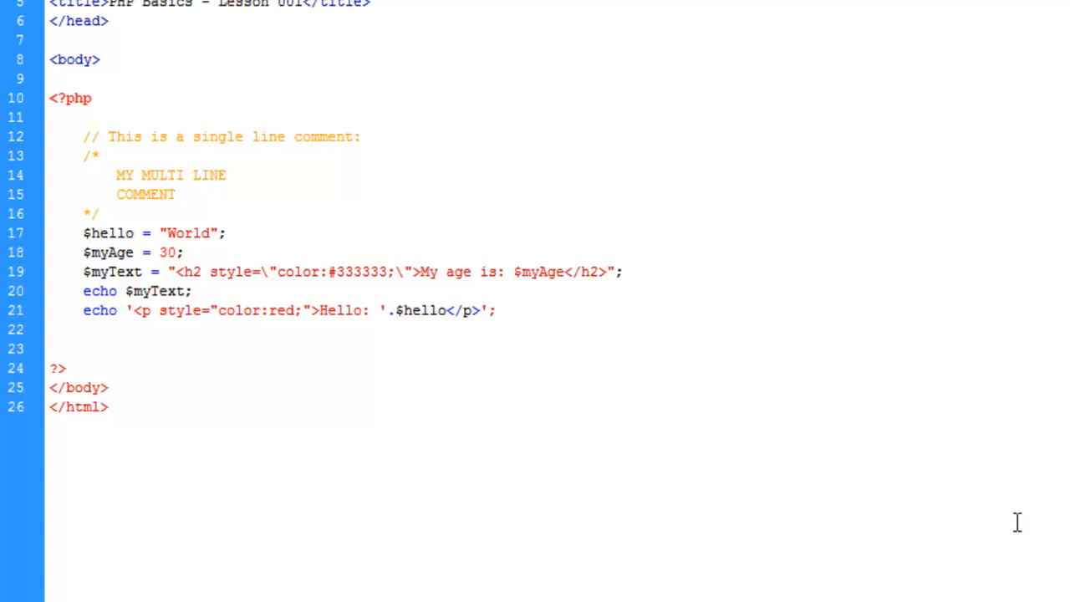
click(390, 310)
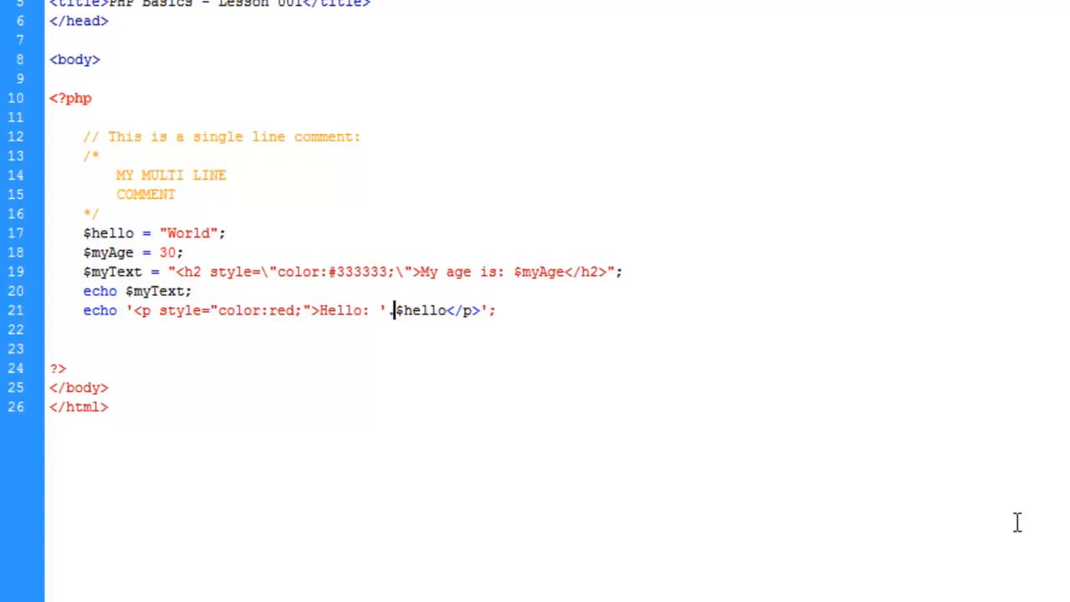
text(.)
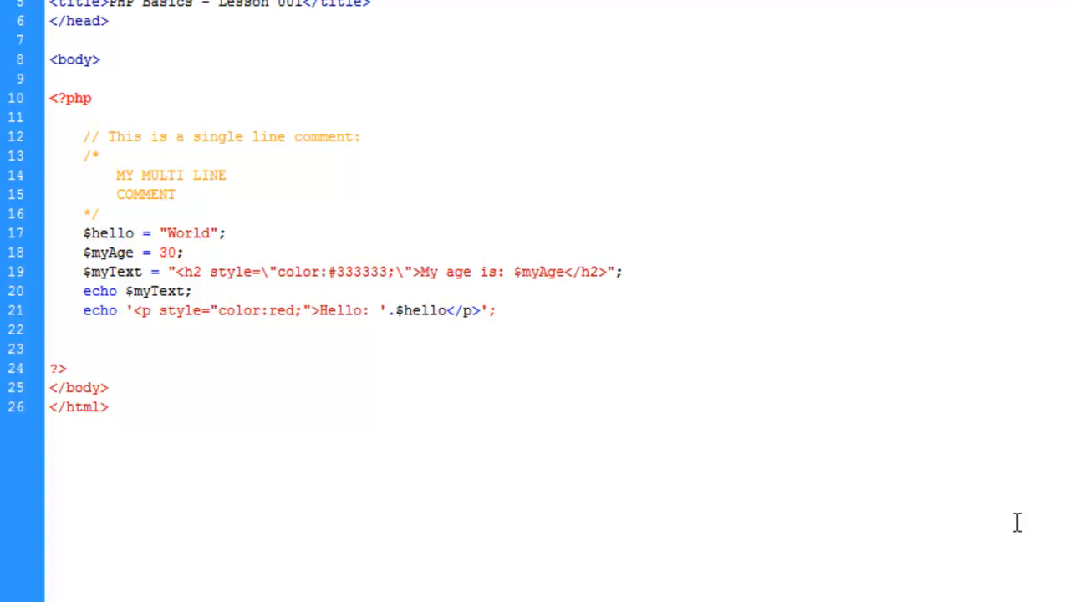
text(.)
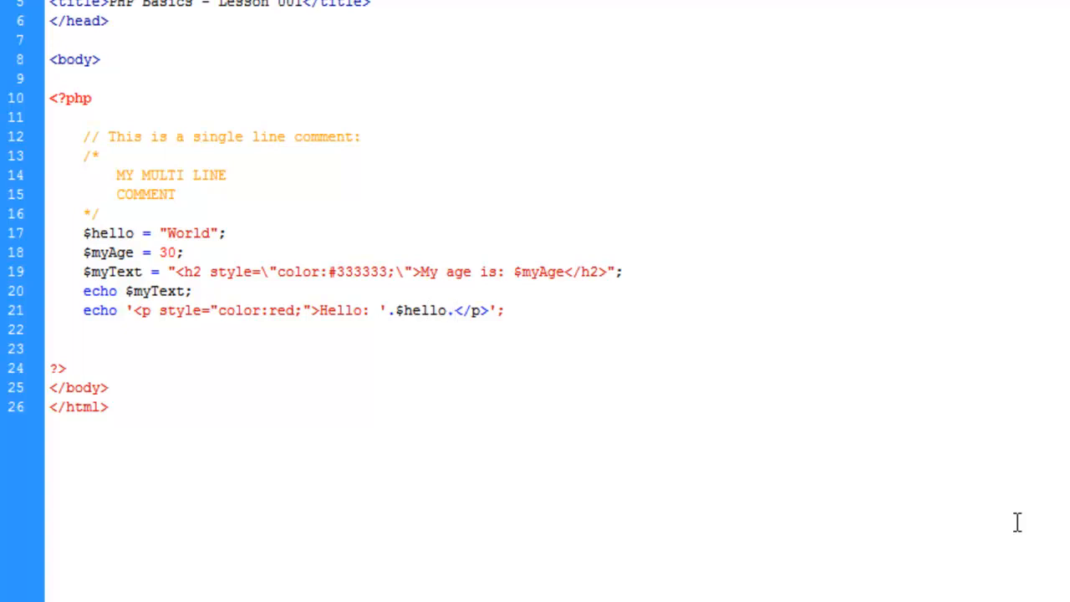
click(451, 310)
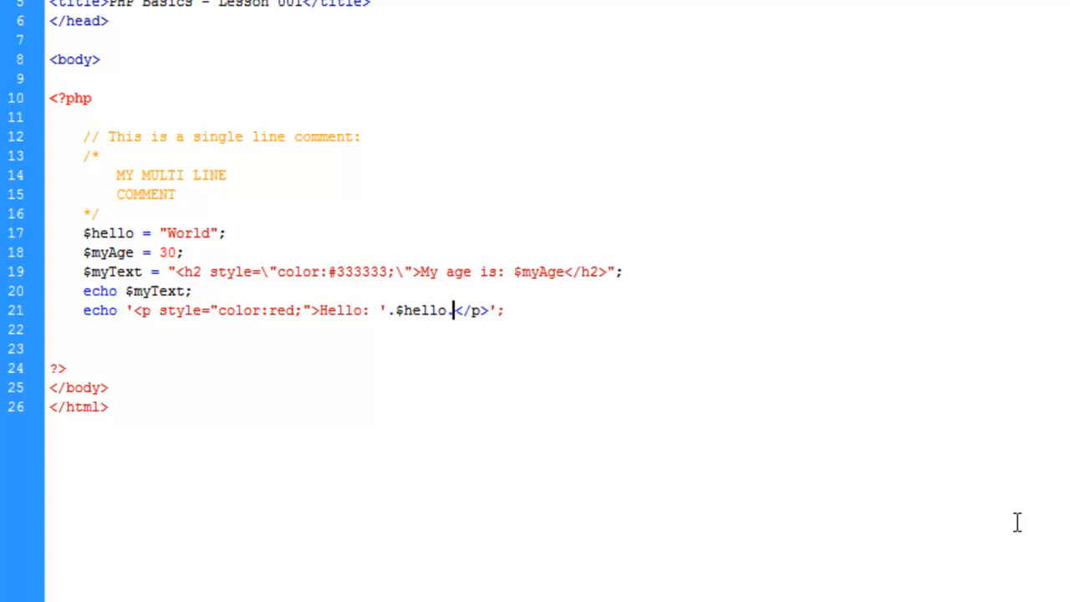
text(.)
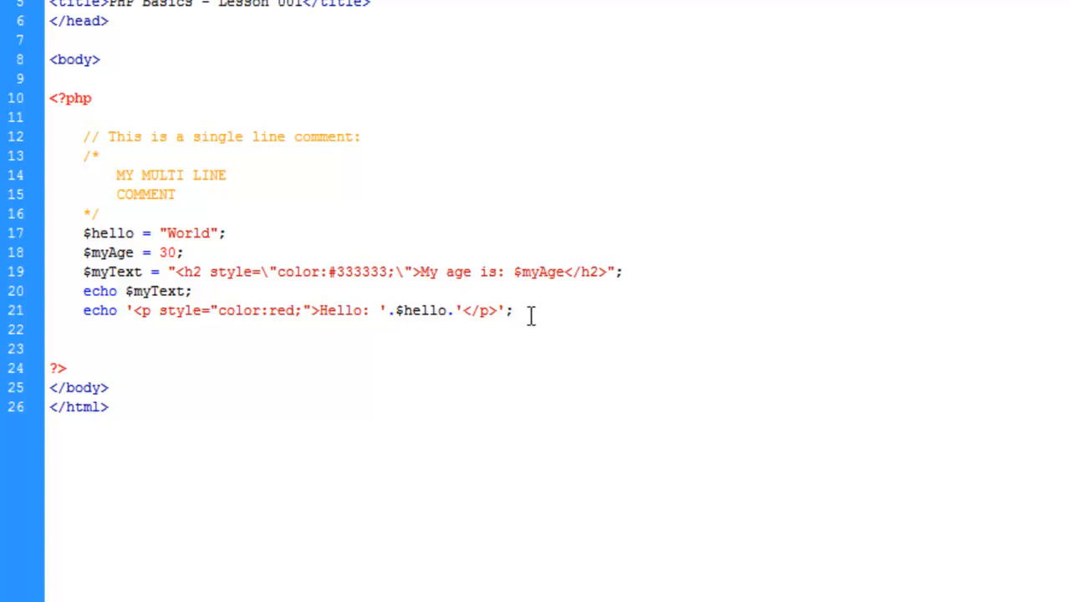
click(509, 311)
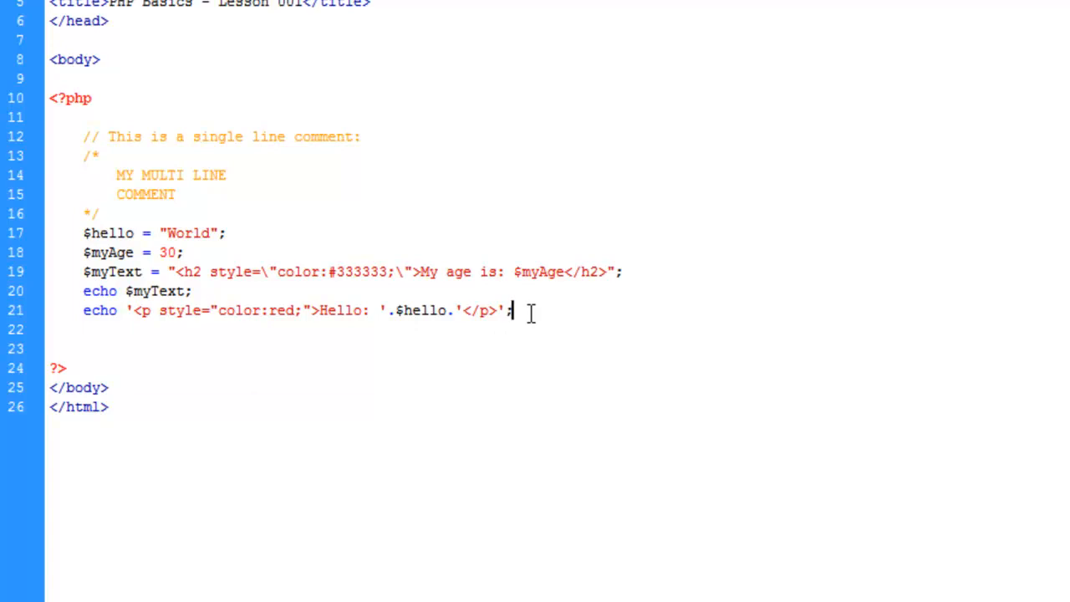
mouse_move(504, 450)
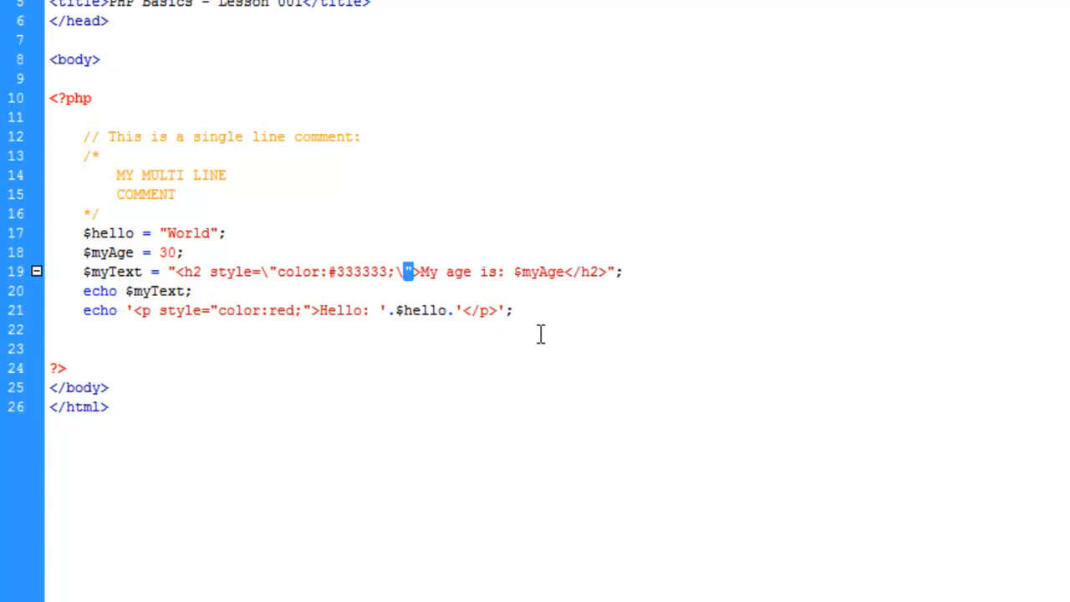
mouse_move(252, 249)
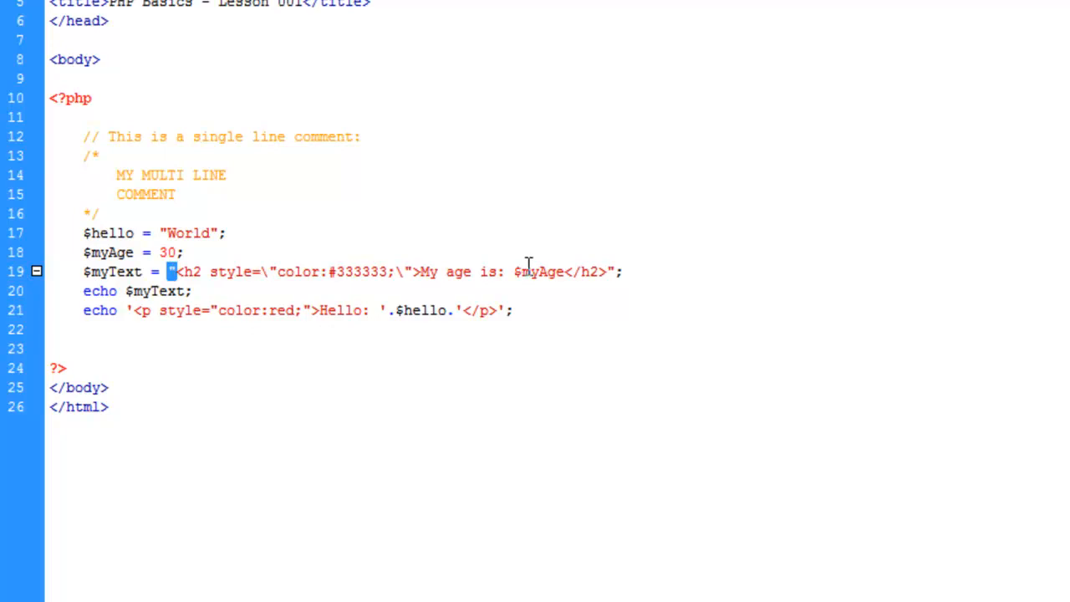
mouse_move(507, 268)
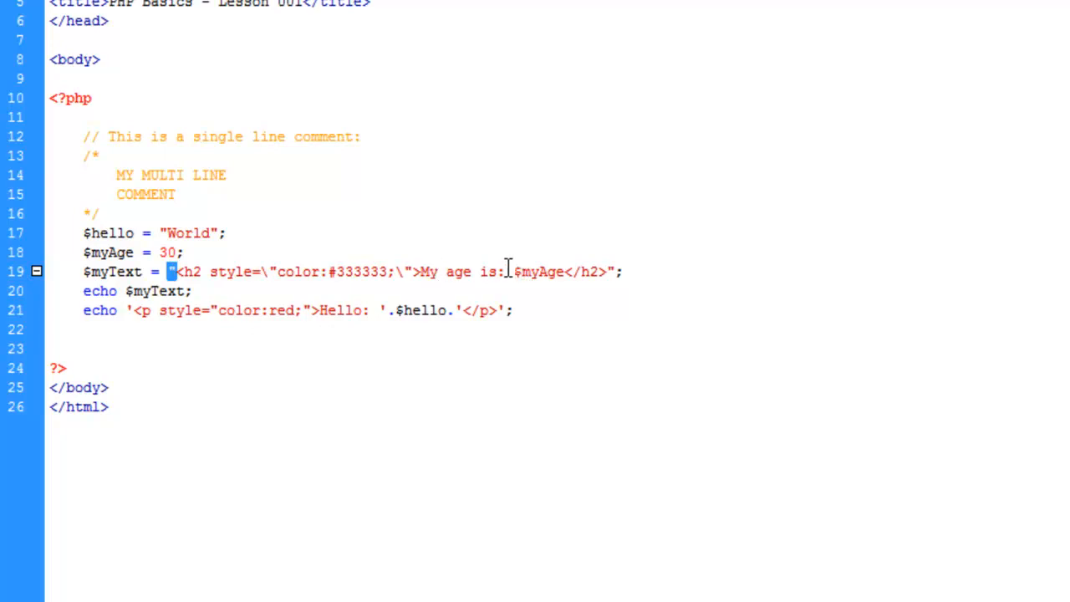
Step: Select parts of the concatenated echo code and add blank lines after ?>
double_click(539, 271)
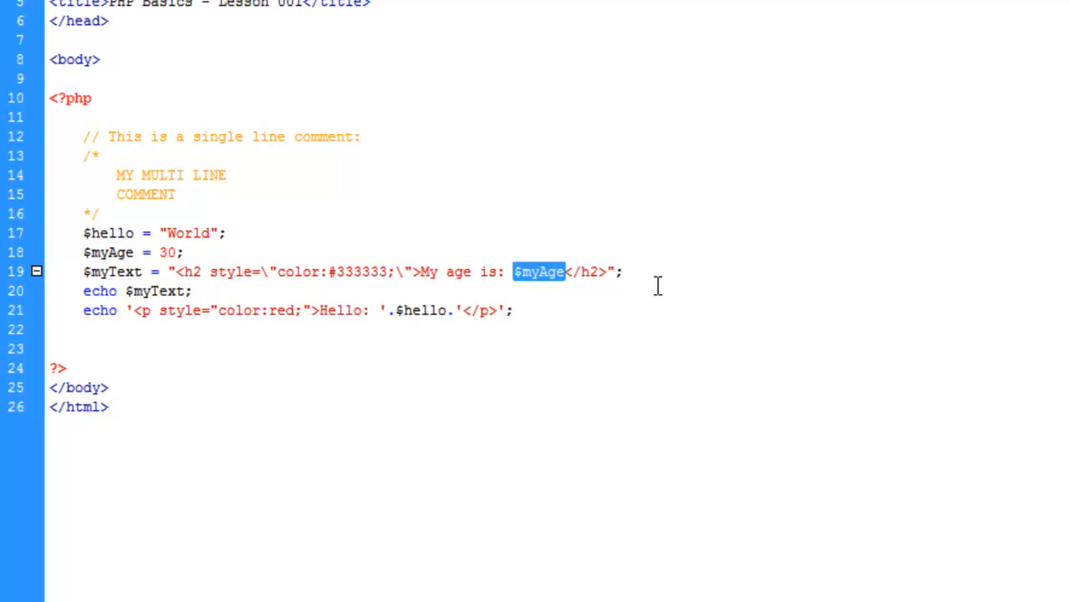
mouse_move(587, 318)
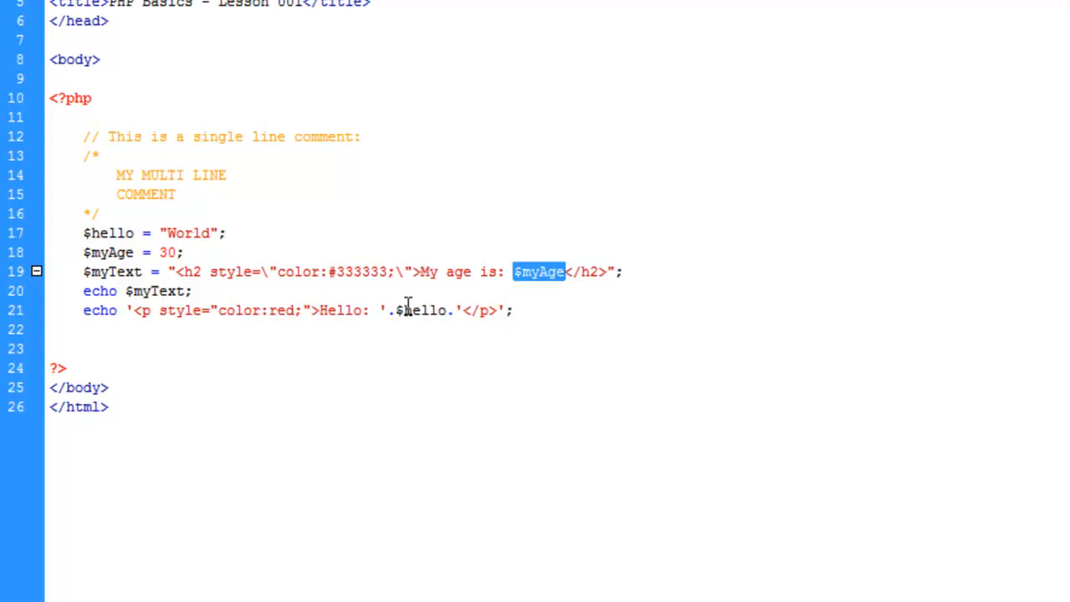
mouse_move(407, 270)
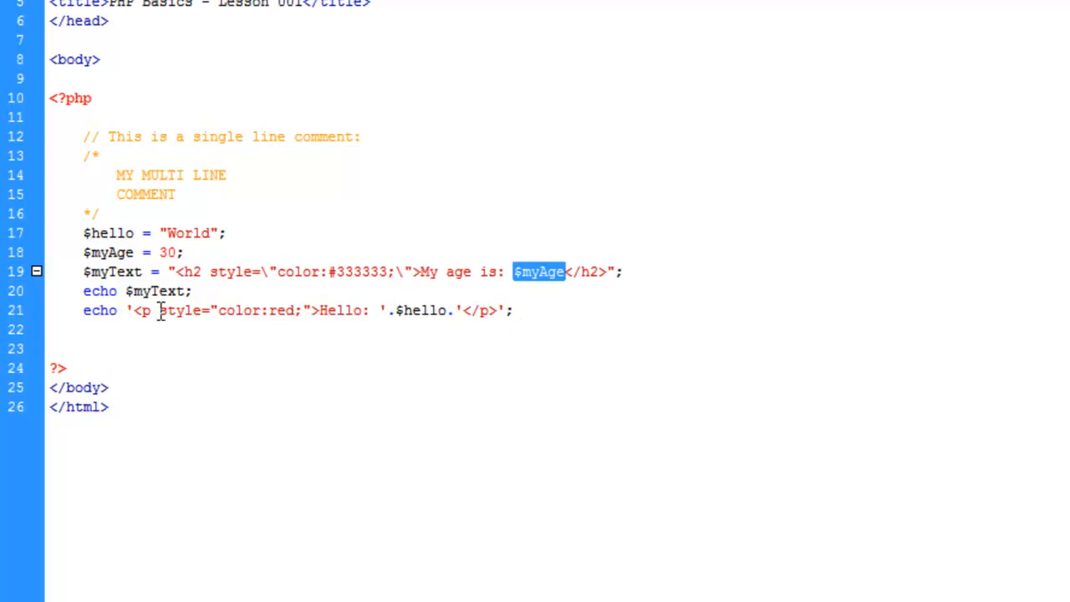
mouse_move(208, 296)
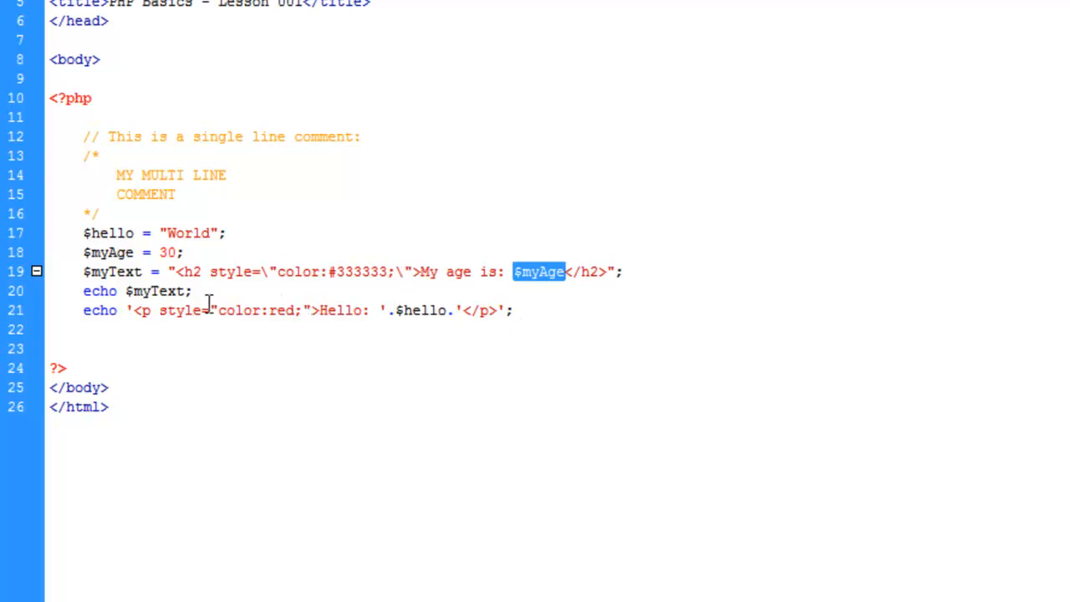
mouse_move(280, 305)
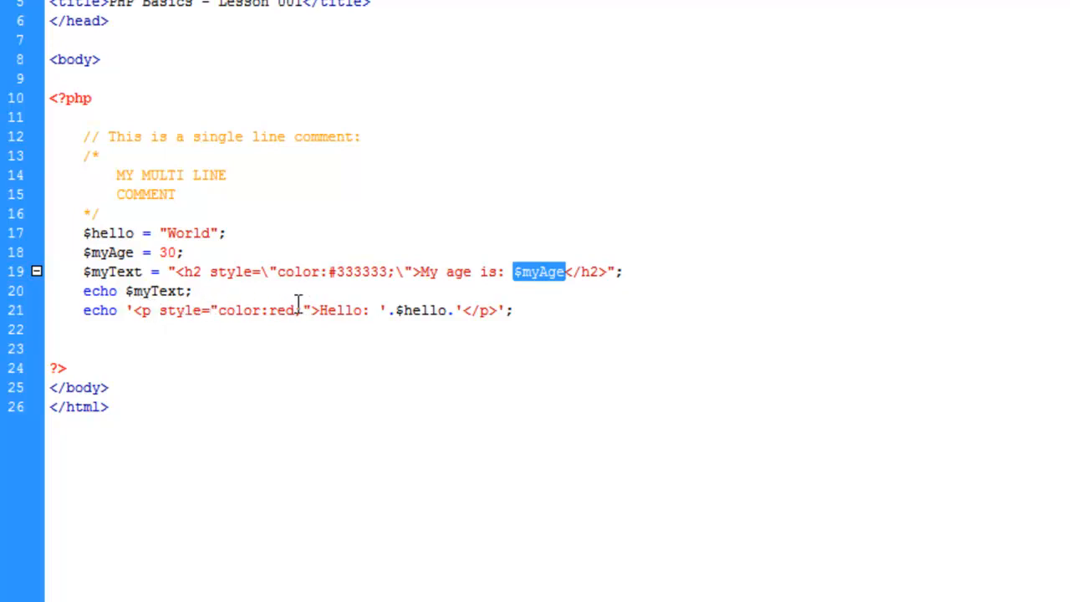
mouse_move(343, 310)
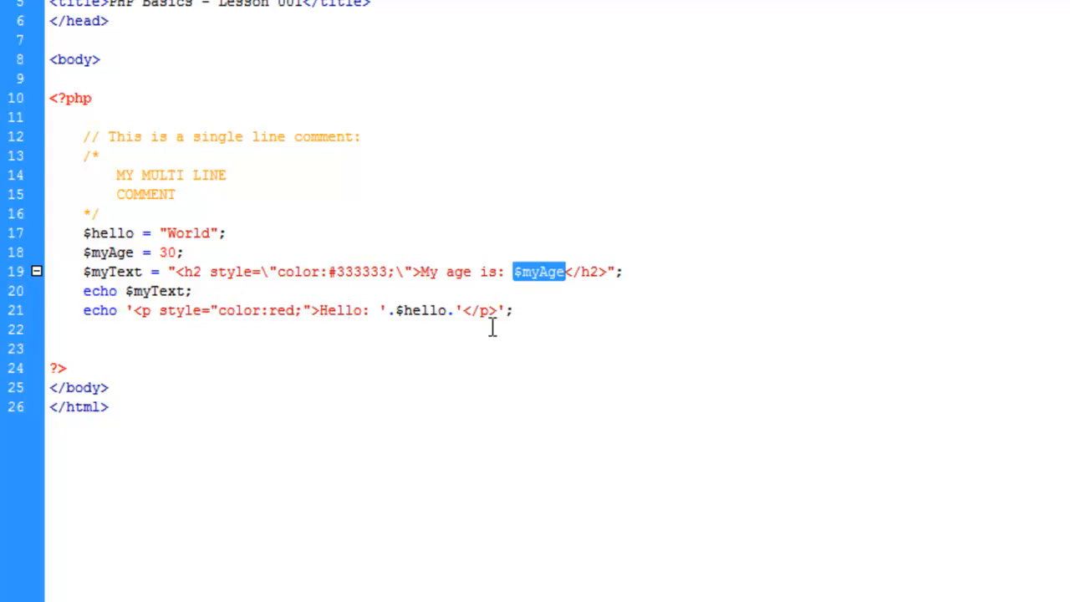
mouse_move(449, 316)
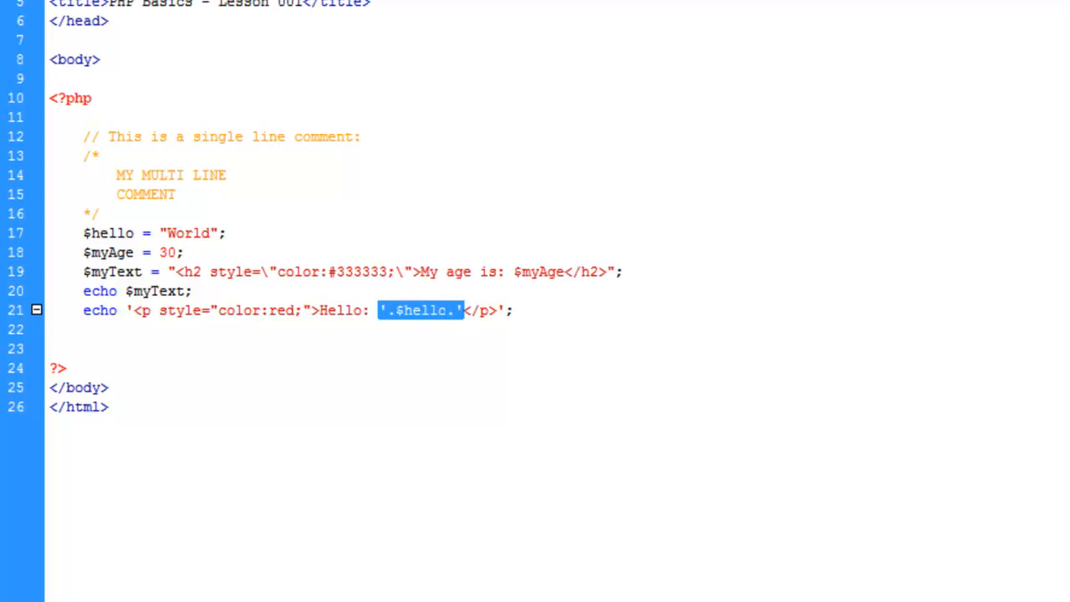
click(832, 318)
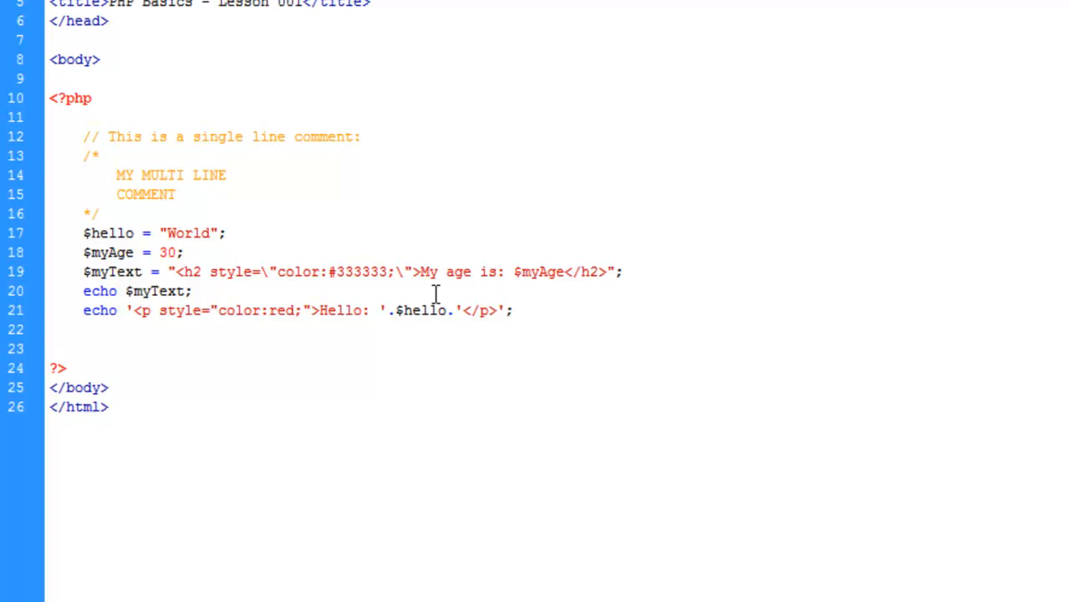
key(enter)
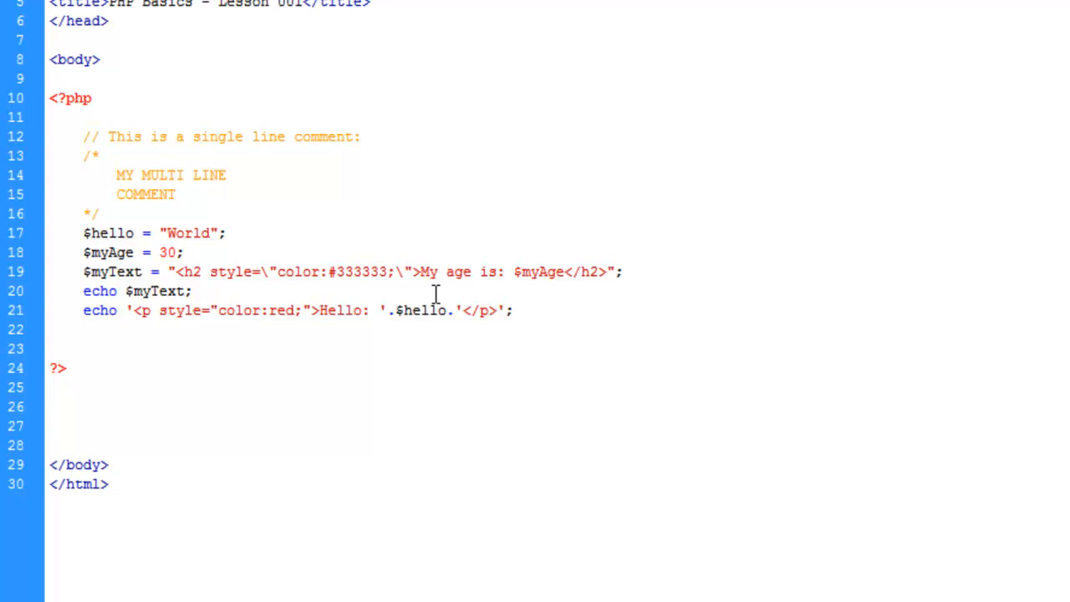
Step: Below ?>, write <p style="color:red">Hello: <?php echo $hello; ?></p> on line 25
click(50, 387)
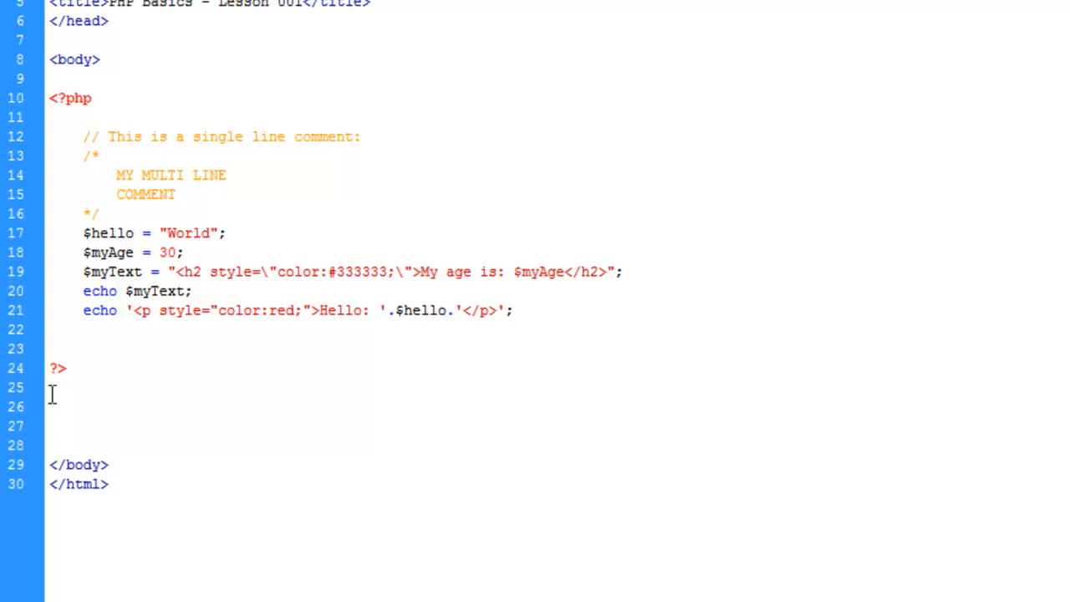
text(<)
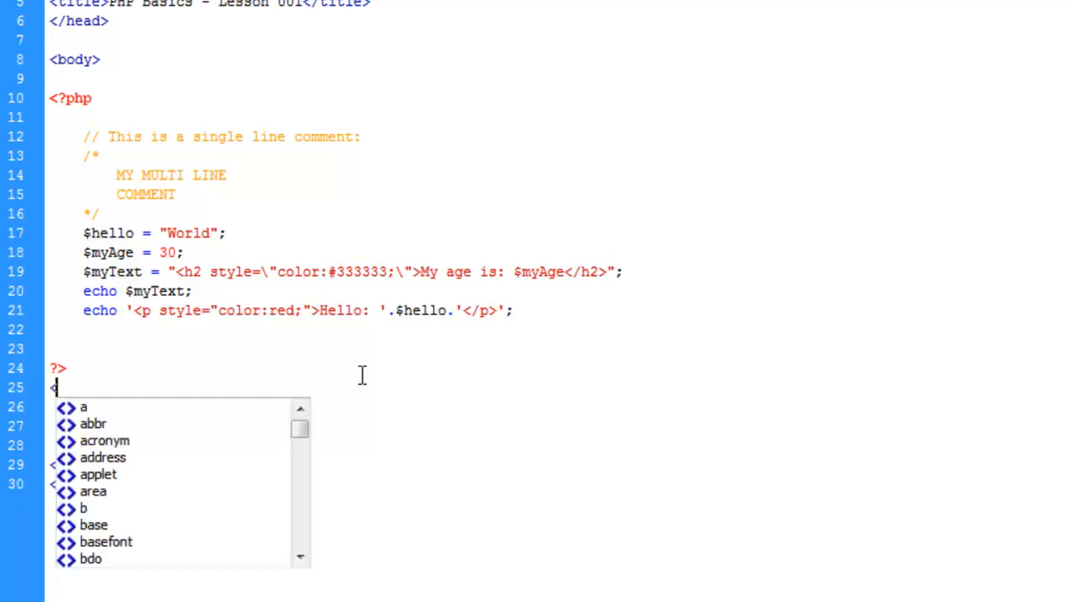
text(p style)
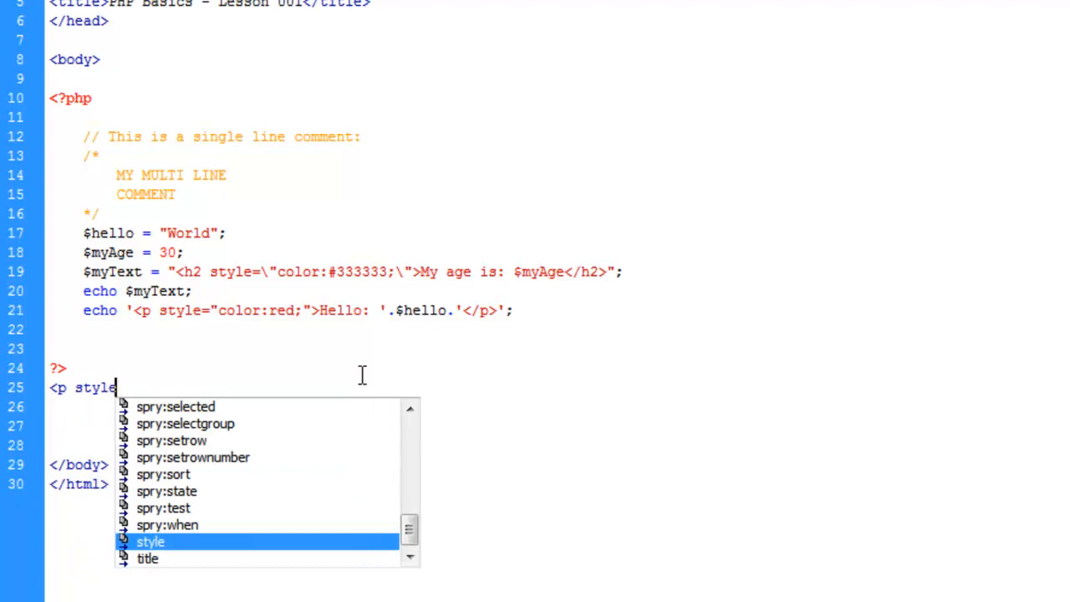
text(="color:red">Hello: </p>)
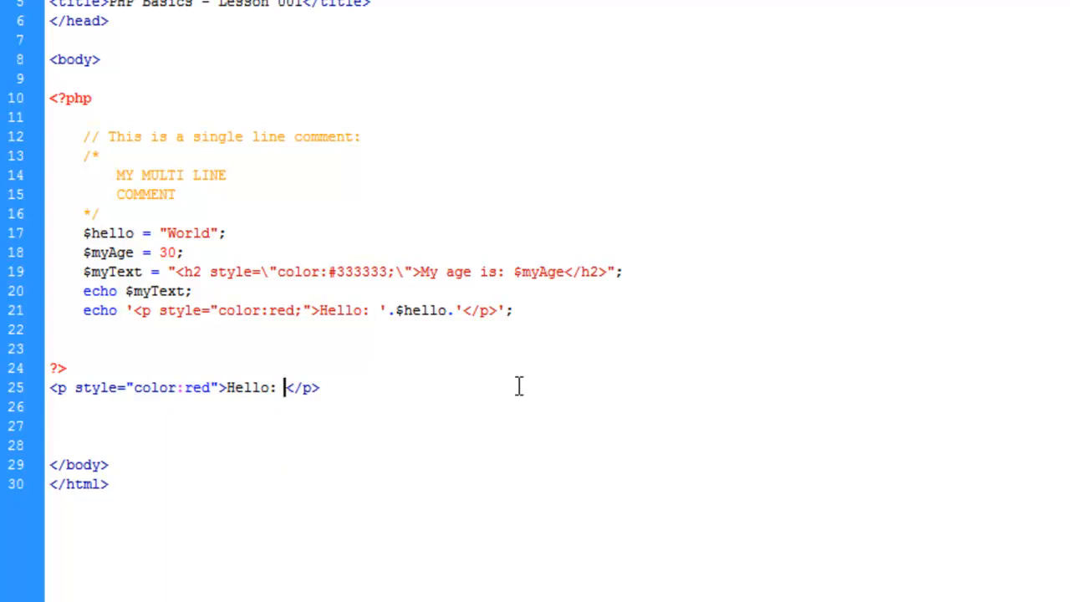
text(<?php <)
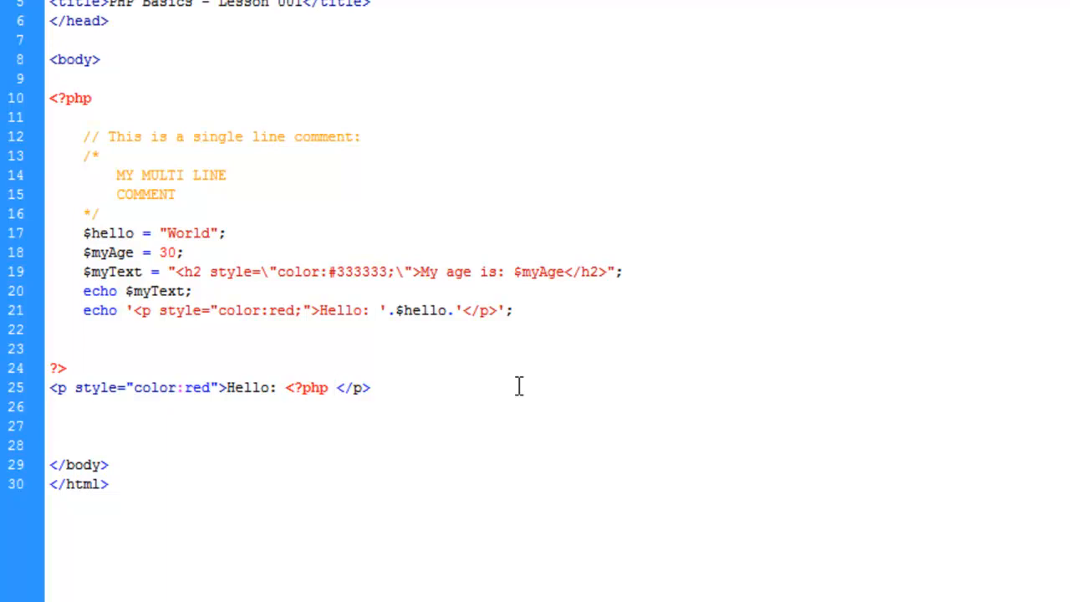
text(echo)
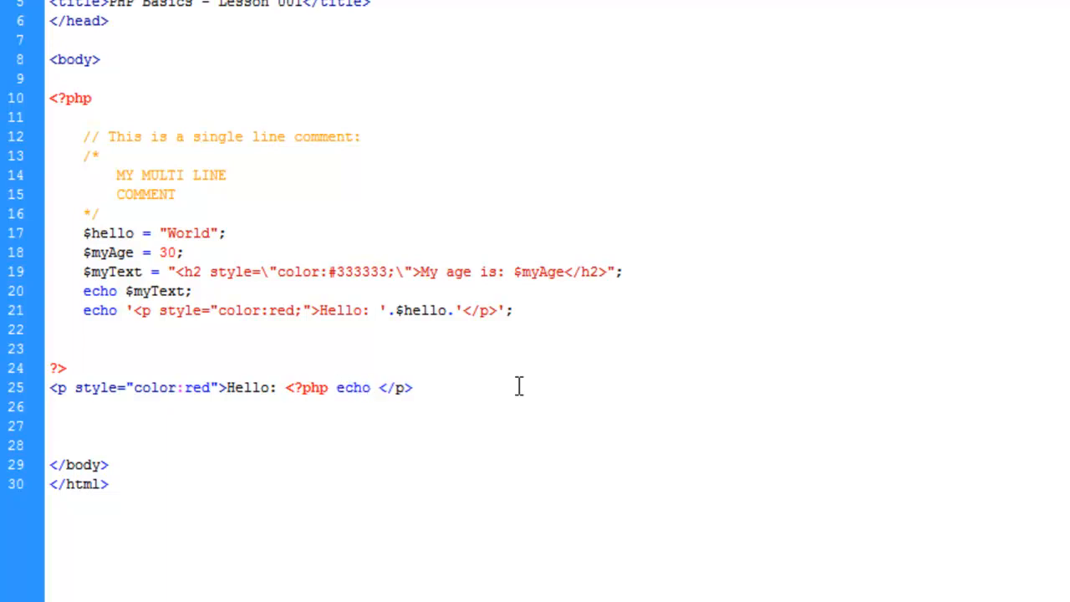
text($hello; ?>)
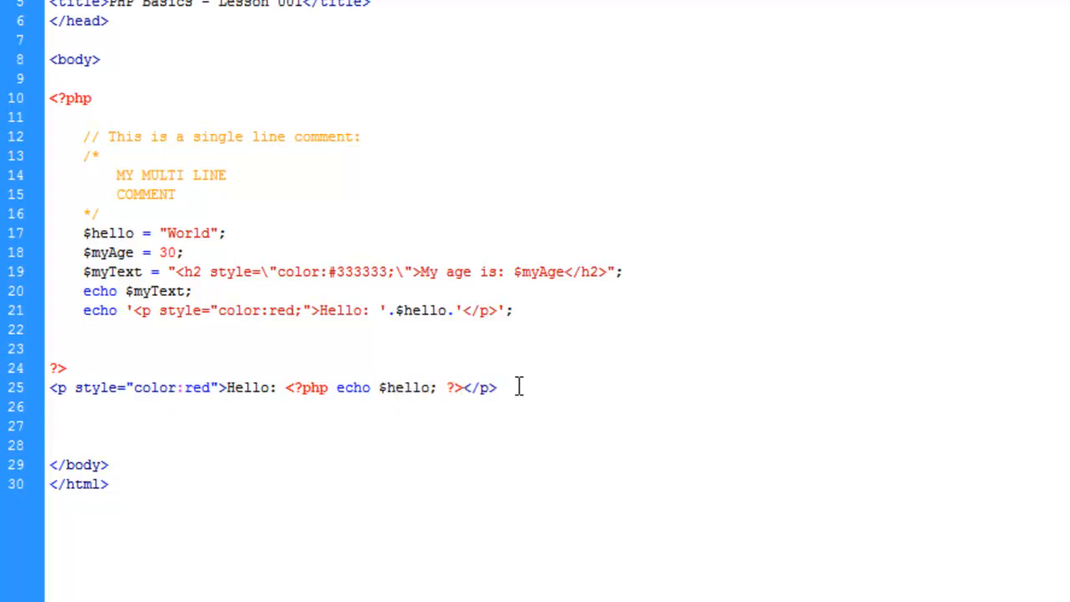
click(458, 387)
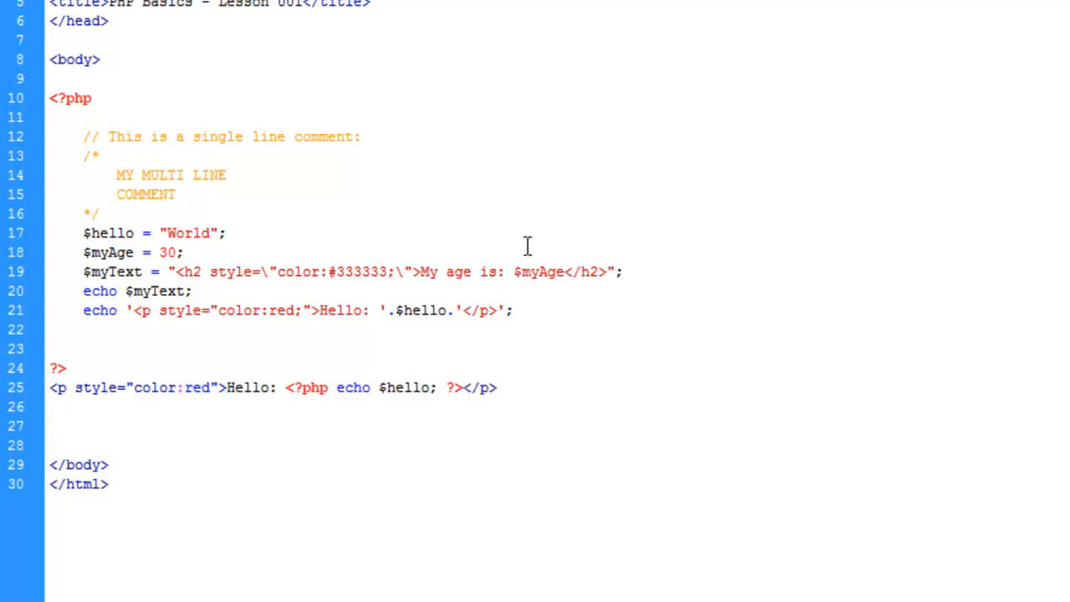
Step: Copy line 25's paragraph to line 27, splitting its PHP echo onto indented lines
click(108, 387)
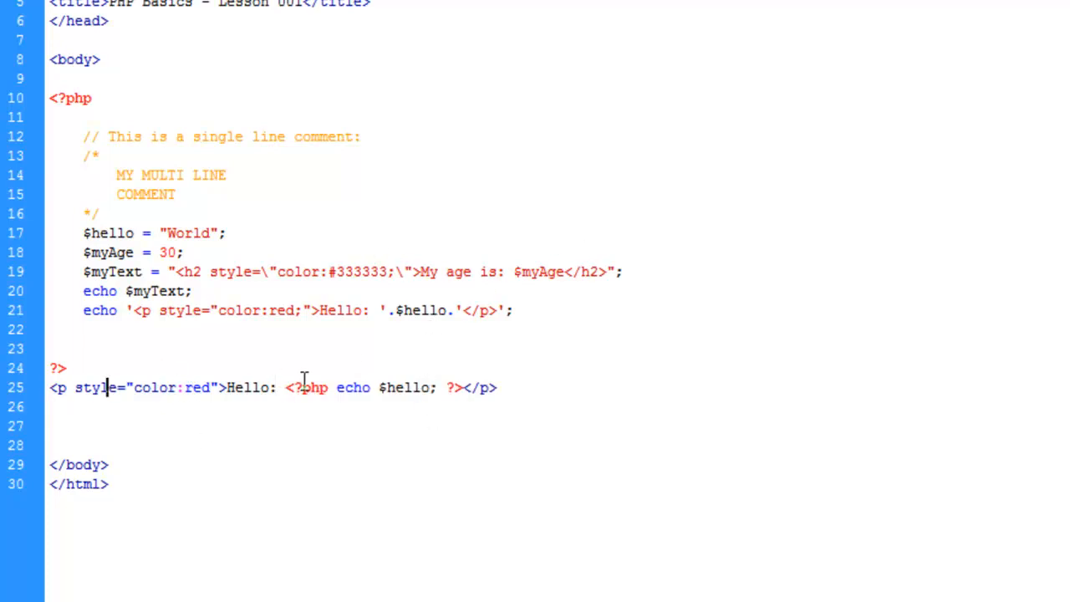
mouse_move(413, 411)
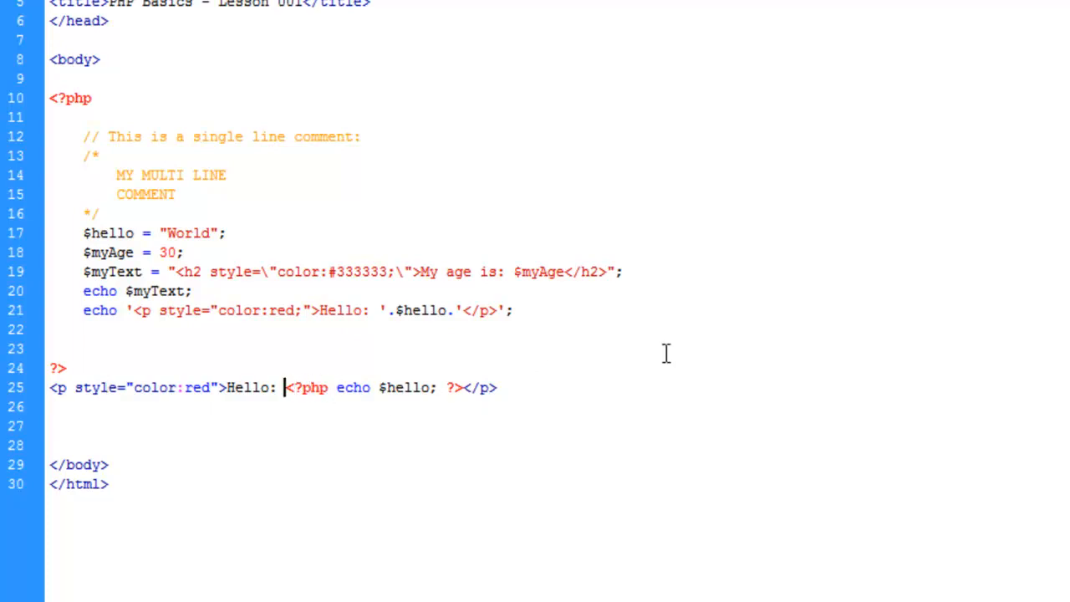
mouse_move(478, 405)
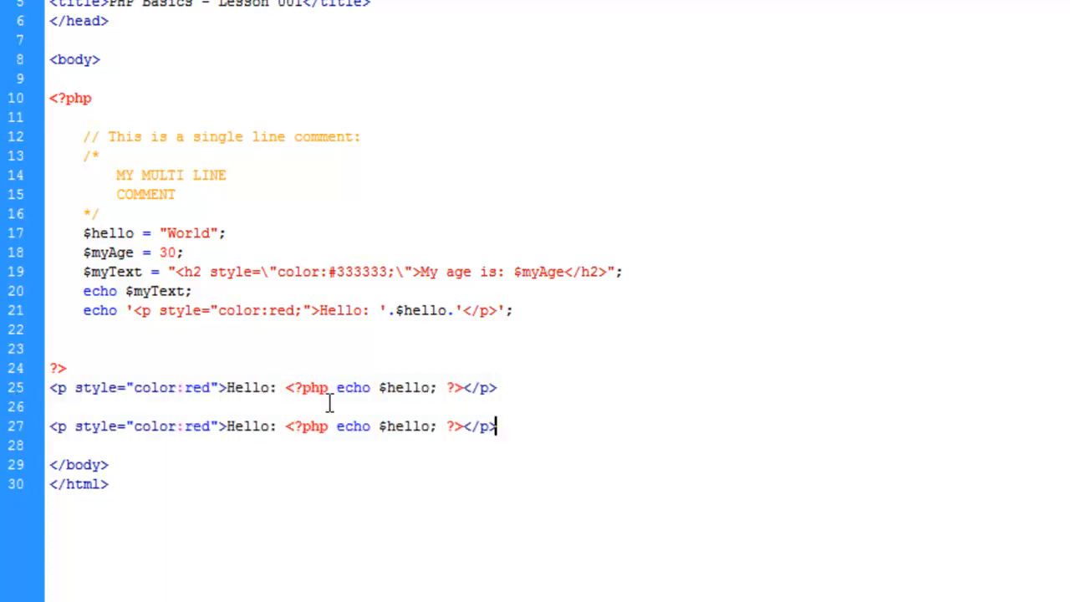
click(284, 426)
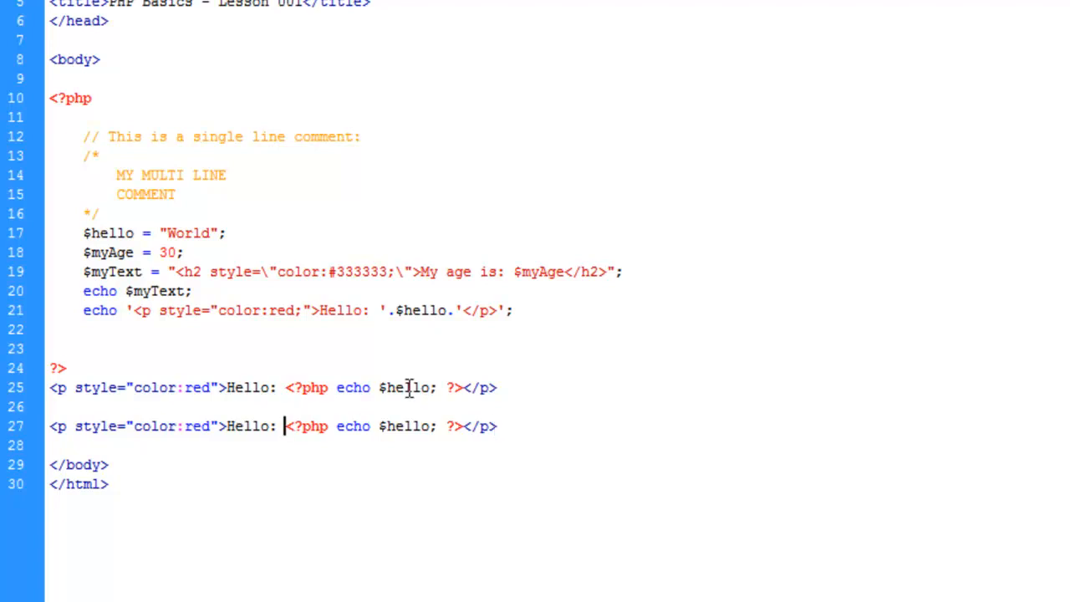
key(enter)
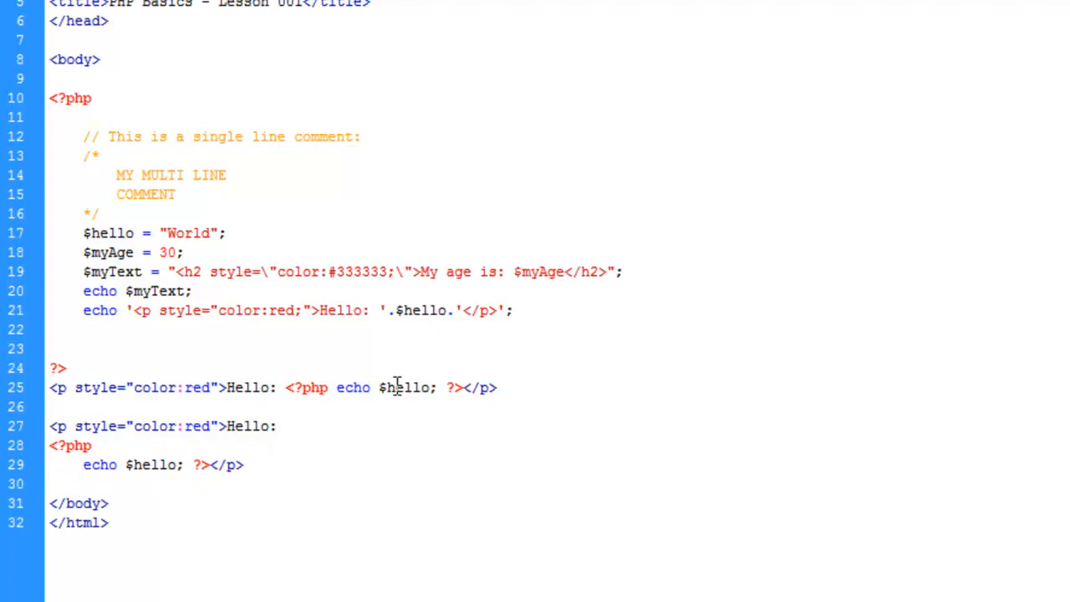
key(Enter)
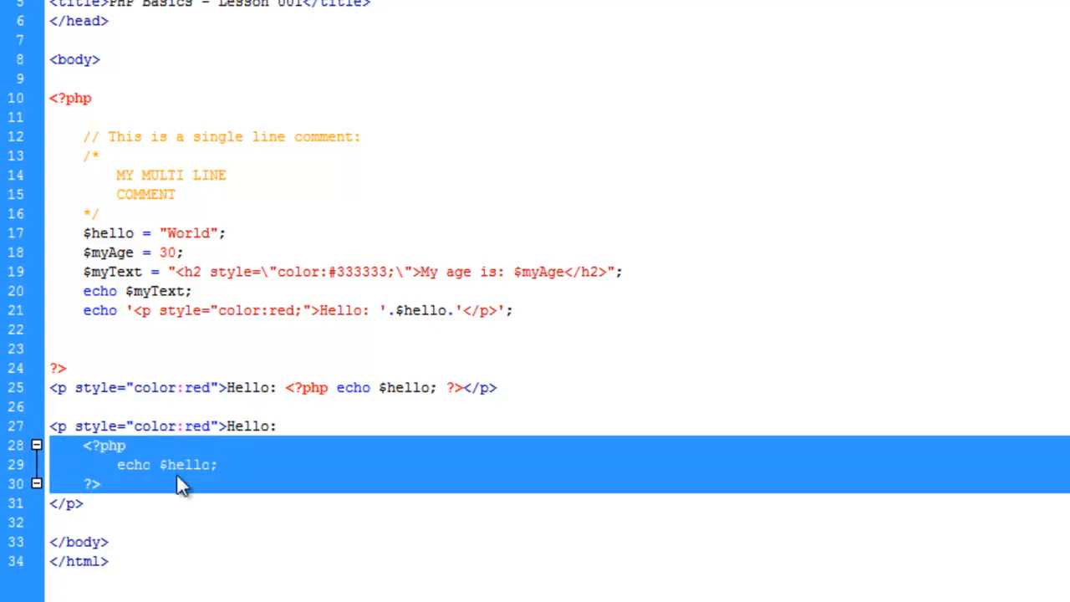
click(270, 545)
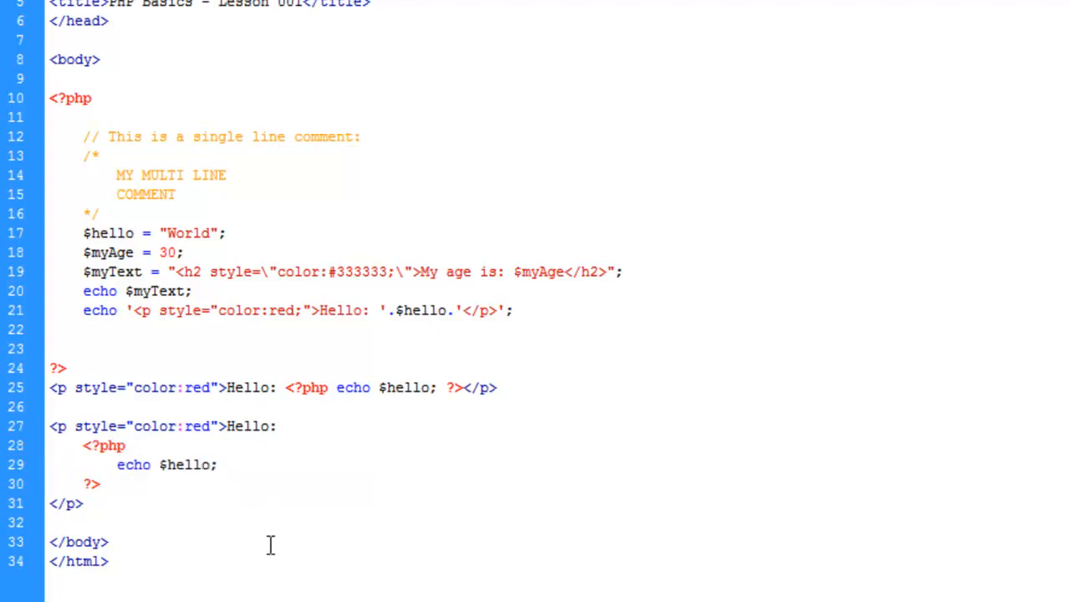
click(96, 483)
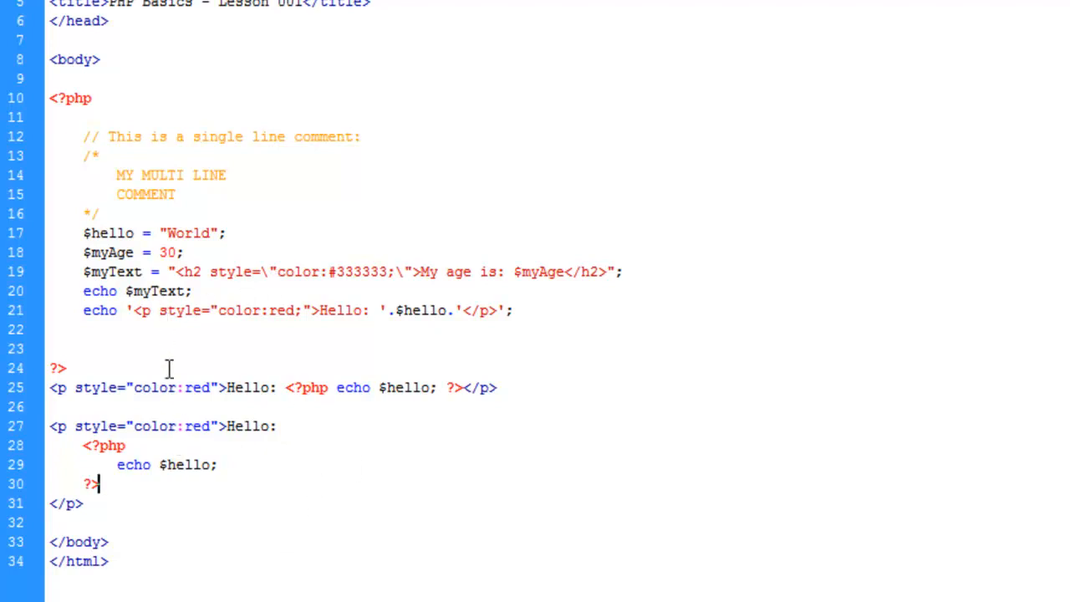
mouse_move(383, 564)
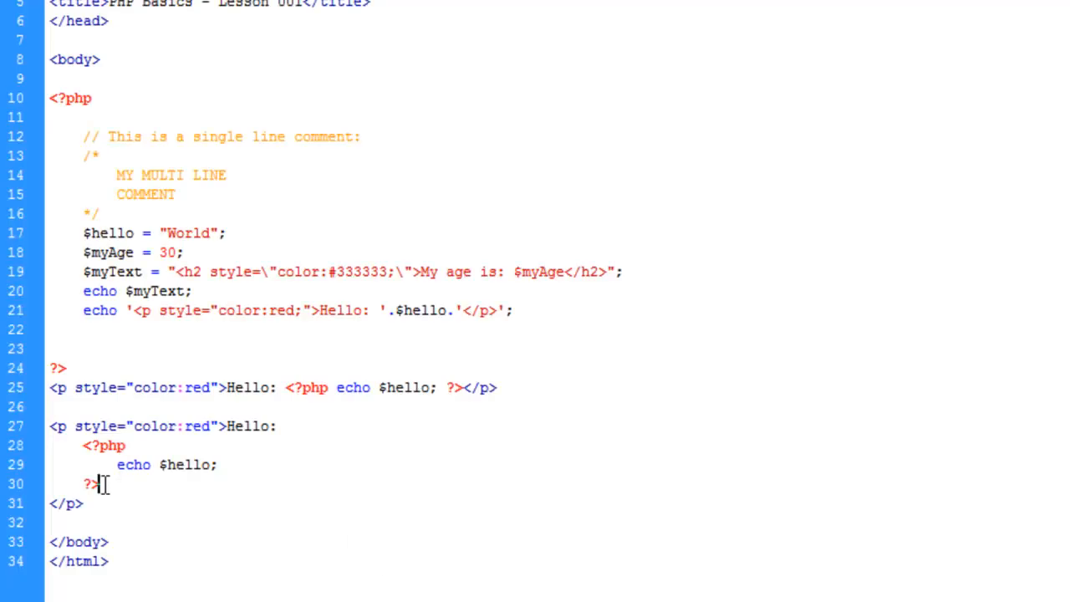
mouse_move(128, 495)
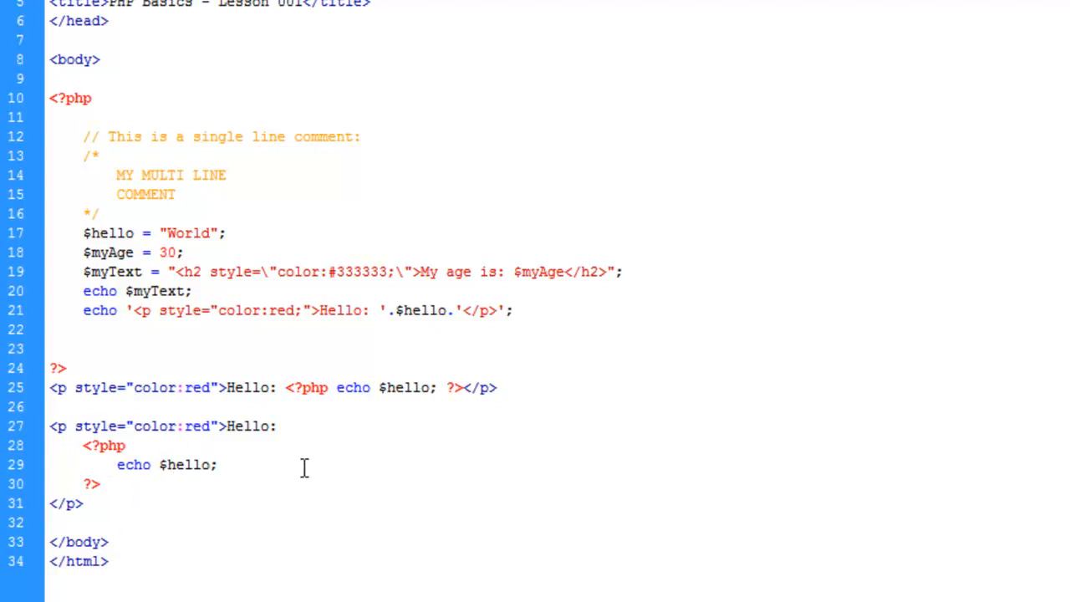
mouse_move(305, 506)
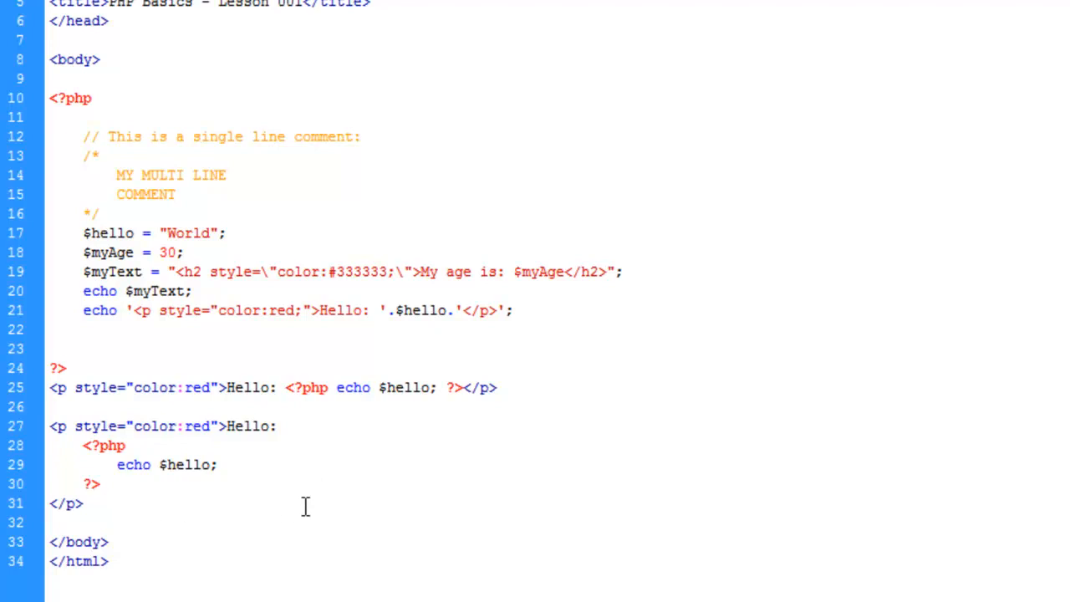
mouse_move(167, 324)
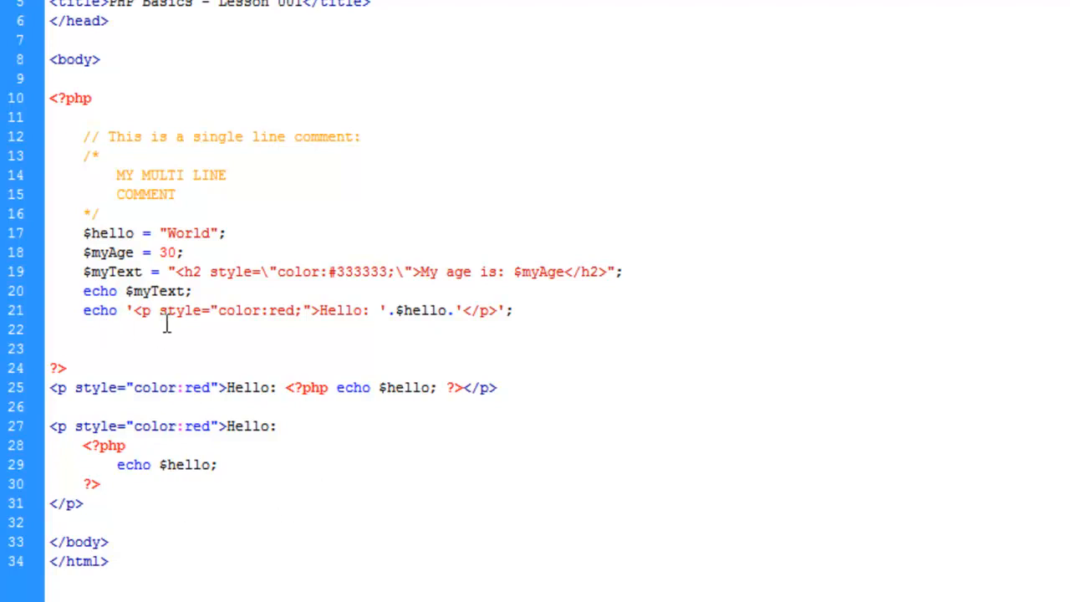
mouse_move(369, 409)
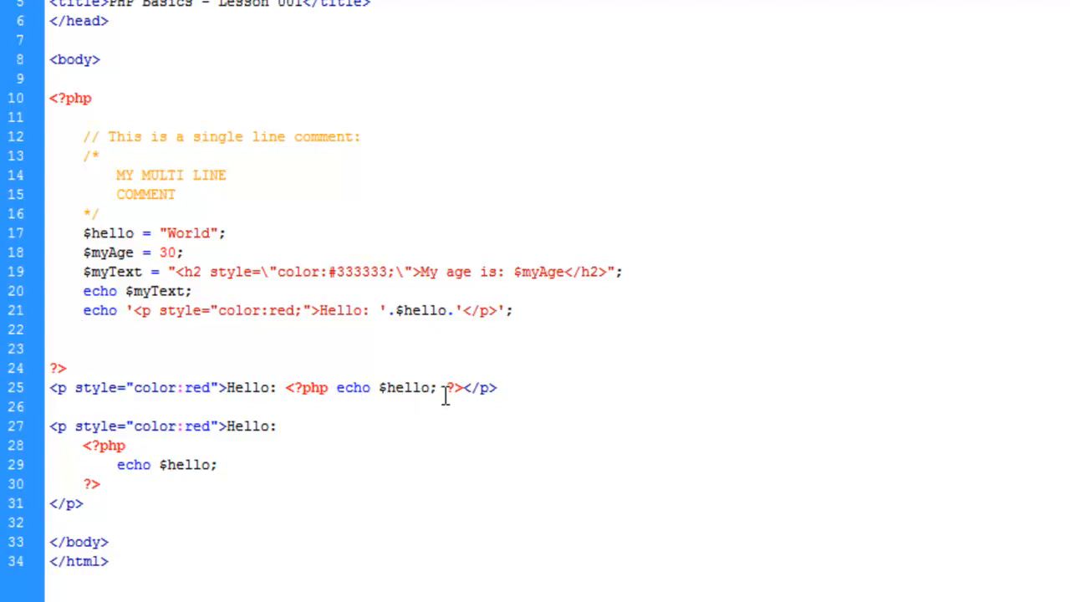
mouse_move(434, 319)
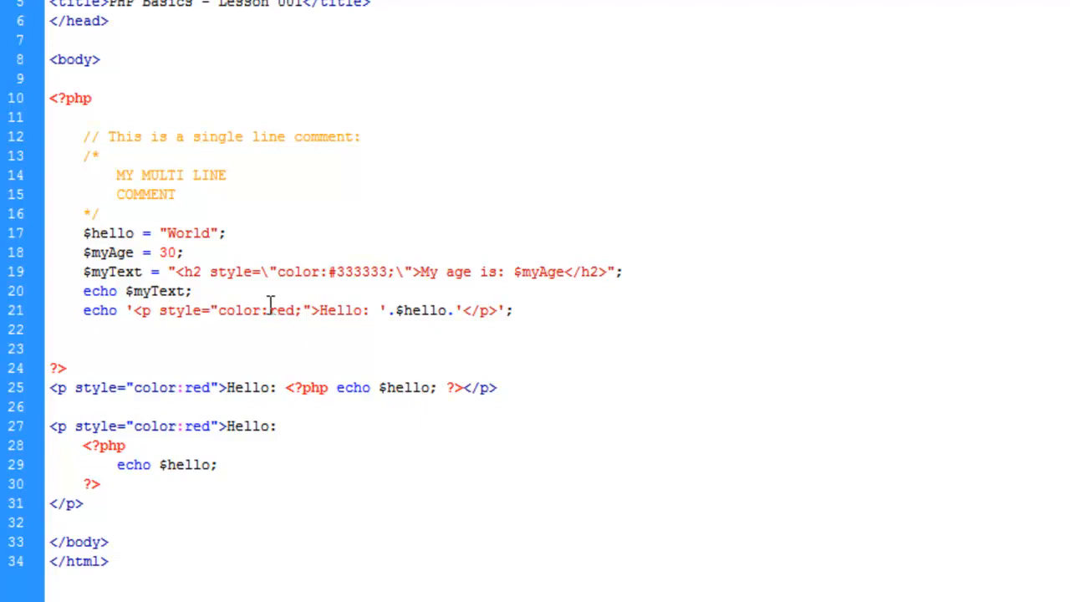
double_click(281, 310)
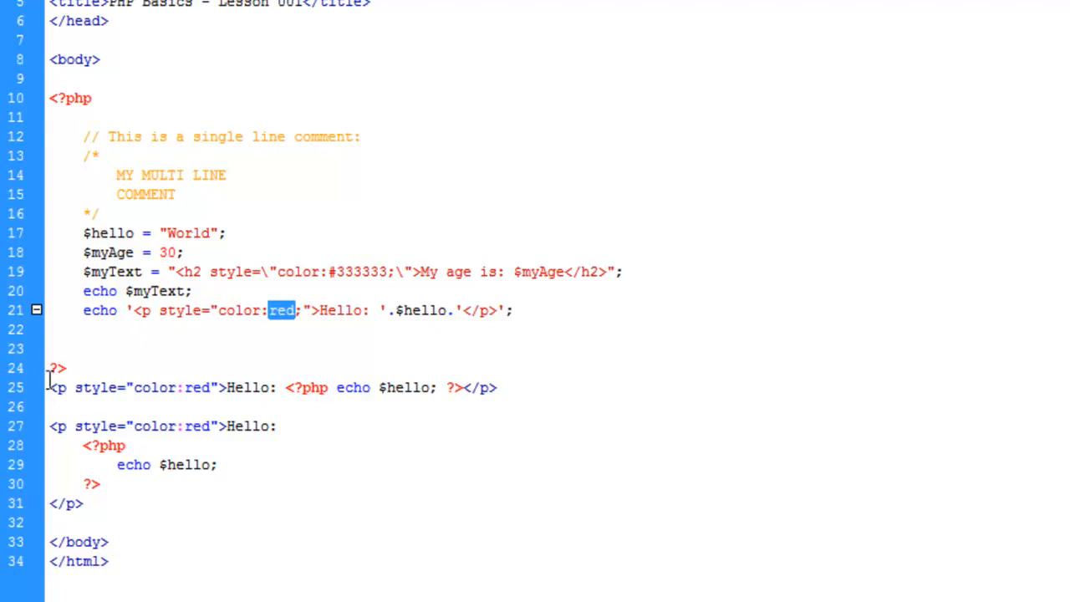
mouse_move(39, 333)
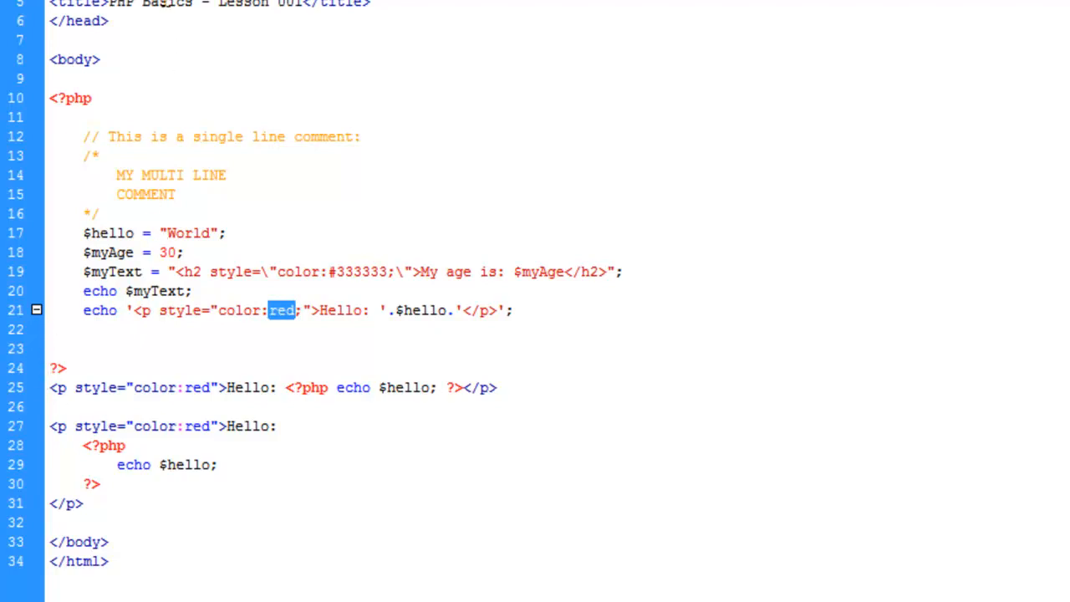
mouse_move(121, 580)
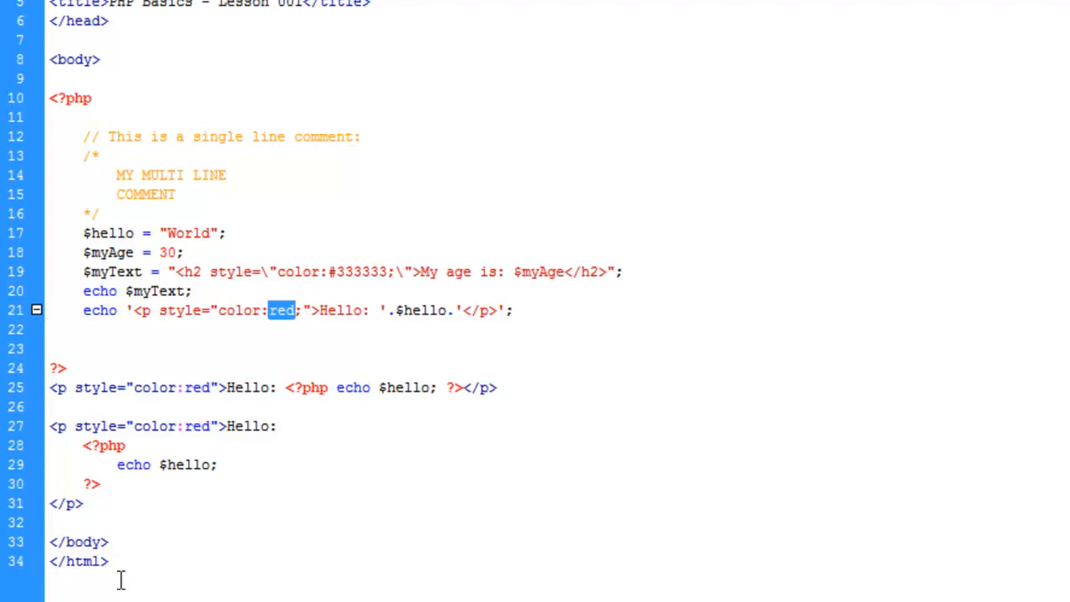
mouse_move(162, 137)
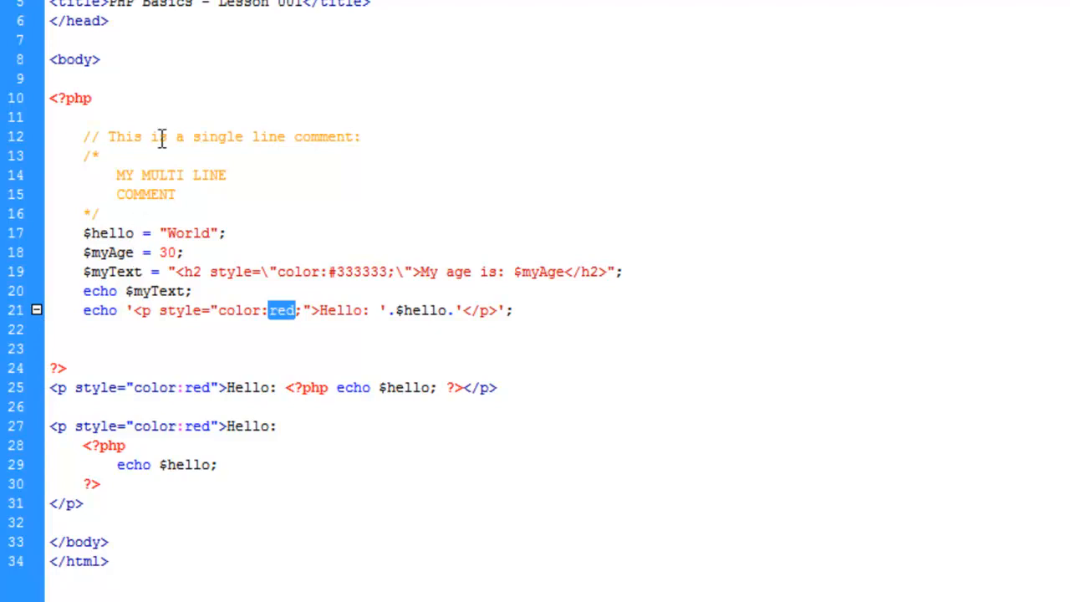
mouse_move(153, 317)
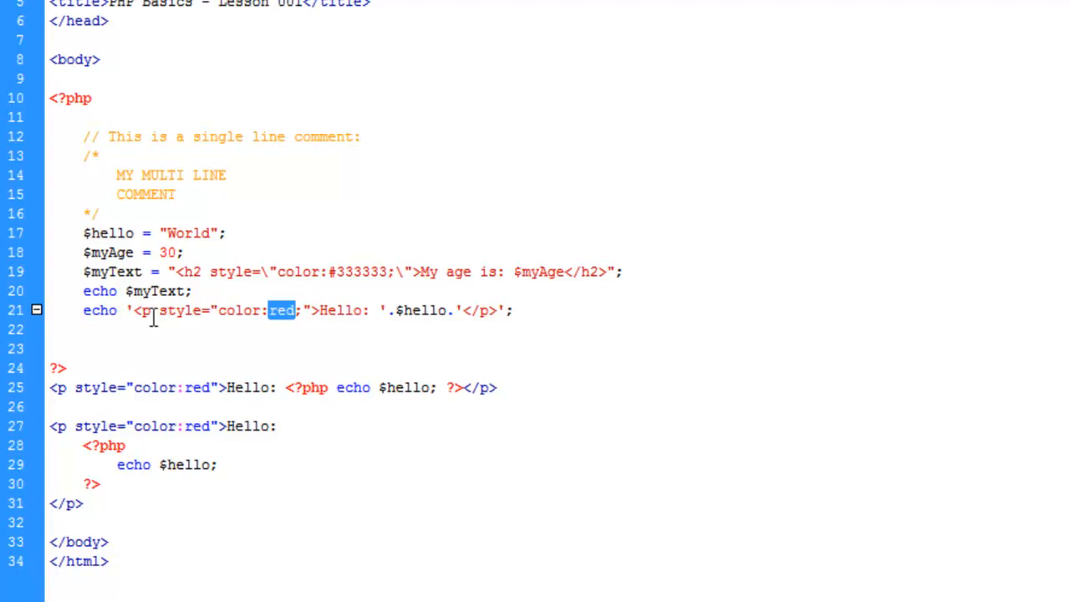
mouse_move(311, 368)
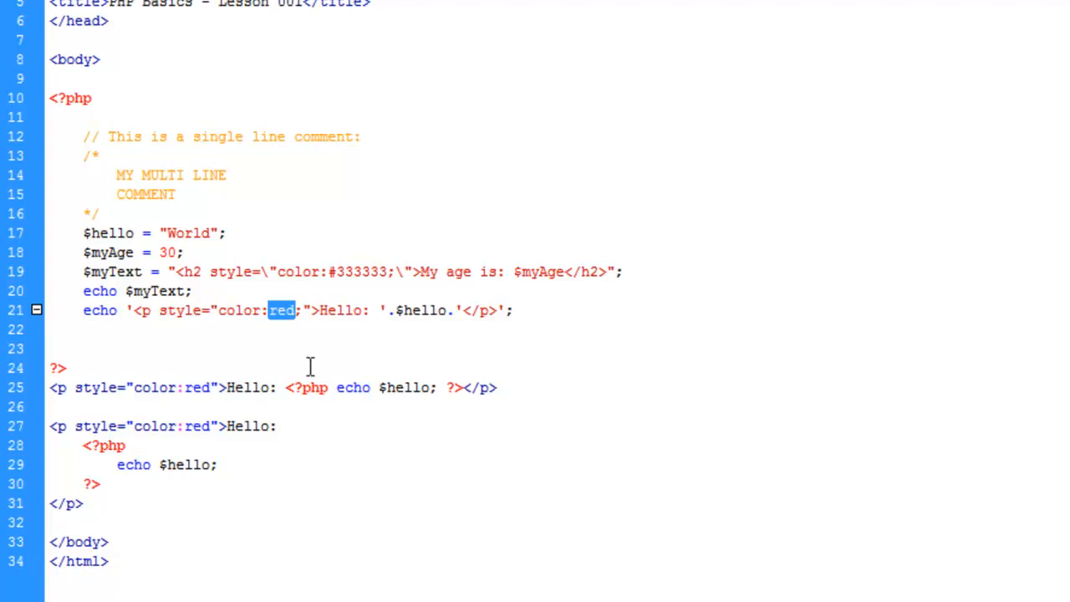
click(182, 252)
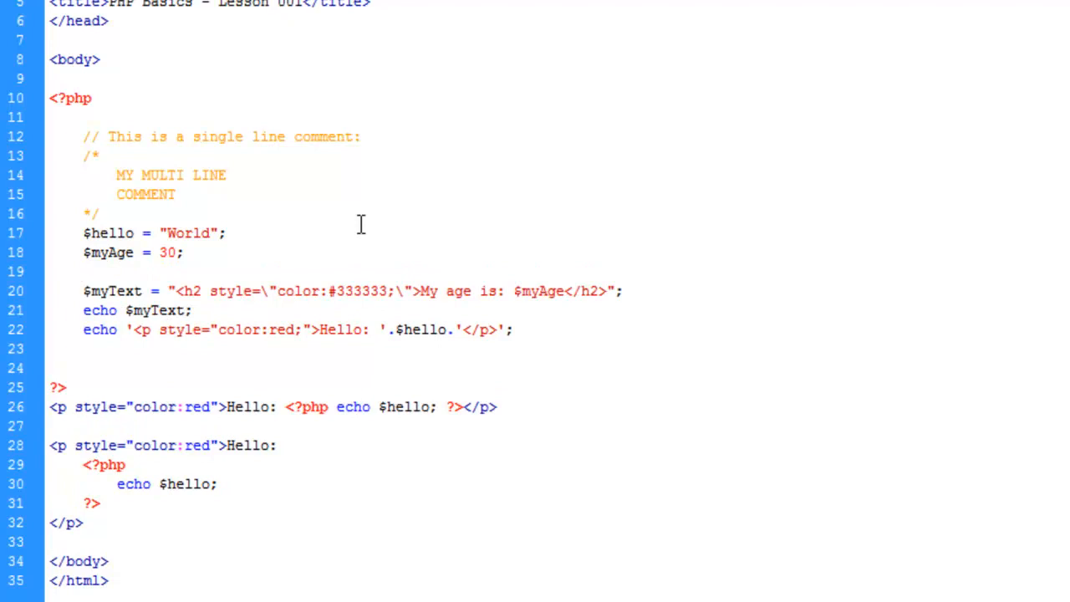
Step: Declare $myColor as 'red' on line 19 and concatenate it into line 22's style
text($)
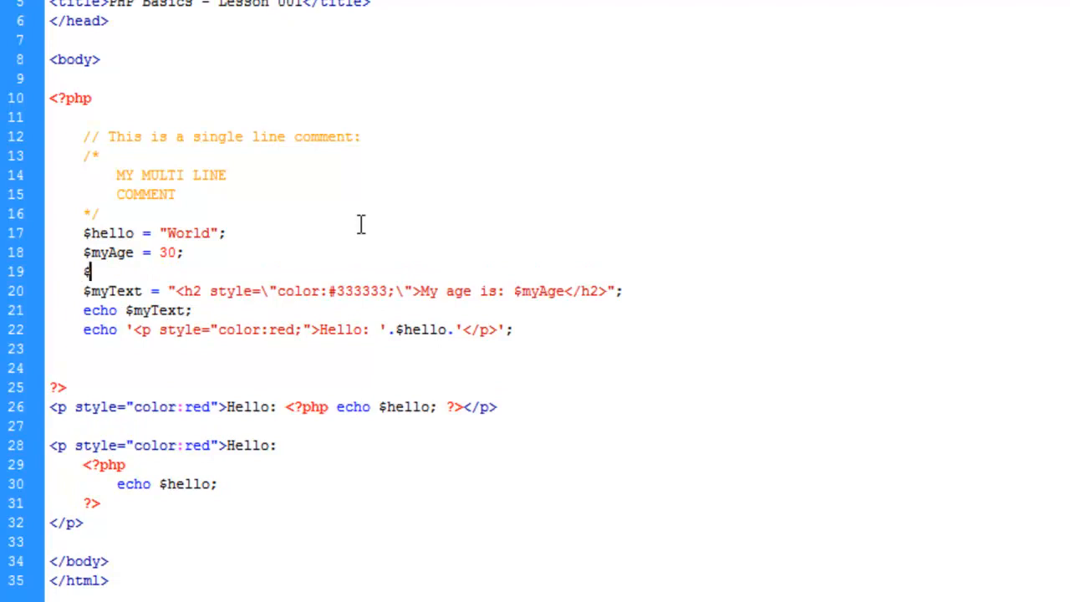
text(myCilki)
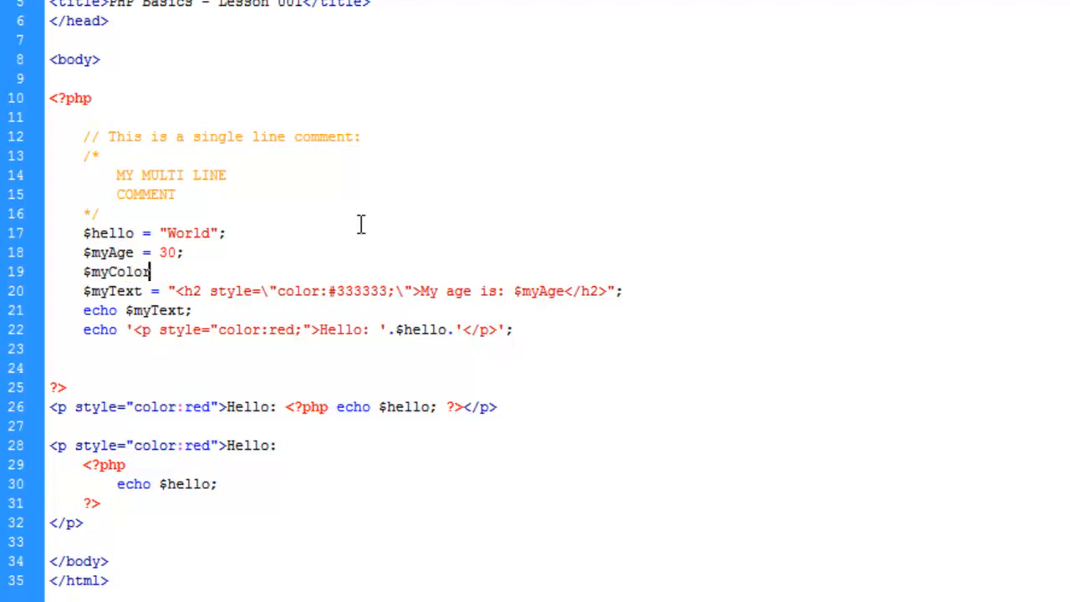
text(:)
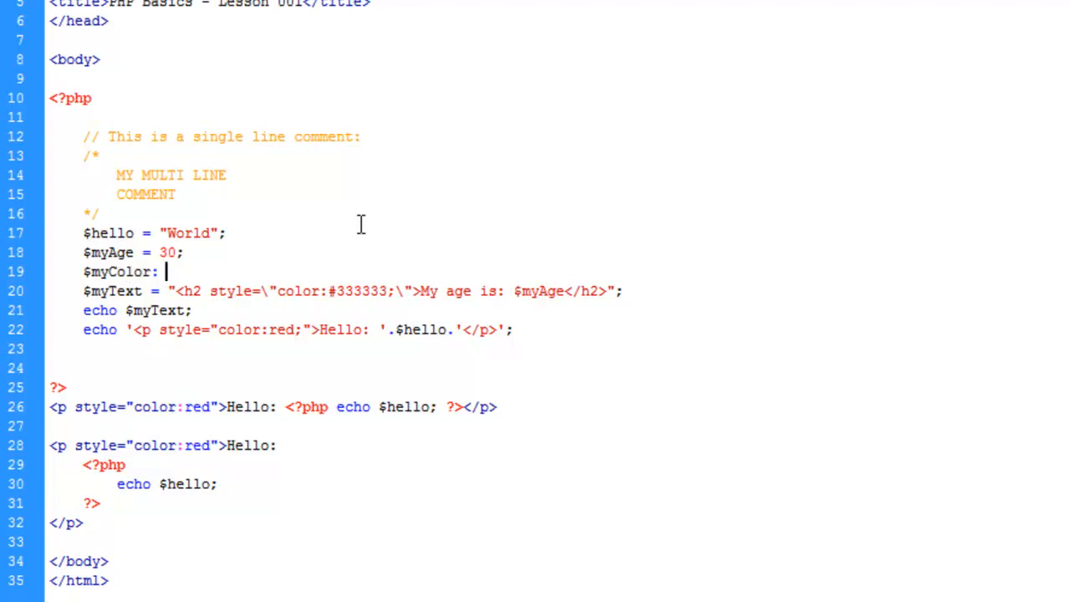
text('';)
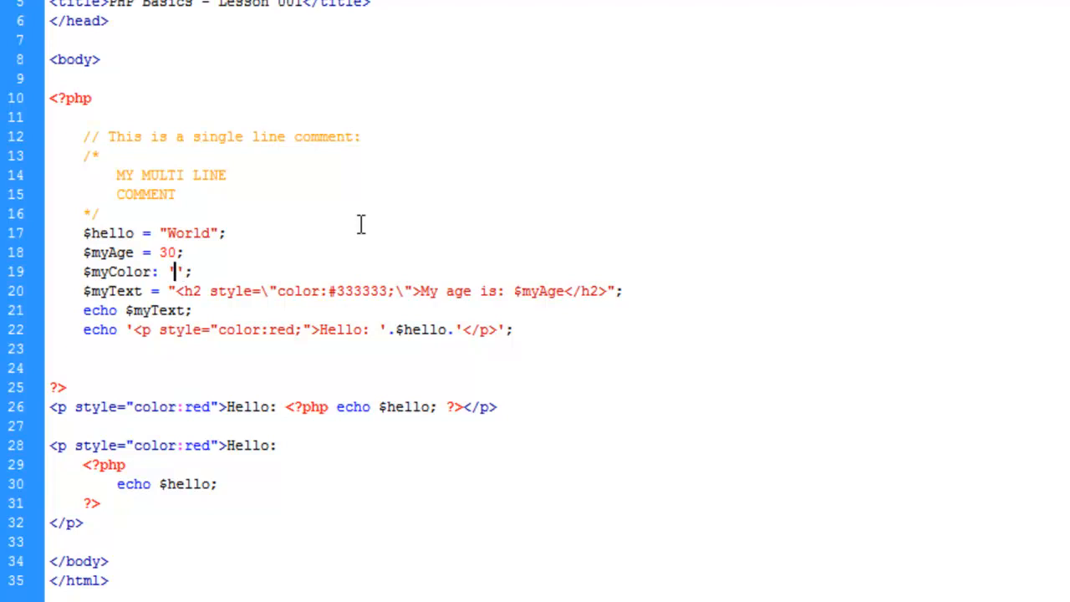
text(red)
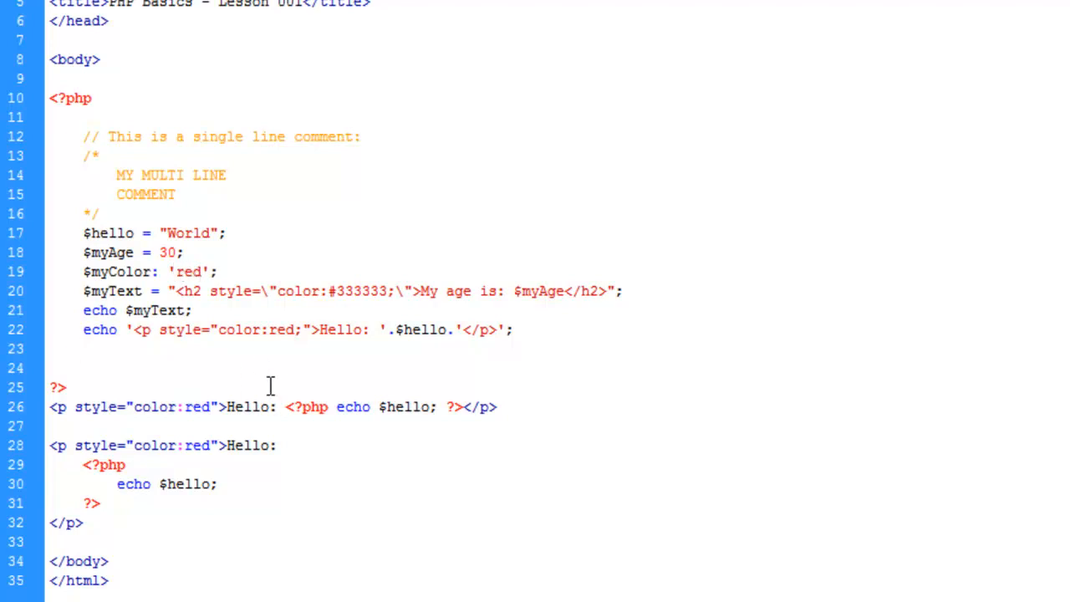
double_click(280, 330)
text('.$myColor.')
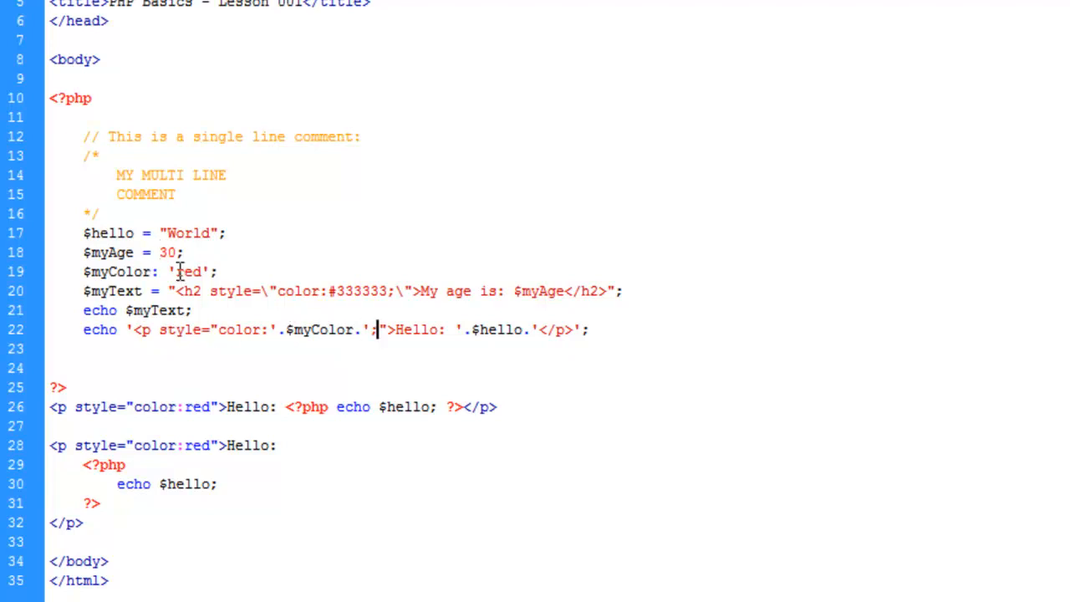
mouse_move(316, 325)
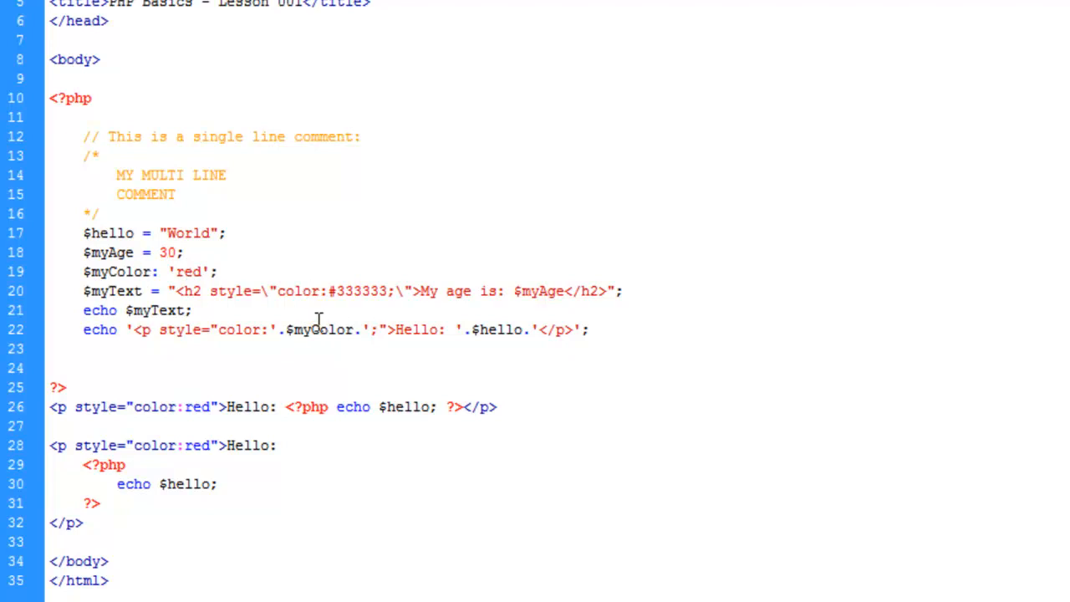
click(377, 329)
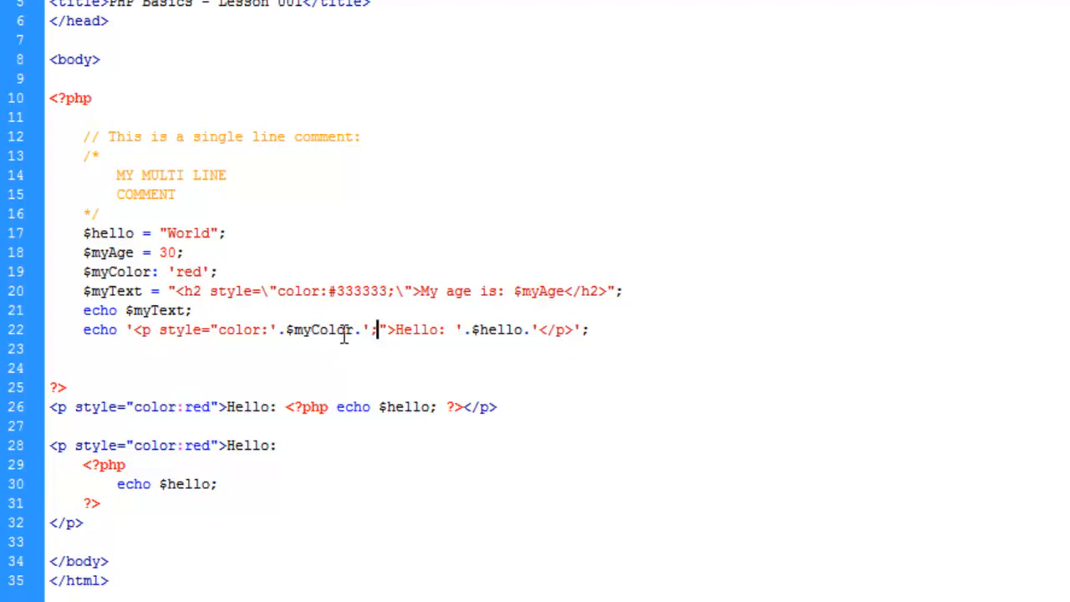
mouse_move(326, 329)
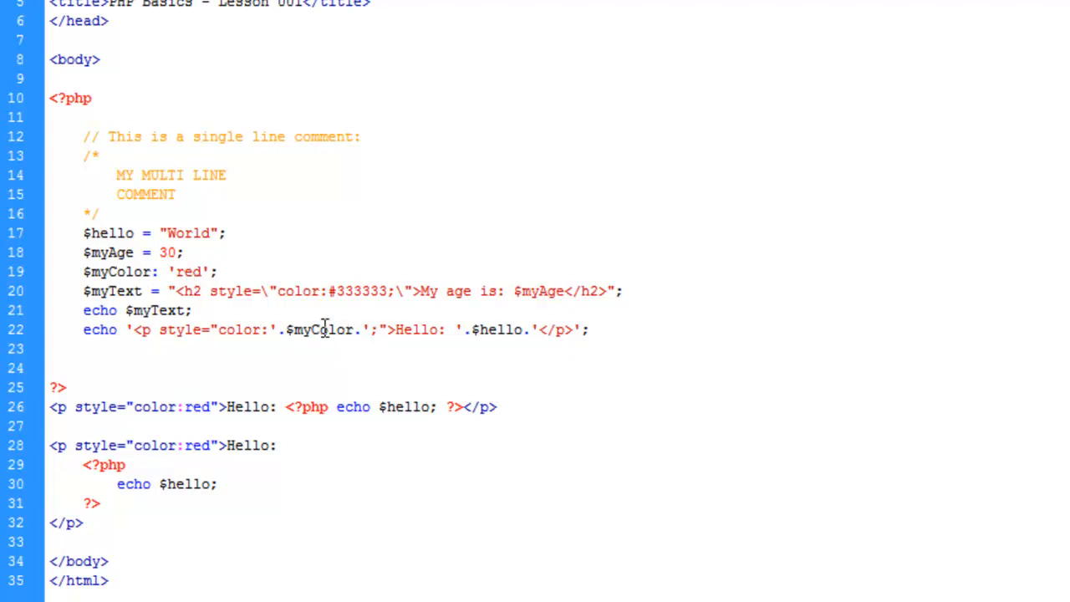
mouse_move(346, 350)
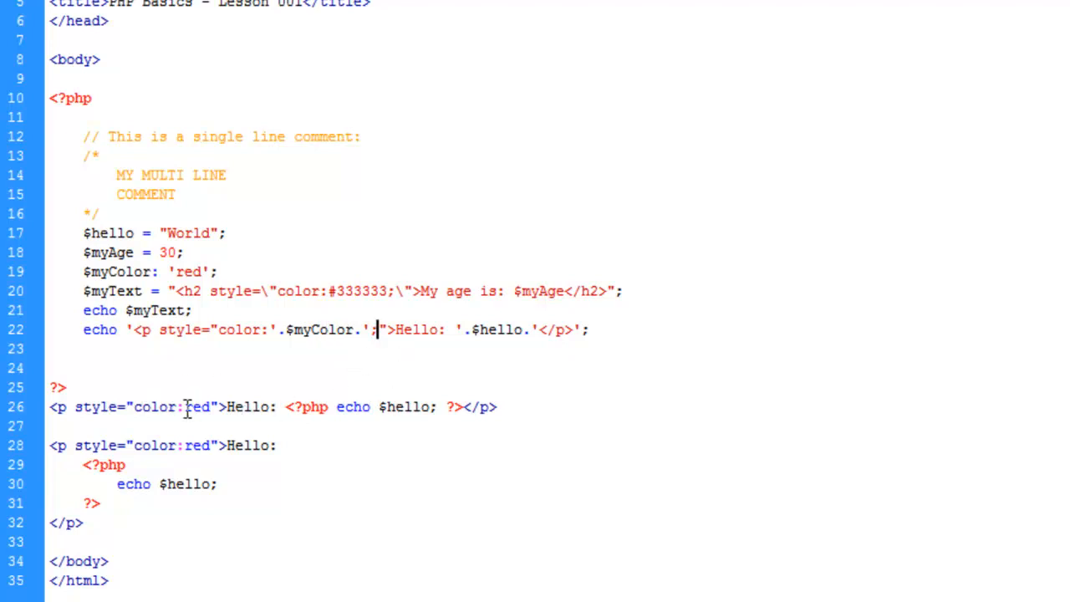
Step: Replace red in the line 26 and 28 paragraph styles with <?php echo $myColor; ?>
double_click(198, 406)
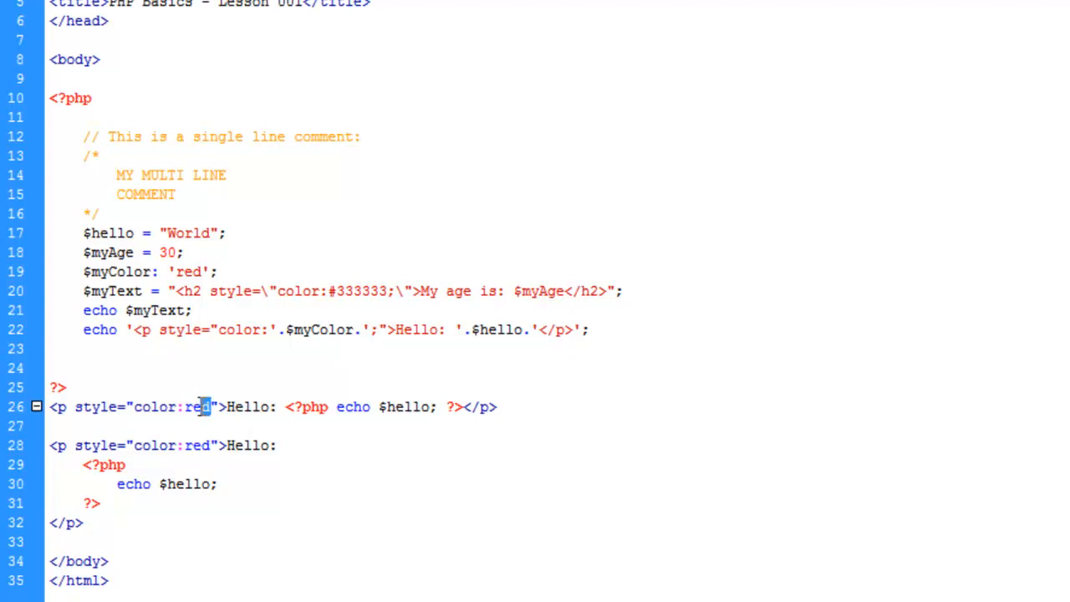
double_click(196, 406)
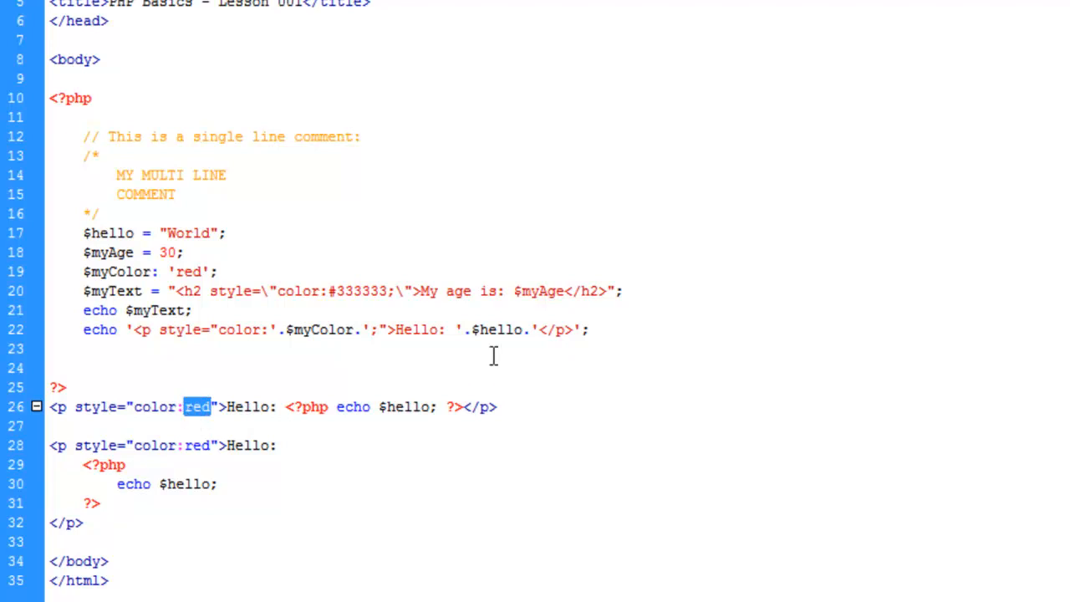
text(<?php)
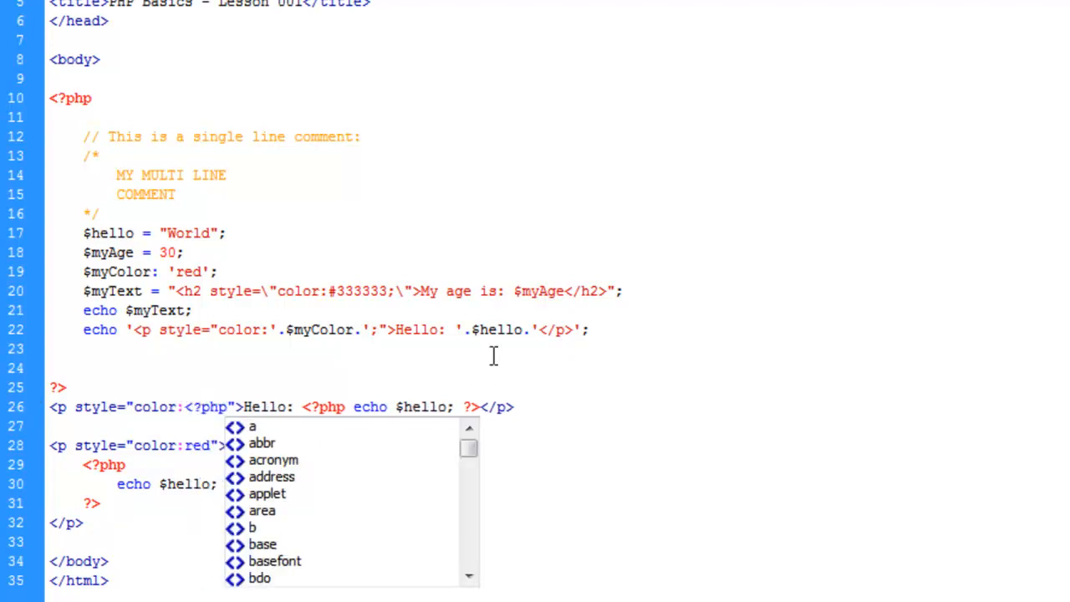
text(echo $m)
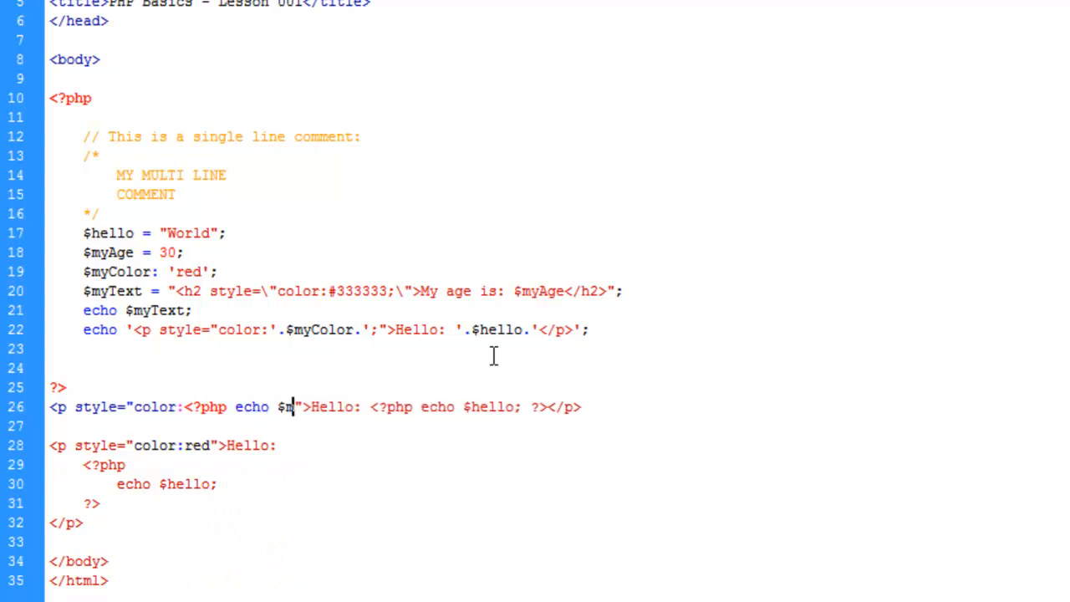
text(yColor;)
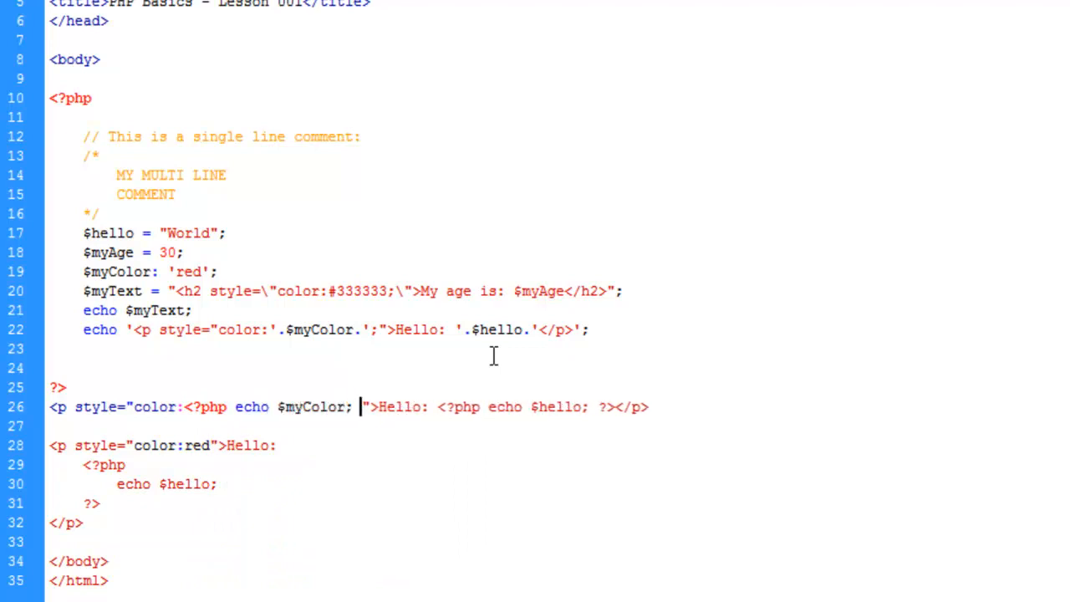
text(?>)
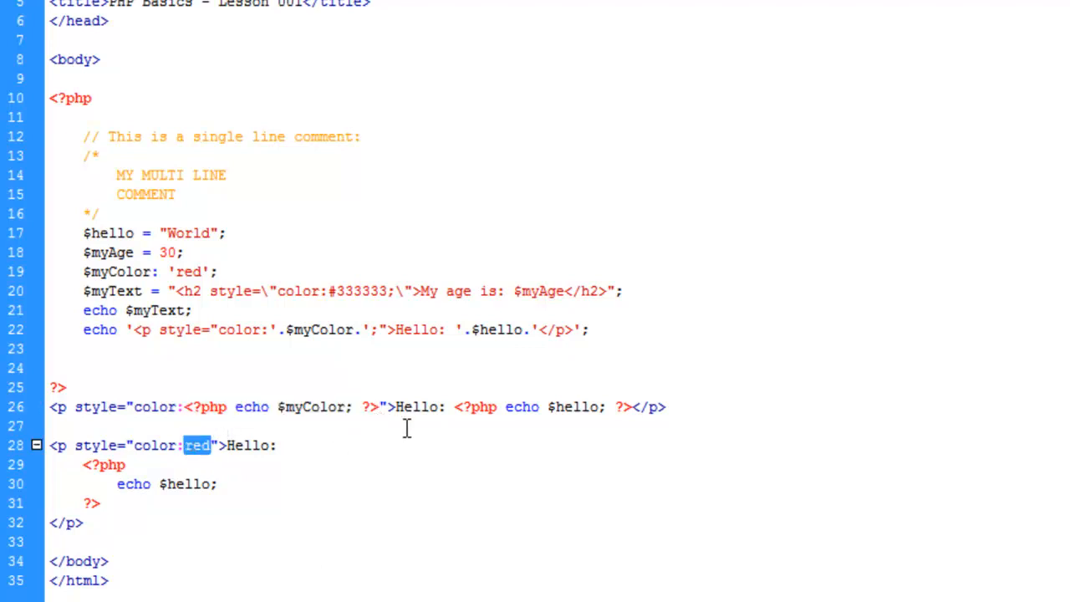
text(<?php echo $myColor; ?>)
click(150, 271)
text( =)
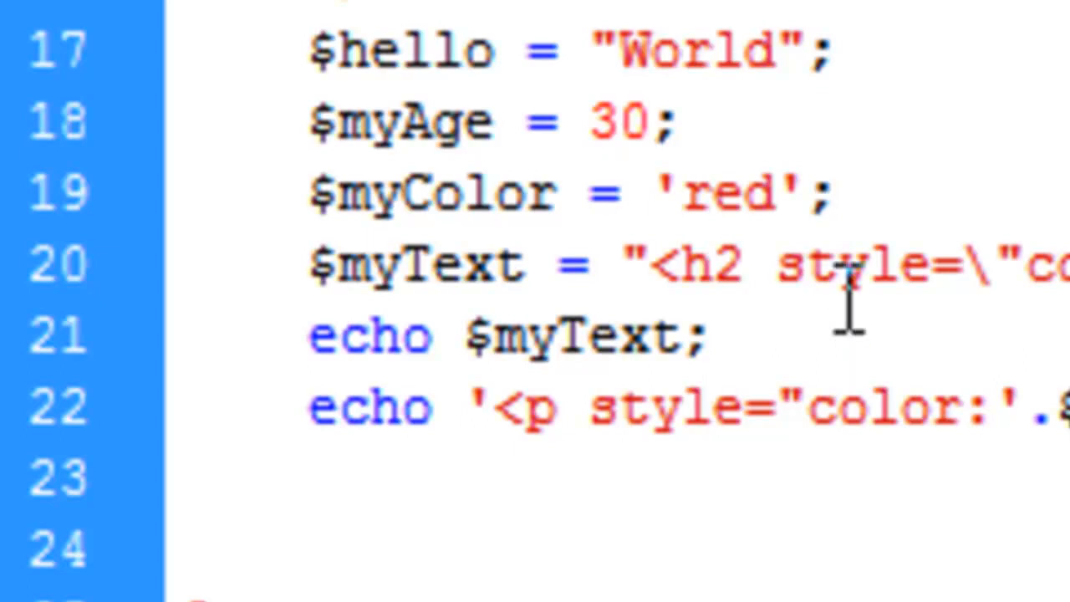
mouse_move(848, 301)
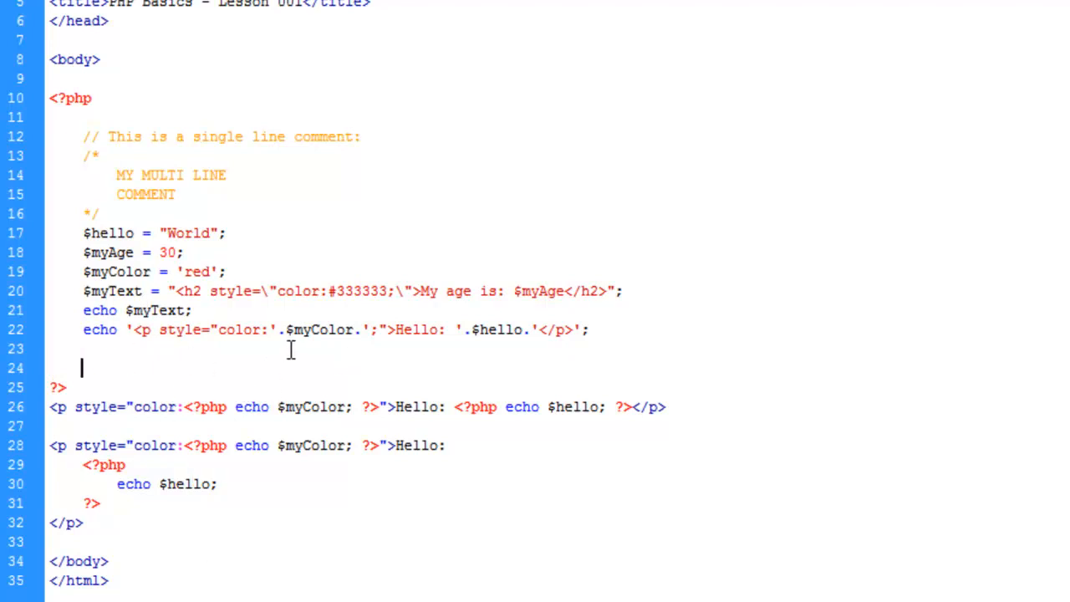
mouse_move(680, 258)
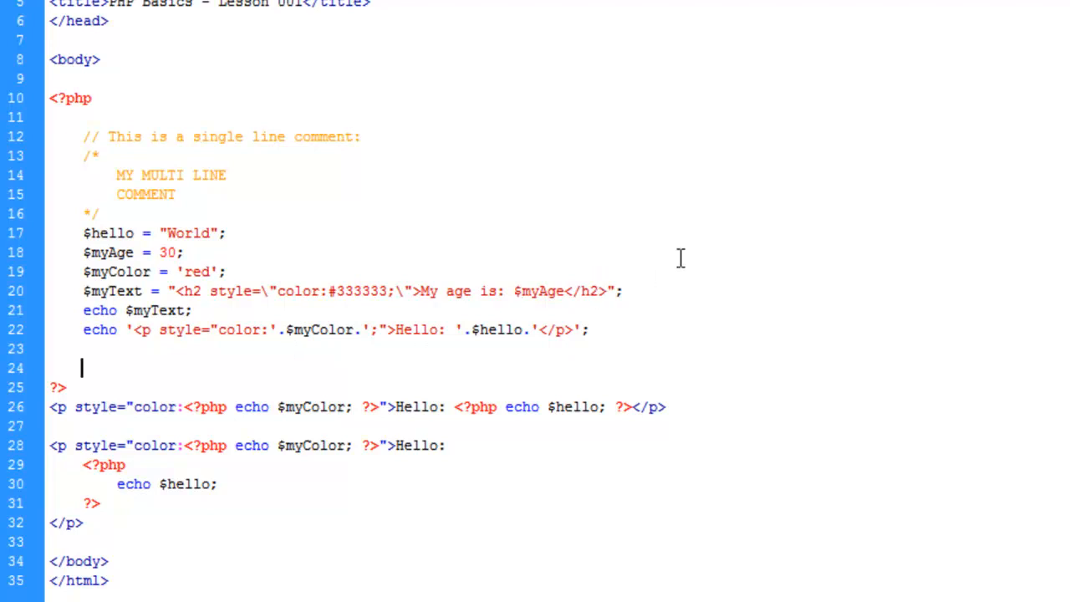
mouse_move(142, 364)
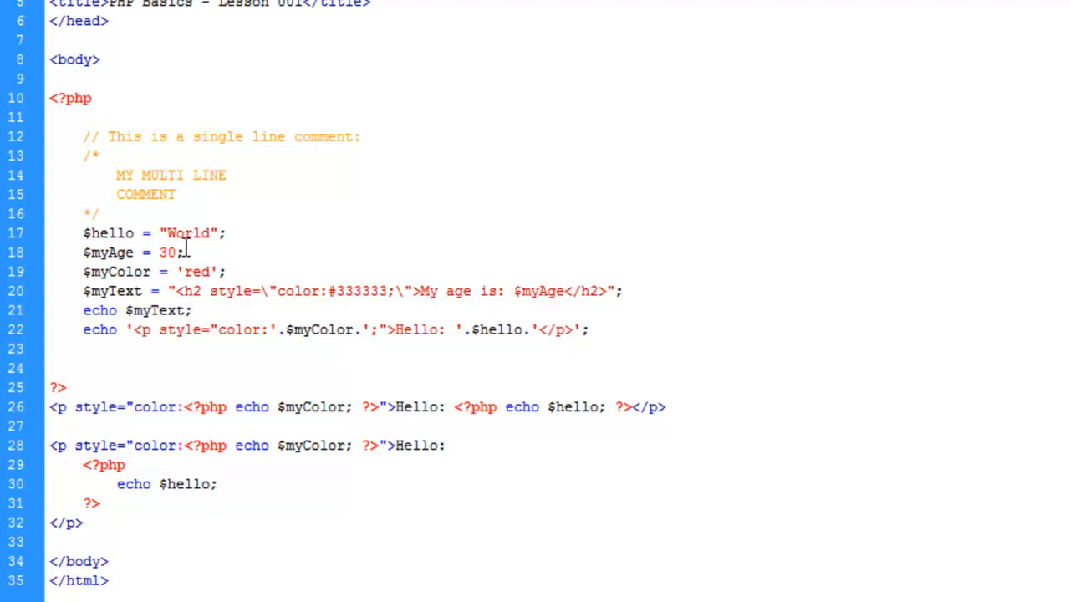
mouse_move(104, 253)
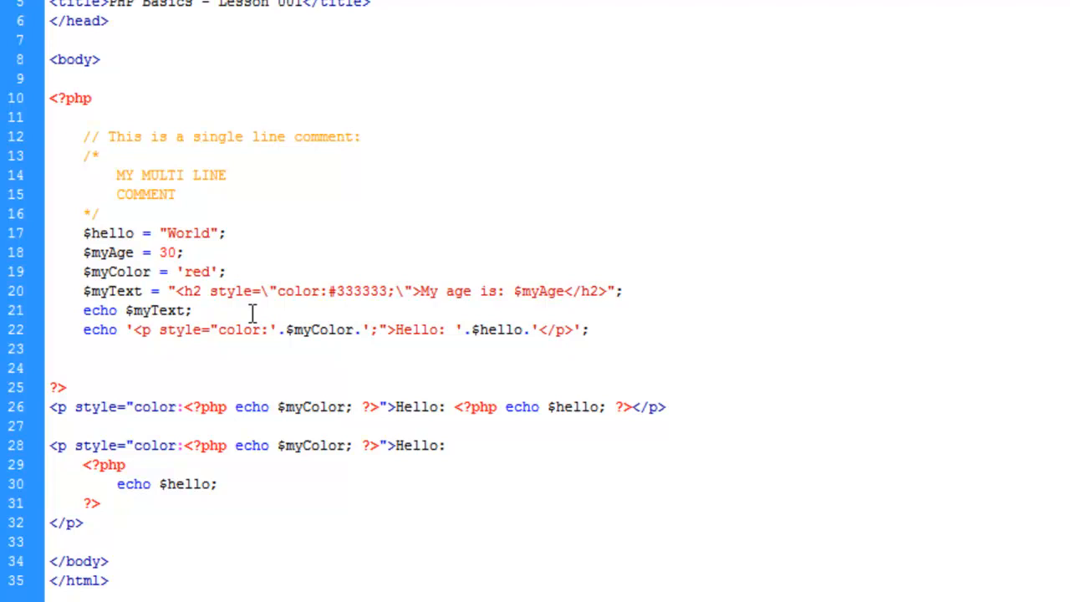
Step: Type $myColor = 'green'; on line 24, just above the closing ?> tag
text($myColor)
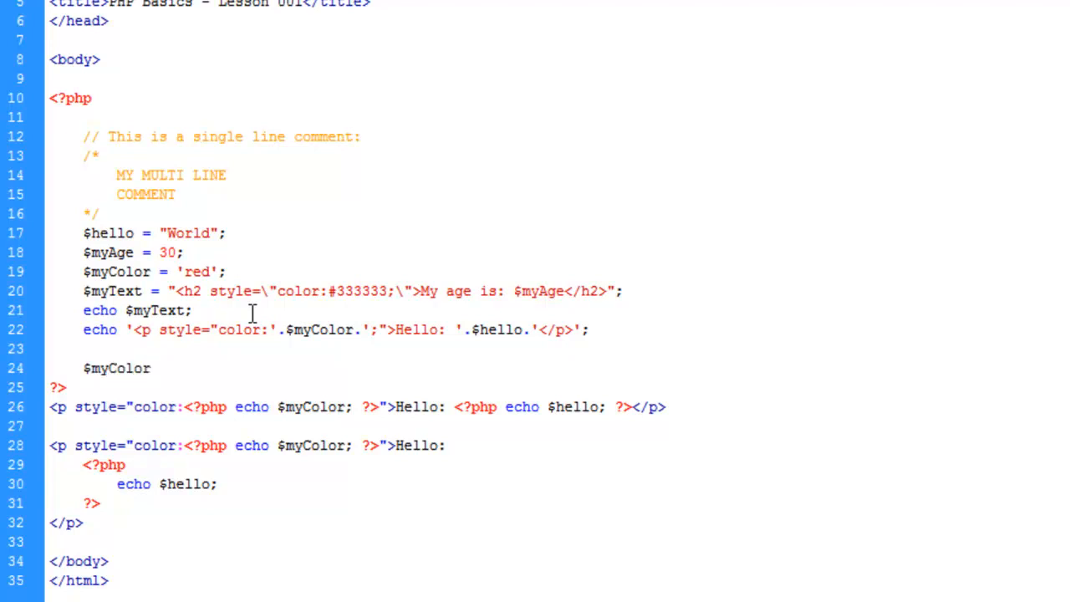
text(= 'gre)
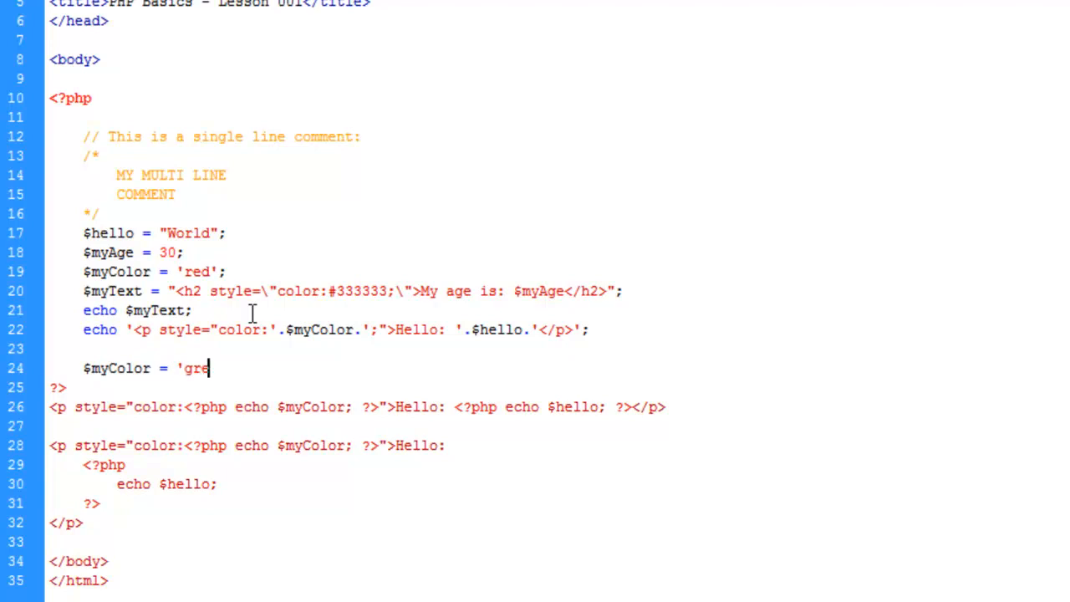
text(en';)
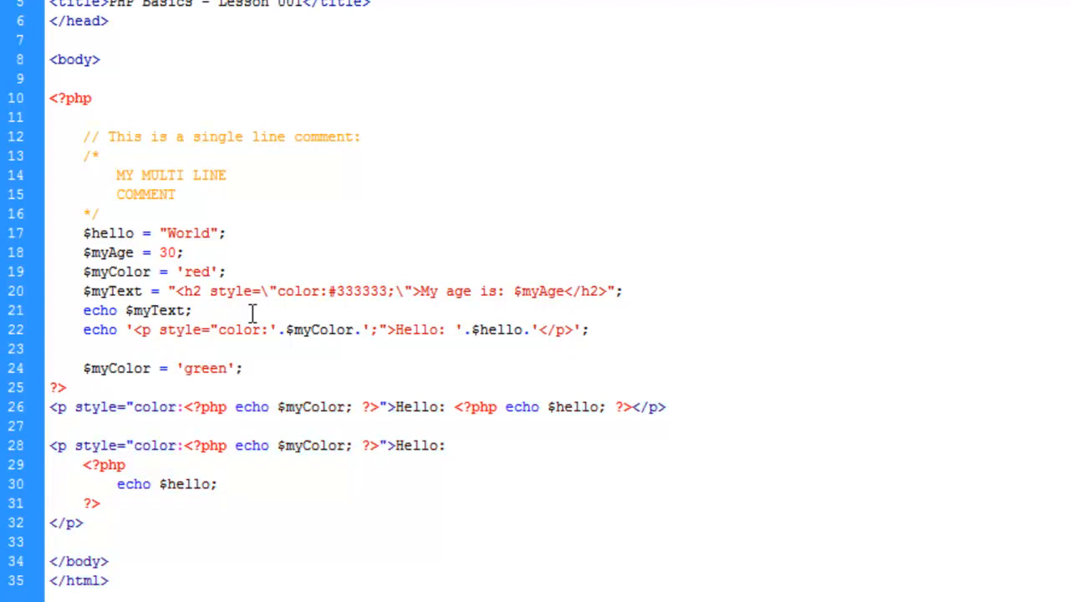
click(240, 367)
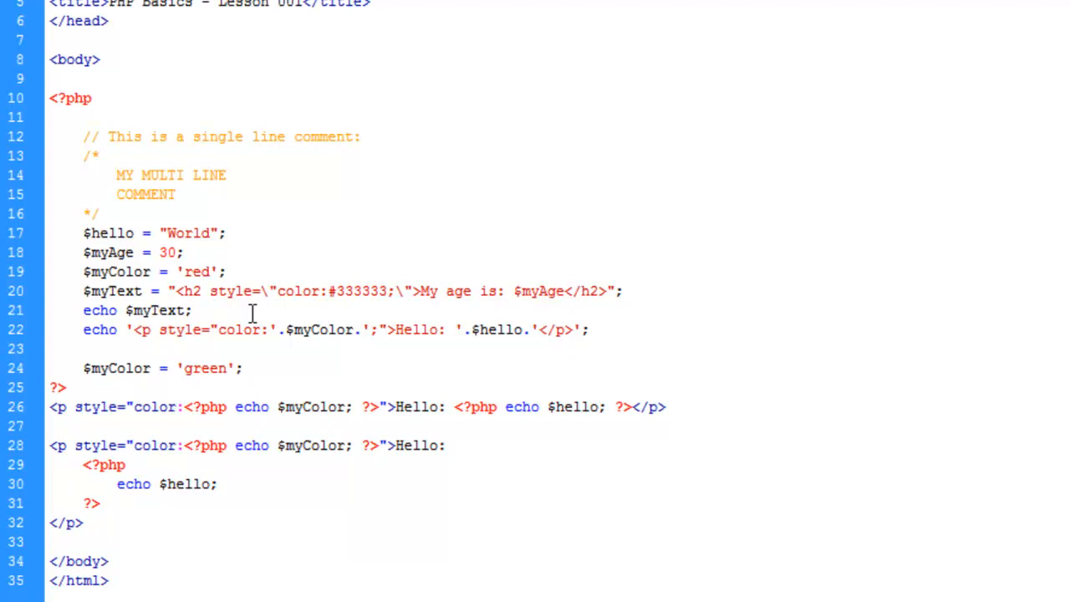
click(241, 367)
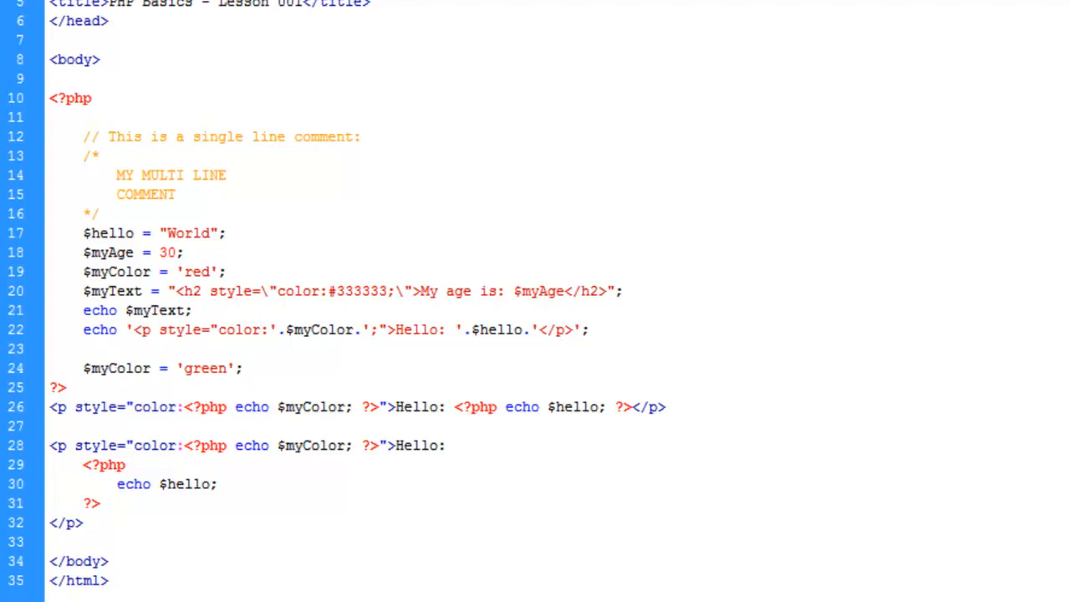
click(241, 368)
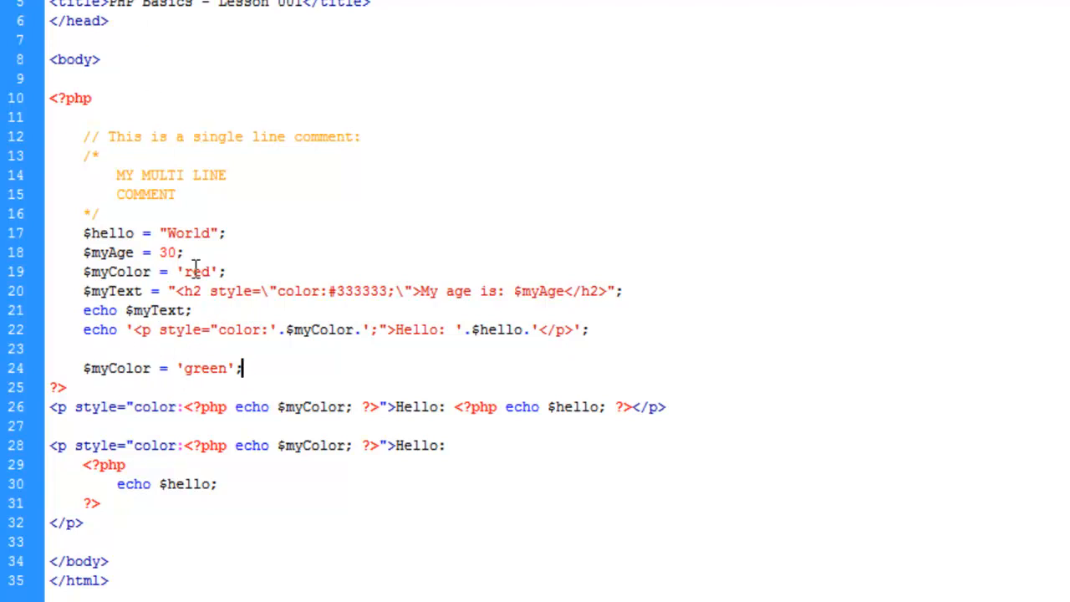